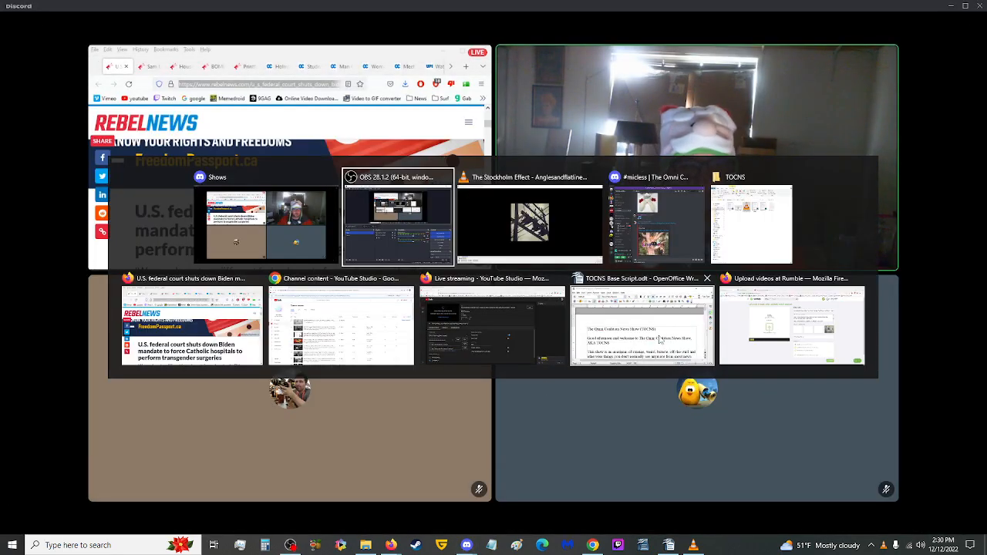
Step: Bring the TOCNS Base Script Writer window forward and read its intro down to the participant introductions
left_click(641, 323)
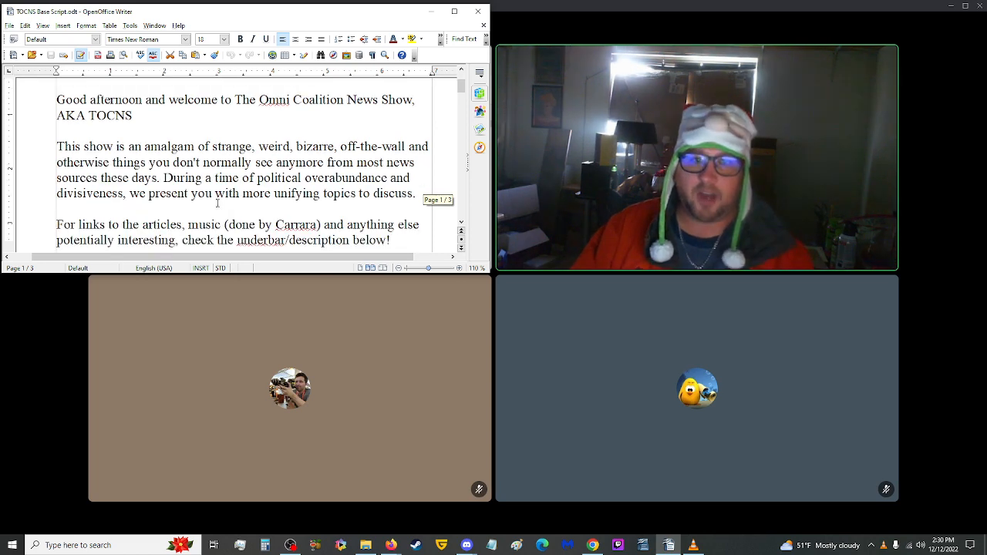
scroll("down", 3)
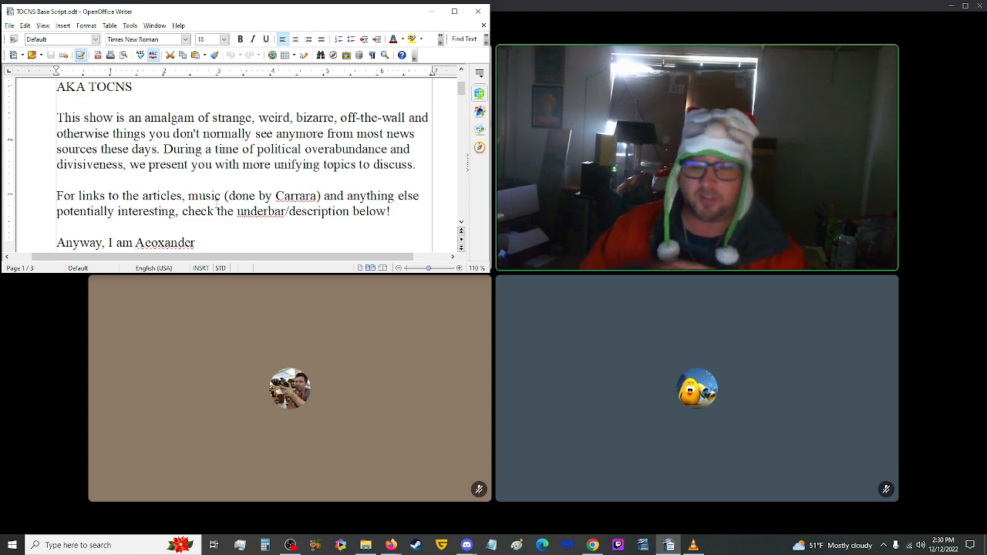
scroll("down", 3)
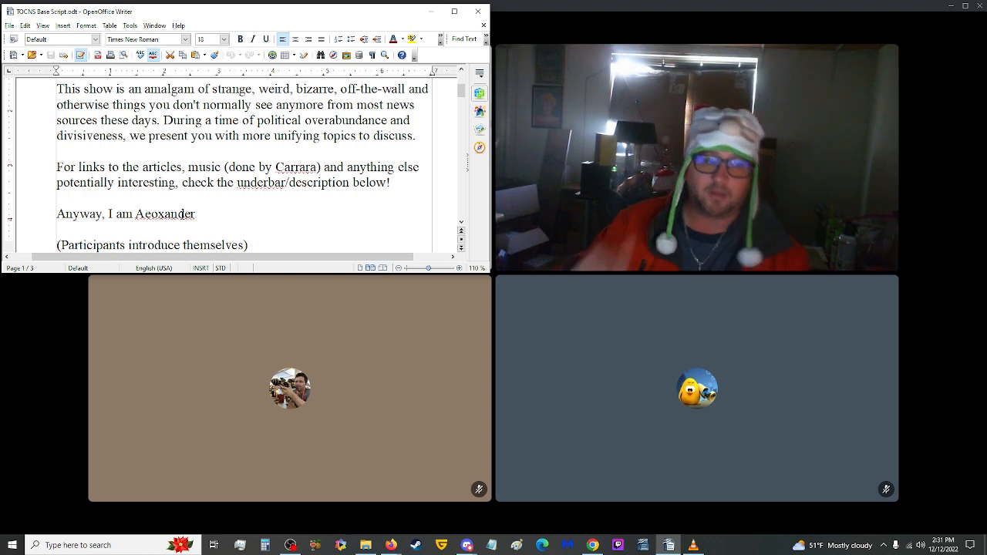
scroll("down", 3)
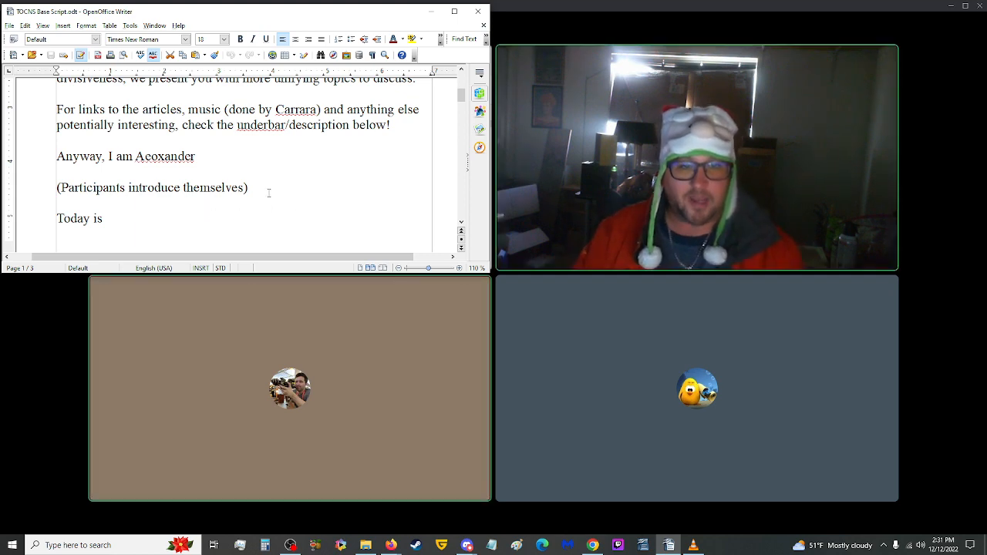
scroll("down", 3)
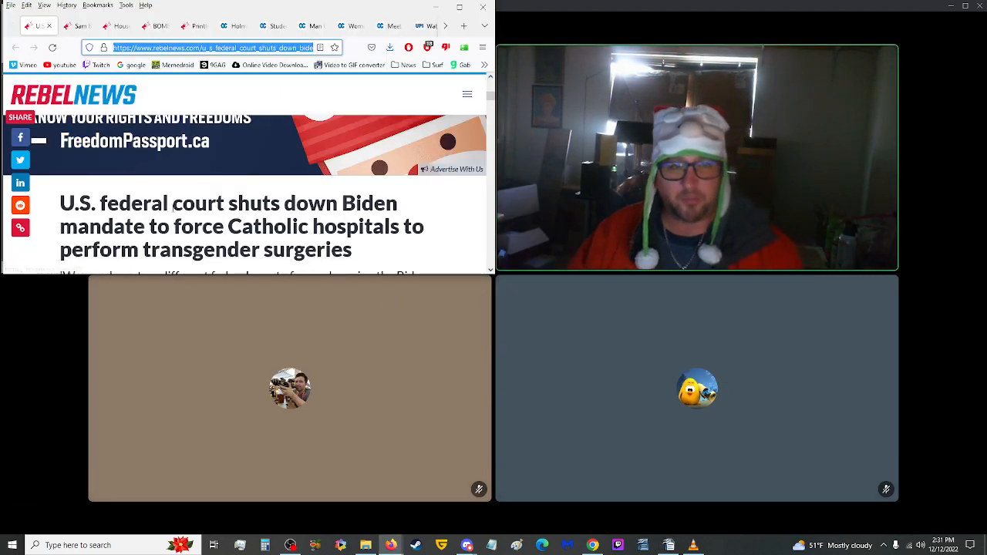
Step: Read down through the Rebel News court-ruling article on Catholic hospitals
scroll("down", 3)
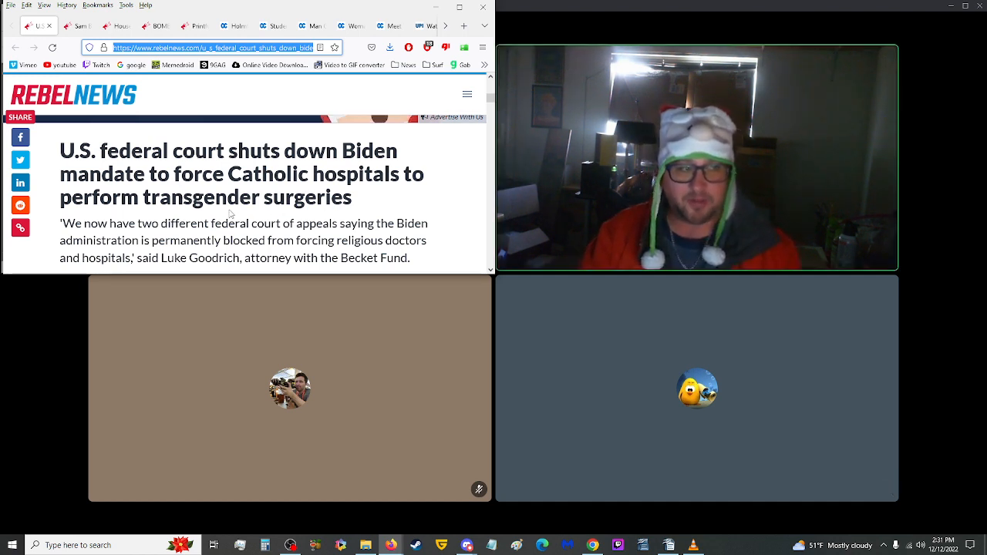
scroll("down", 3)
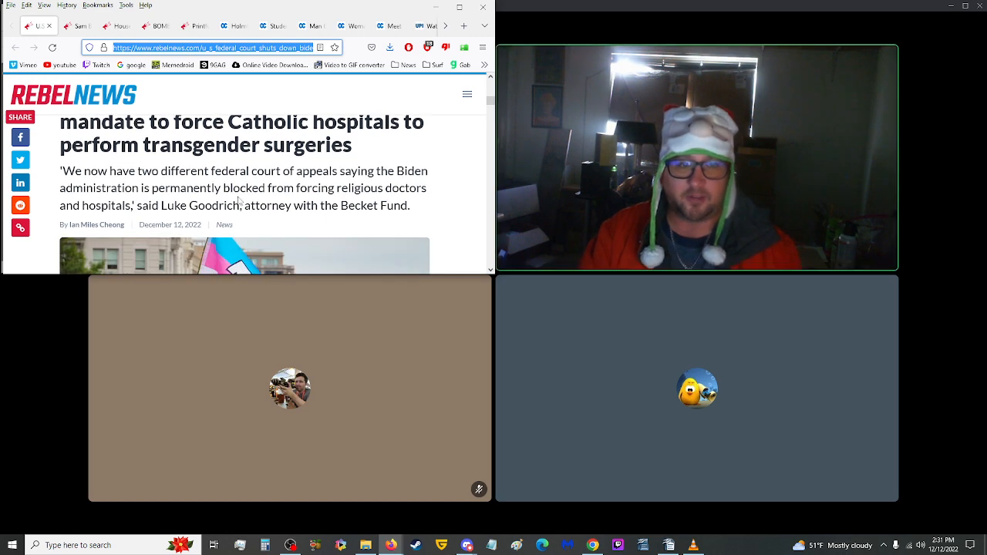
scroll("down", 3)
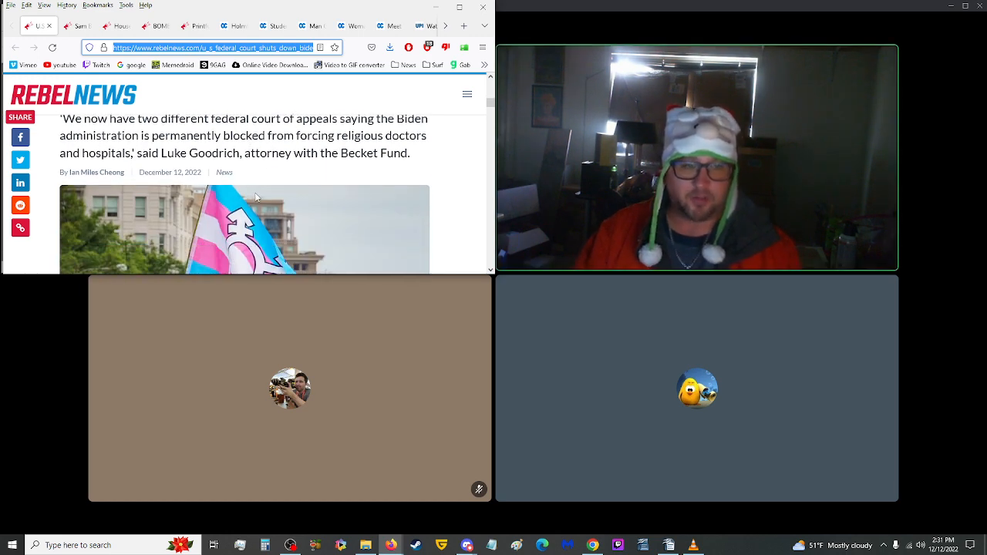
scroll("down", 3)
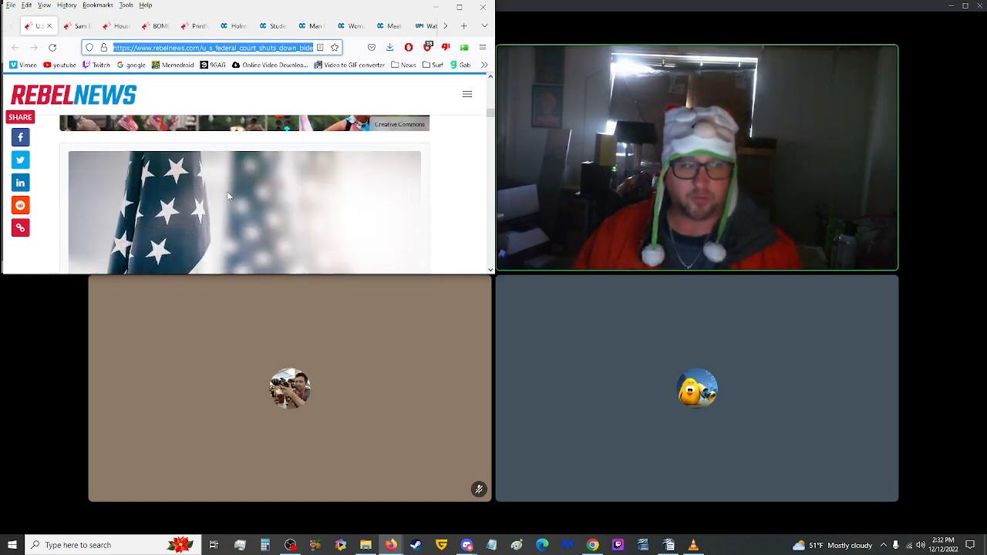
scroll("down", 3)
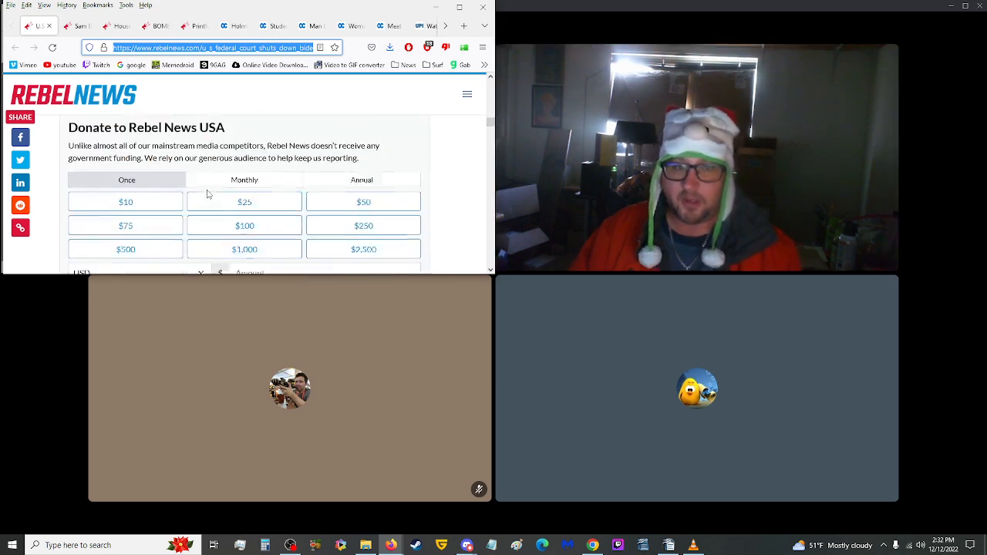
scroll("down", 3)
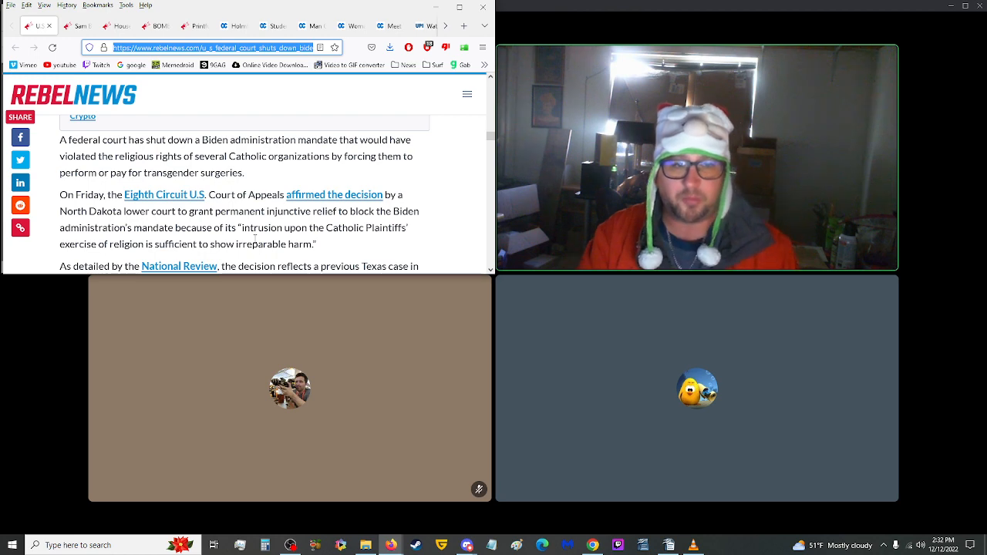
scroll("down", 3)
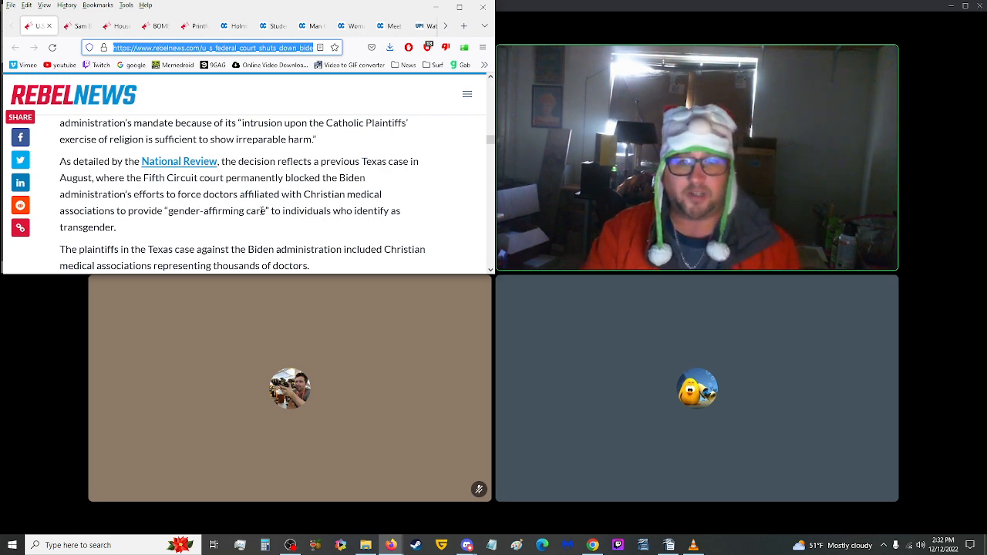
scroll("down", 3)
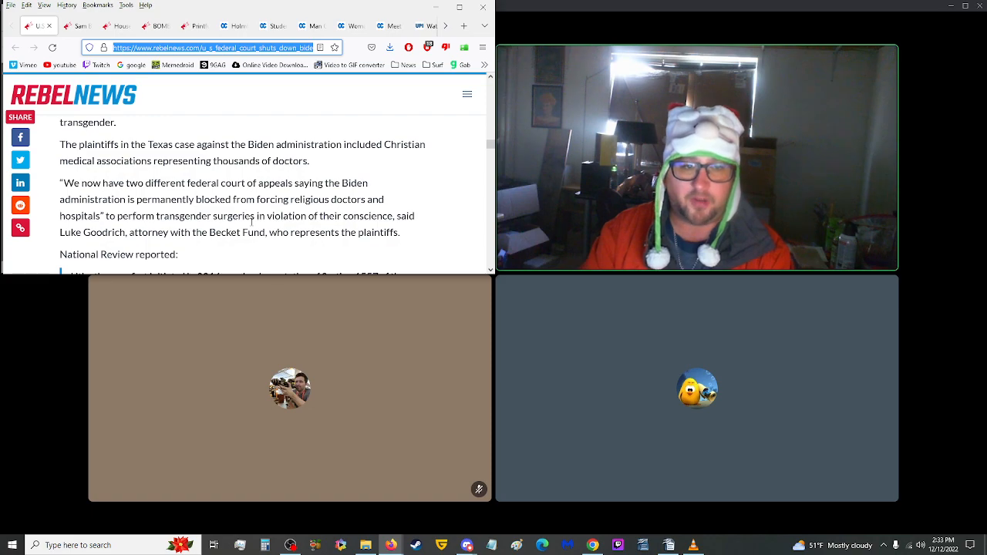
Step: Revisit earlier passages of the court-ruling article before continuing to its end
scroll("down", 3)
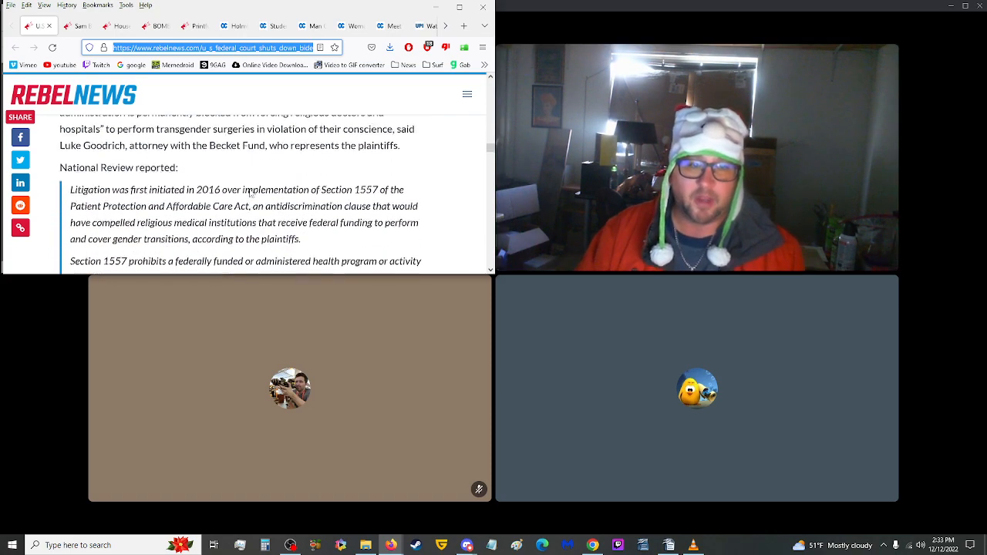
scroll("up", 3)
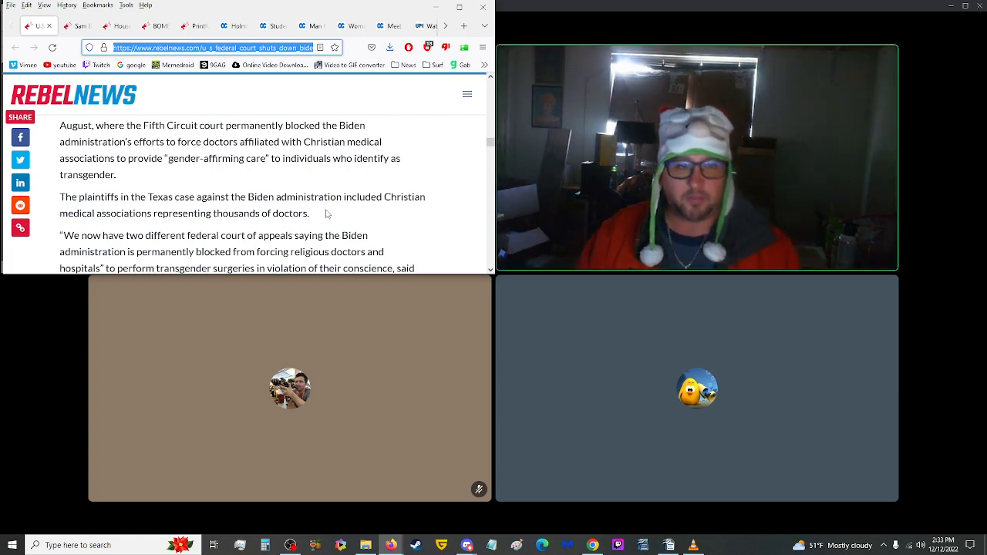
scroll("up", 3)
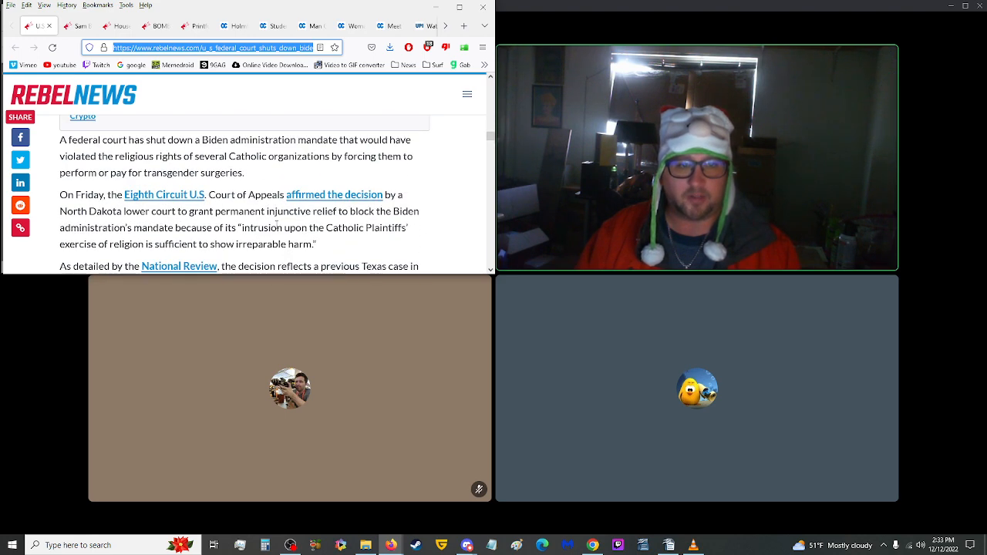
scroll("up", 3)
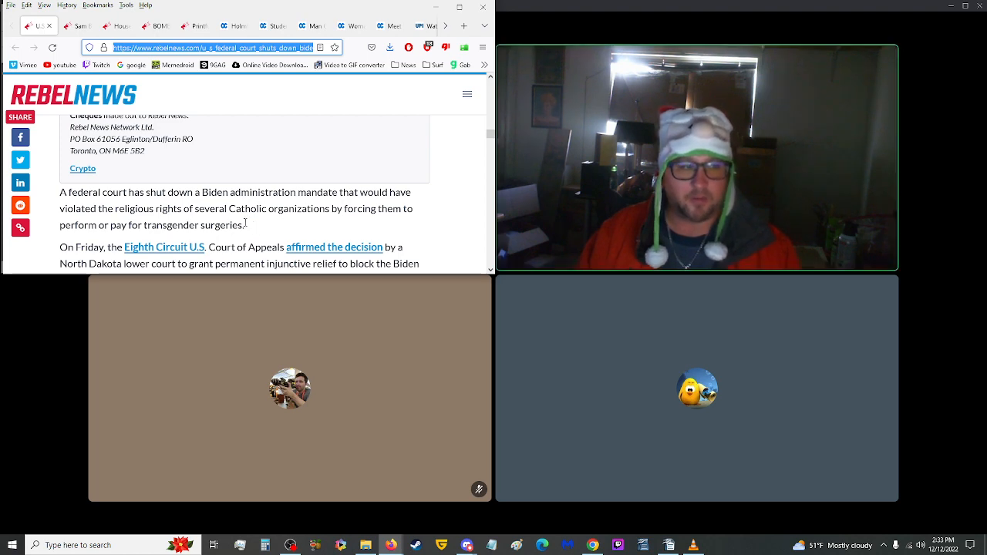
scroll("down", 3)
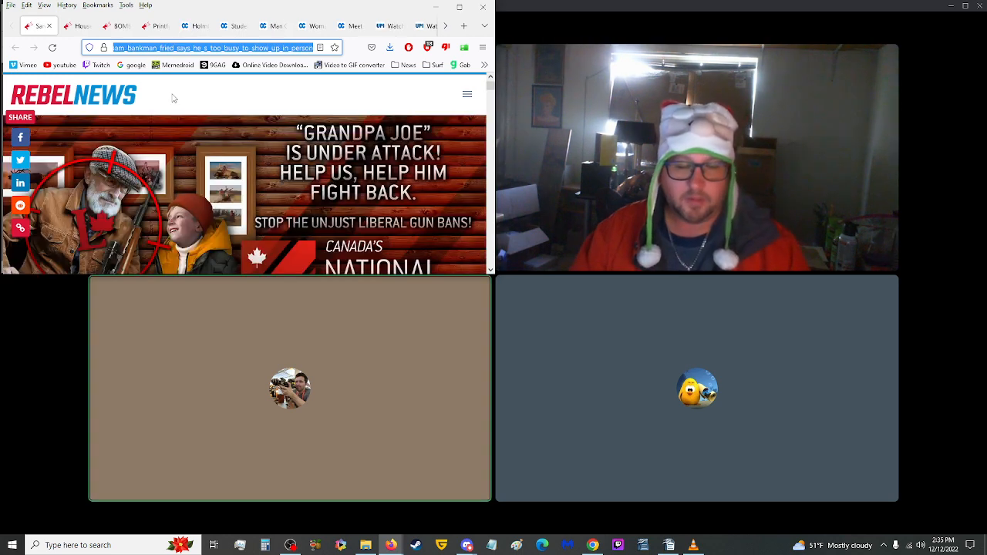
scroll("down", 3)
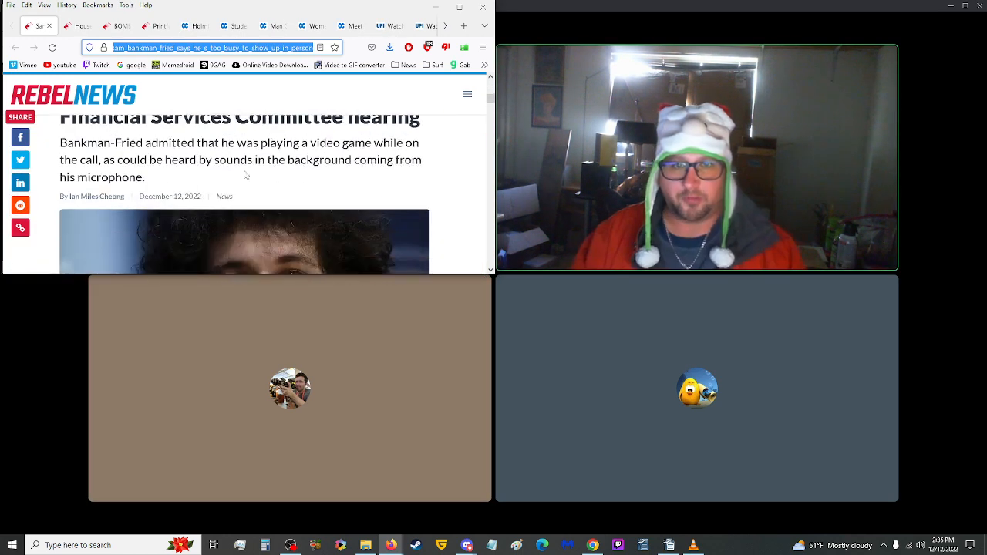
scroll("up", 3)
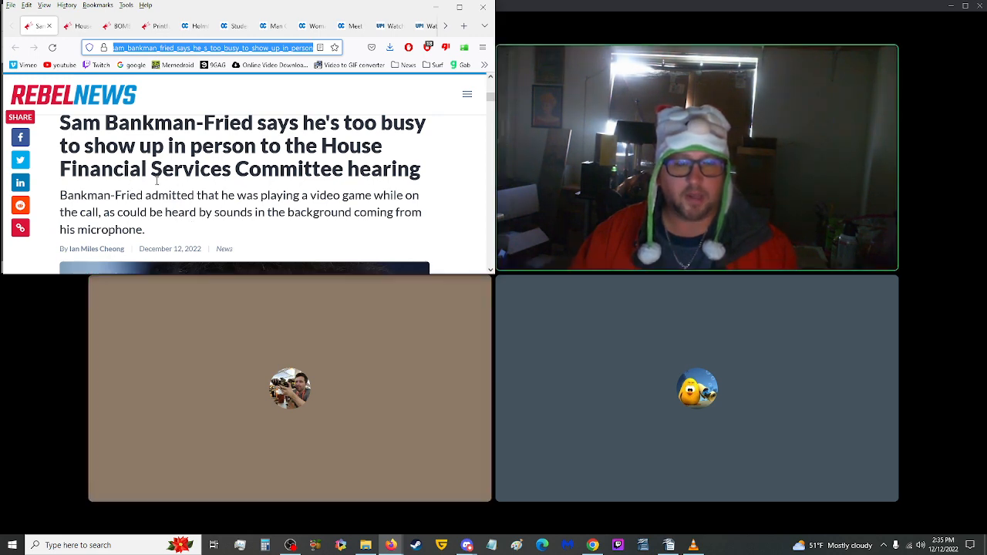
scroll("down", 3)
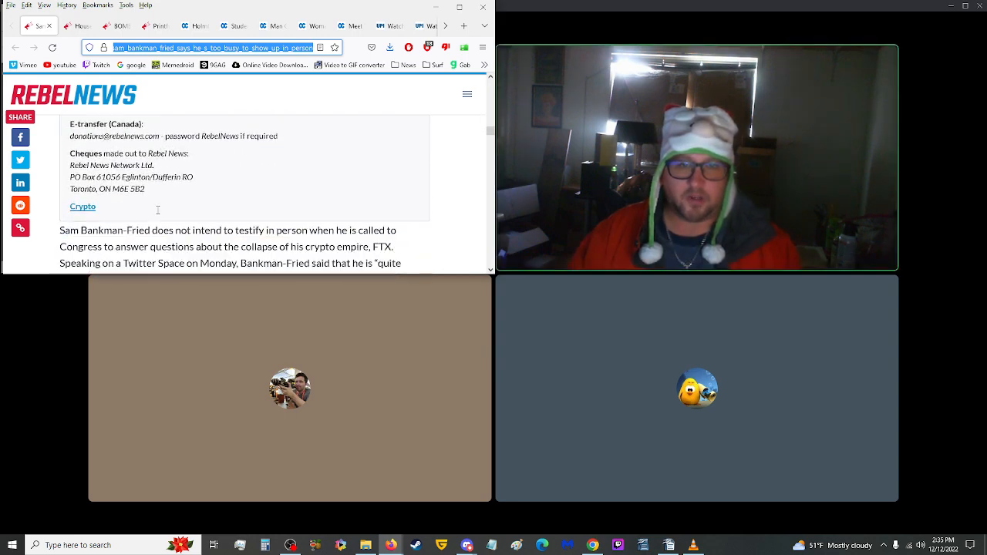
scroll("down", 3)
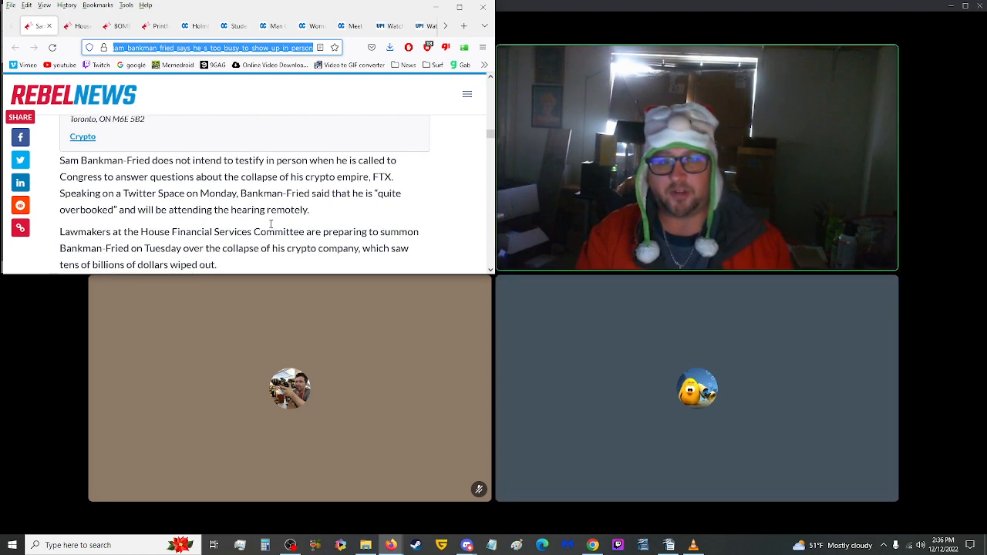
scroll("down", 3)
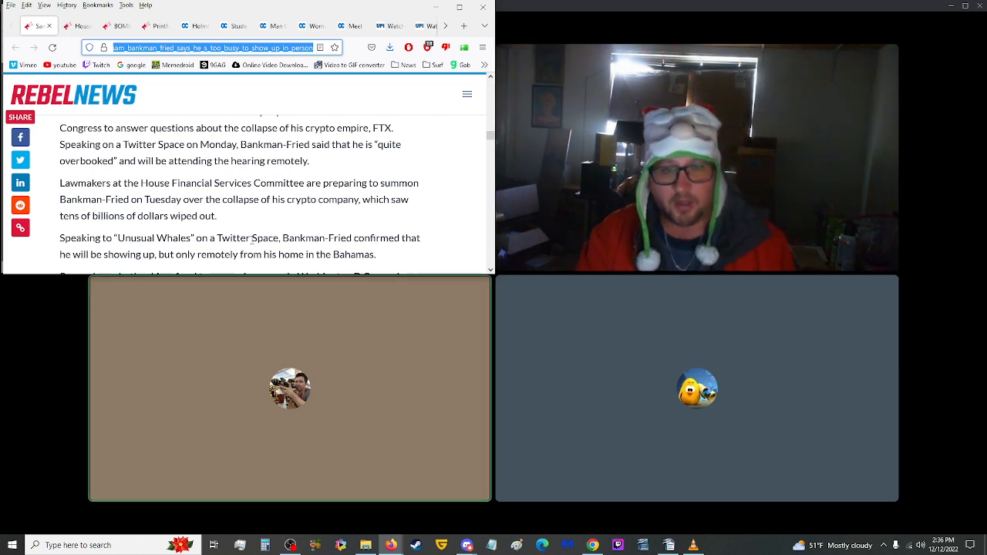
scroll("down", 3)
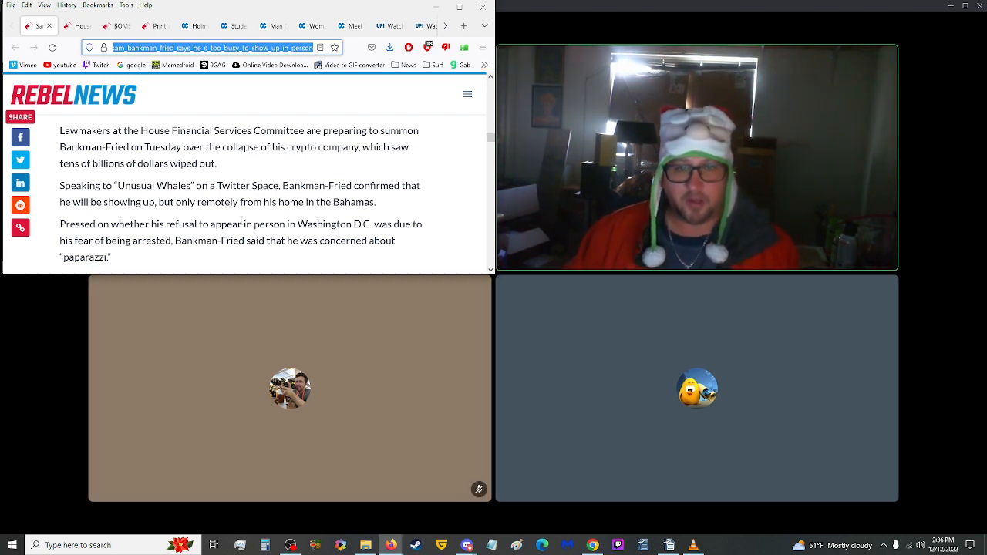
scroll("down", 3)
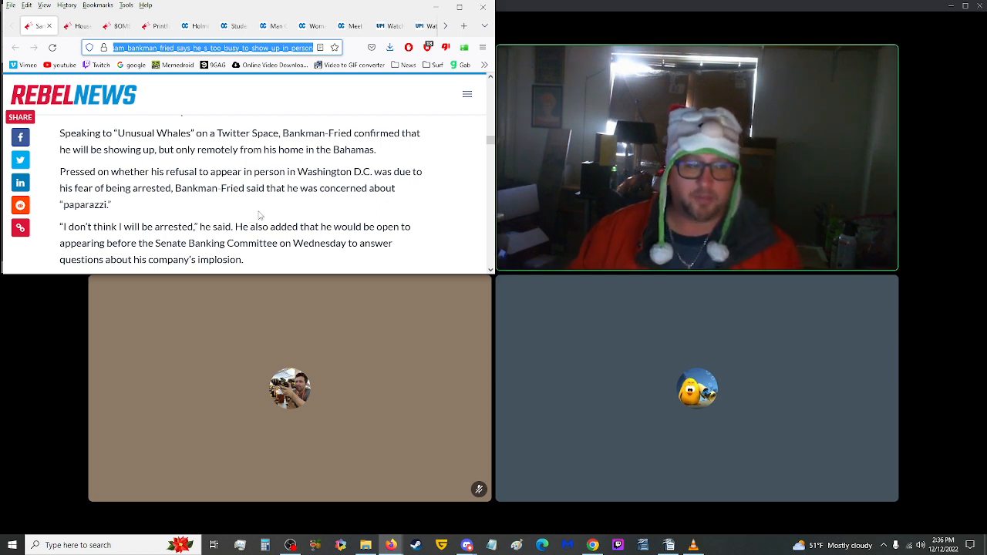
mouse_move(246, 203)
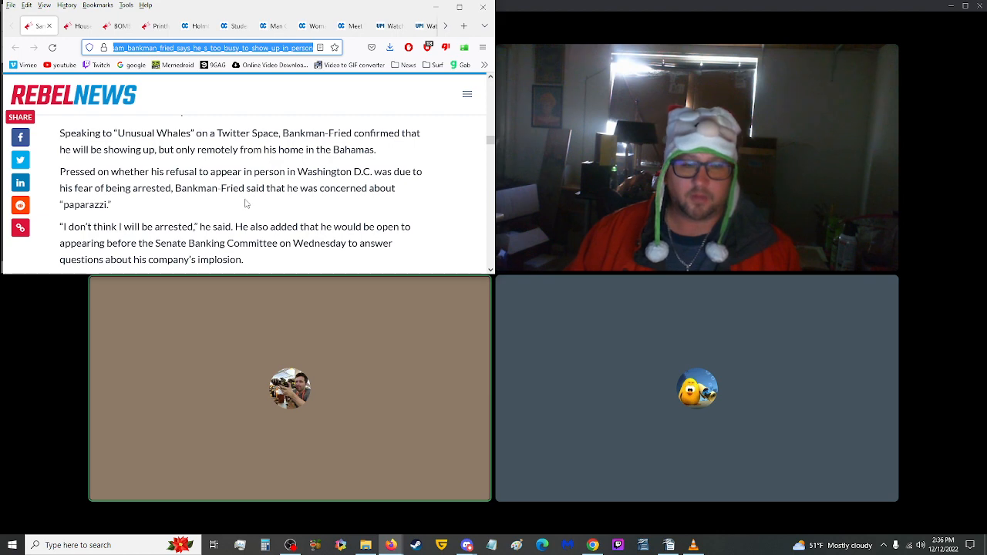
scroll("down", 3)
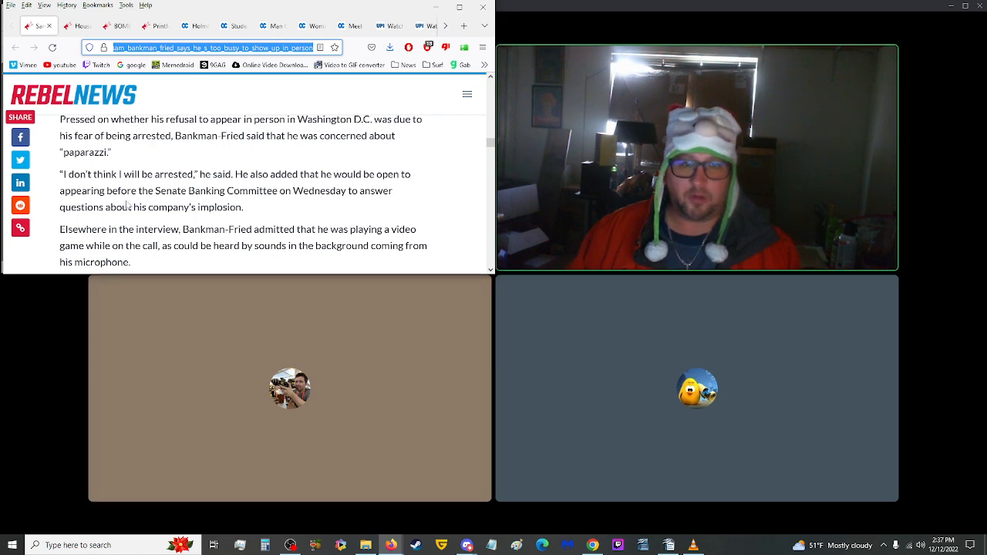
mouse_move(298, 194)
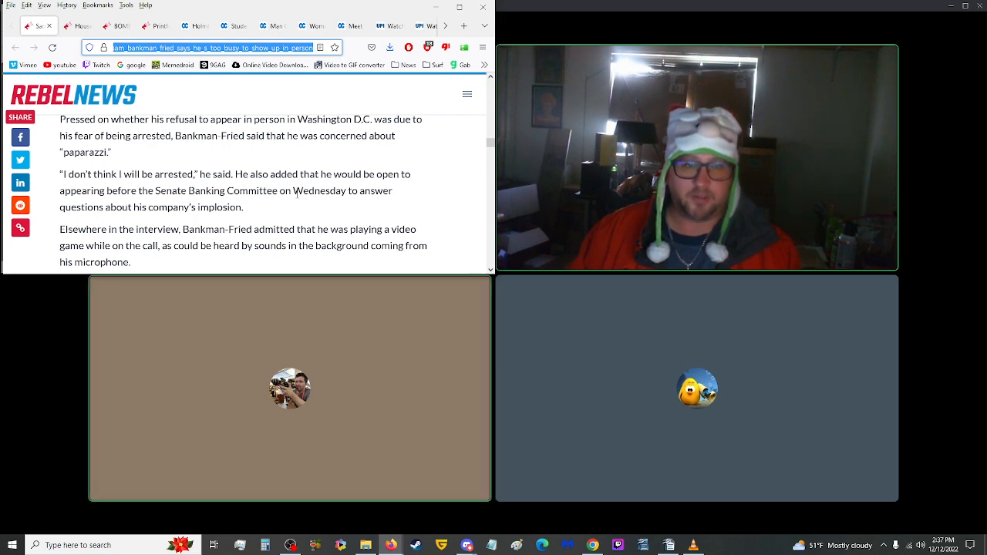
scroll("down", 3)
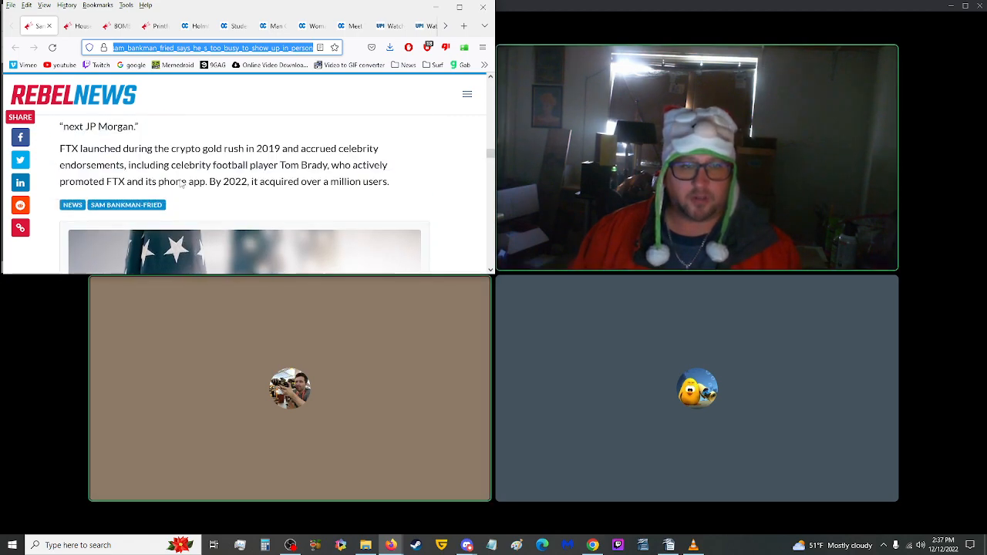
scroll("up", 3)
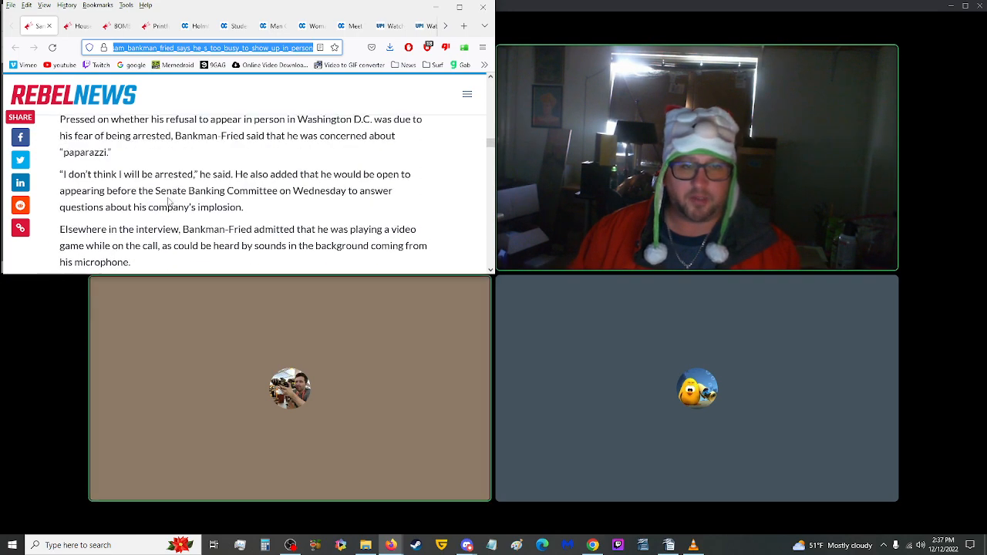
scroll("up", 3)
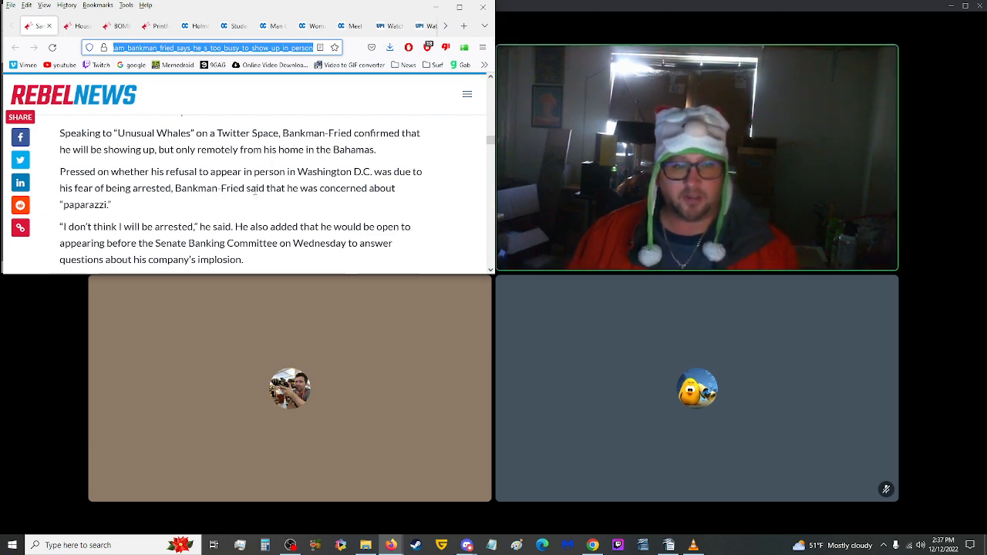
scroll("up", 3)
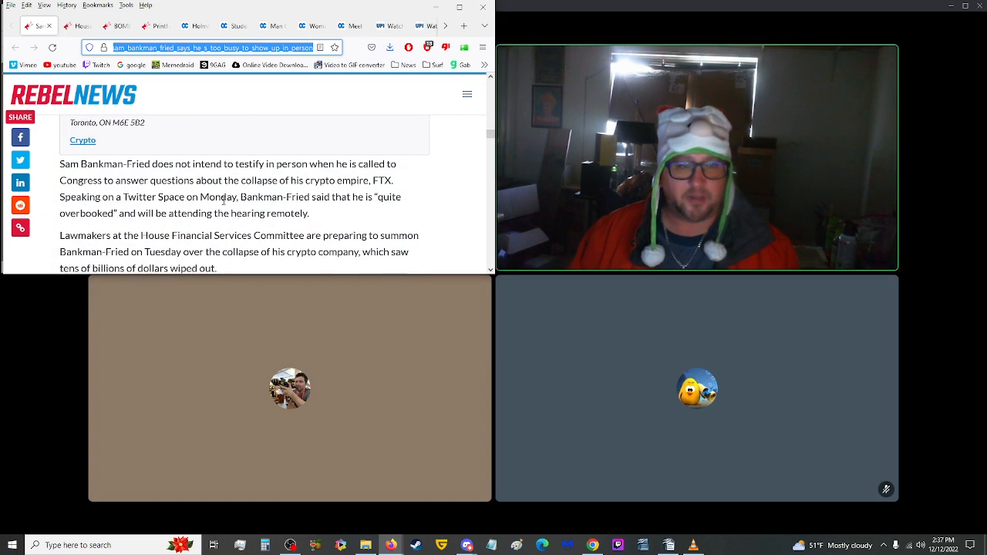
scroll("down", 3)
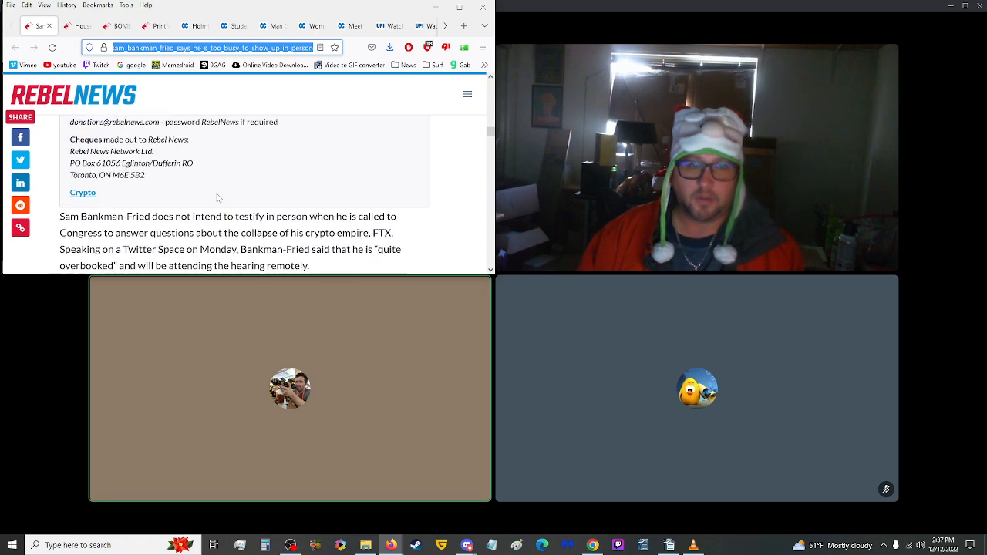
scroll("up", 3)
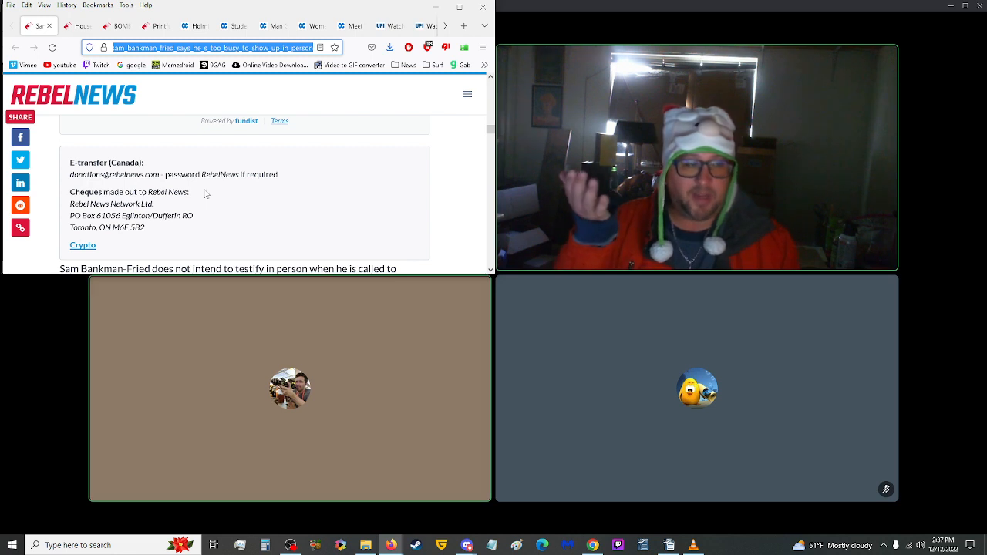
mouse_move(219, 188)
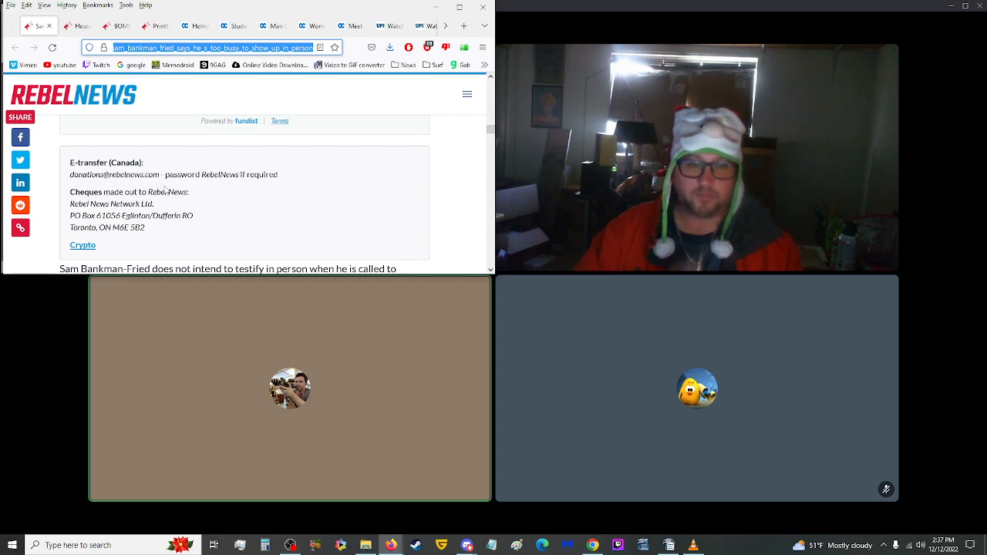
scroll("down", 3)
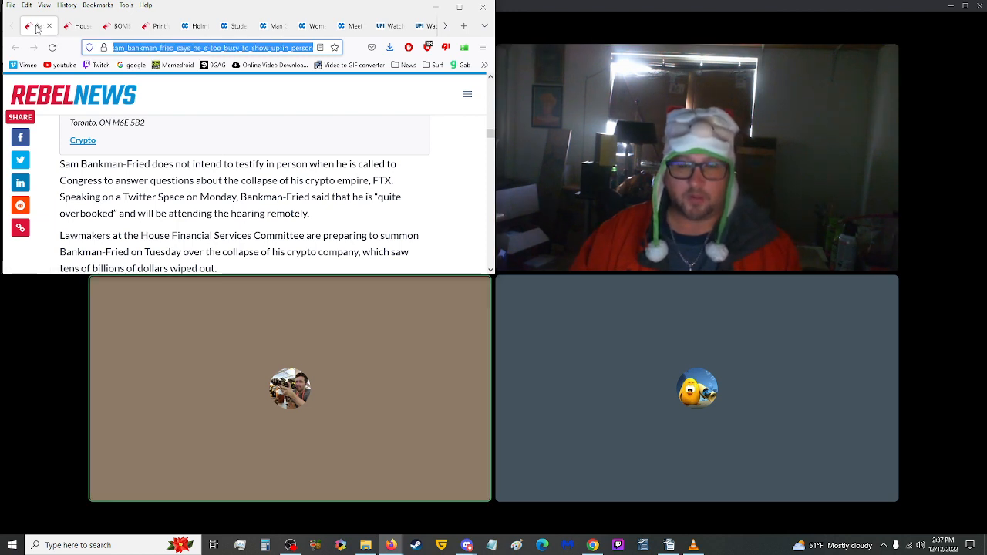
mouse_move(38, 25)
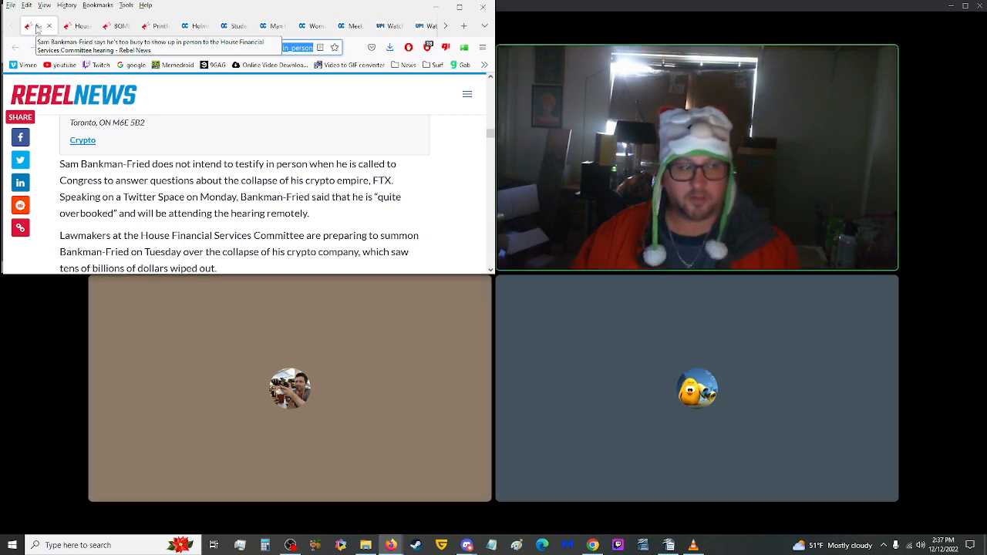
Step: Switch to the House of Commons clerk retirement article and read its opening sections
left_click(212, 46)
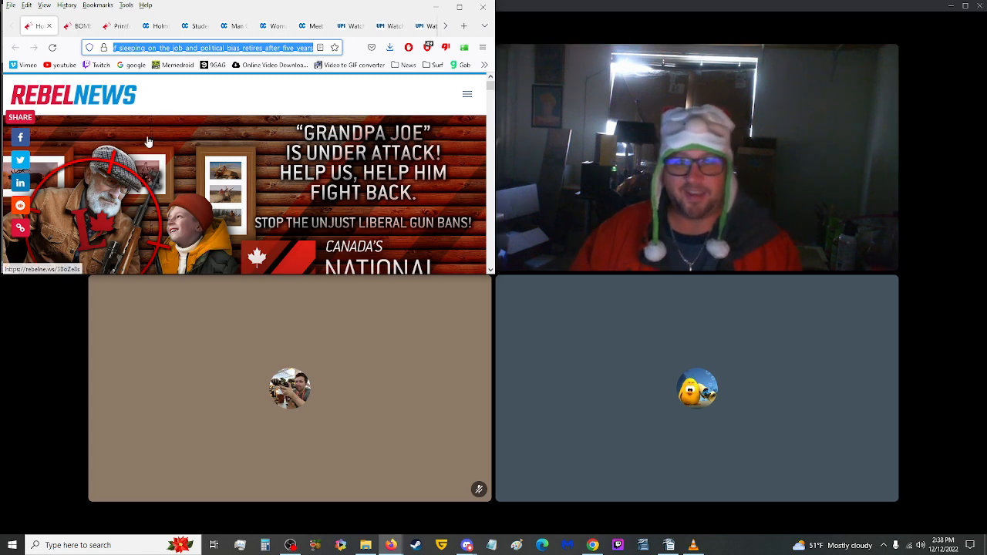
scroll("down", 3)
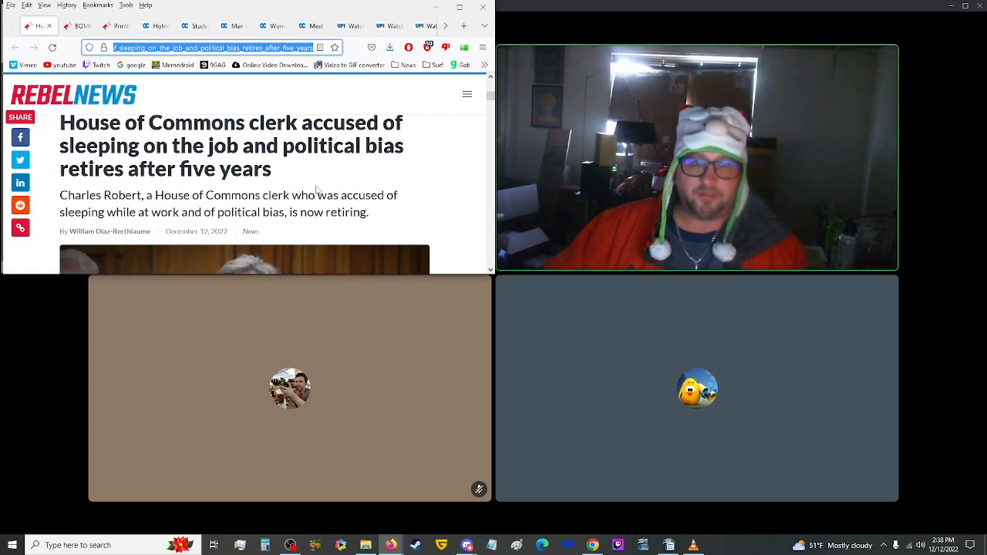
scroll("up", 3)
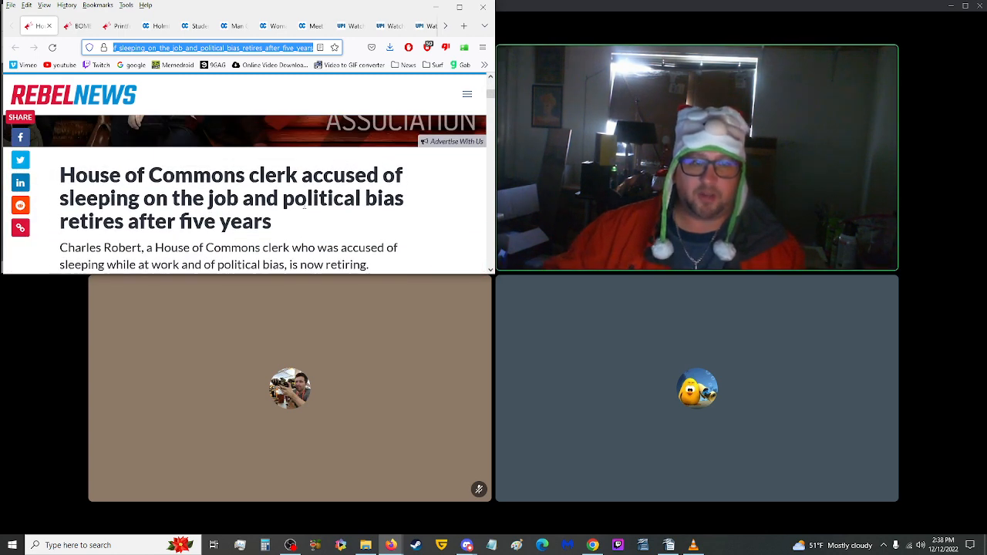
scroll("down", 3)
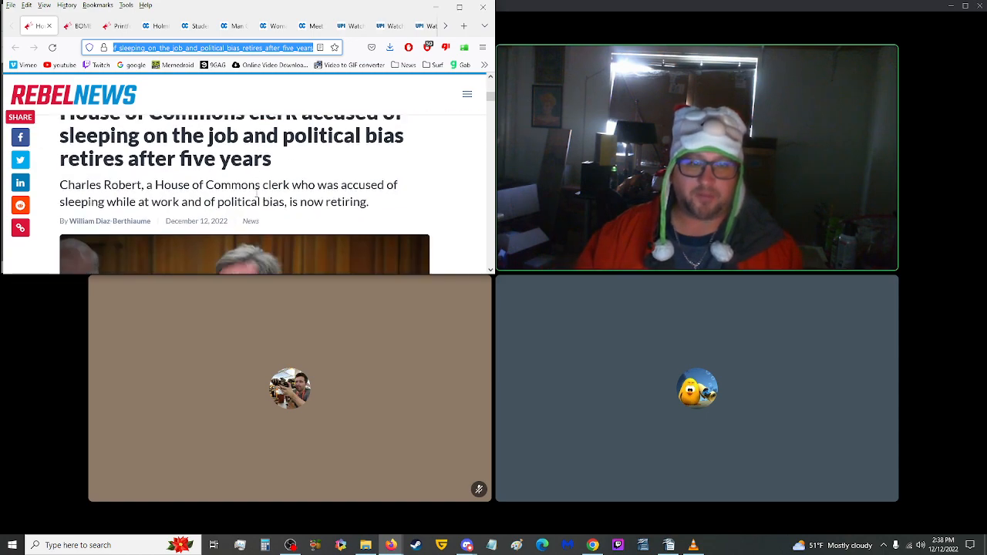
scroll("down", 3)
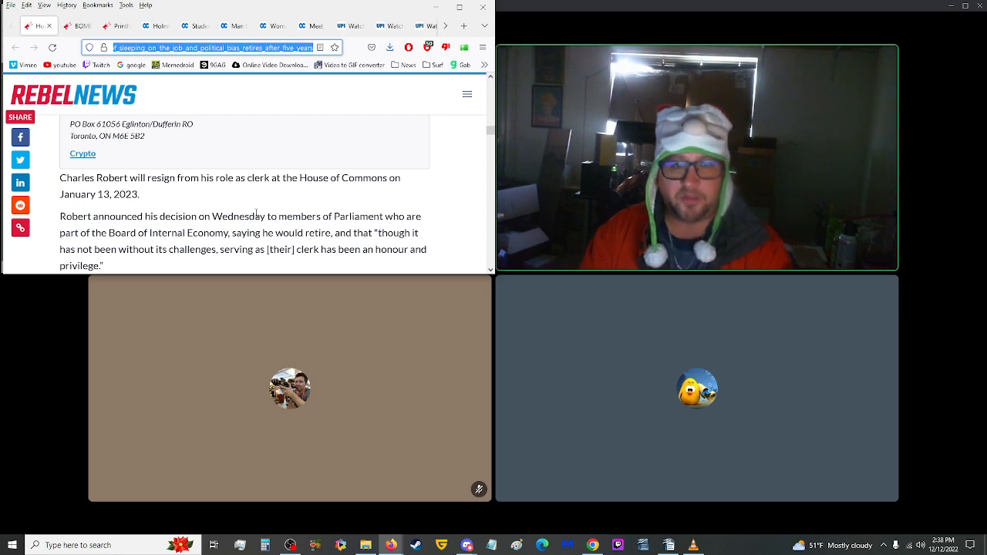
scroll("down", 3)
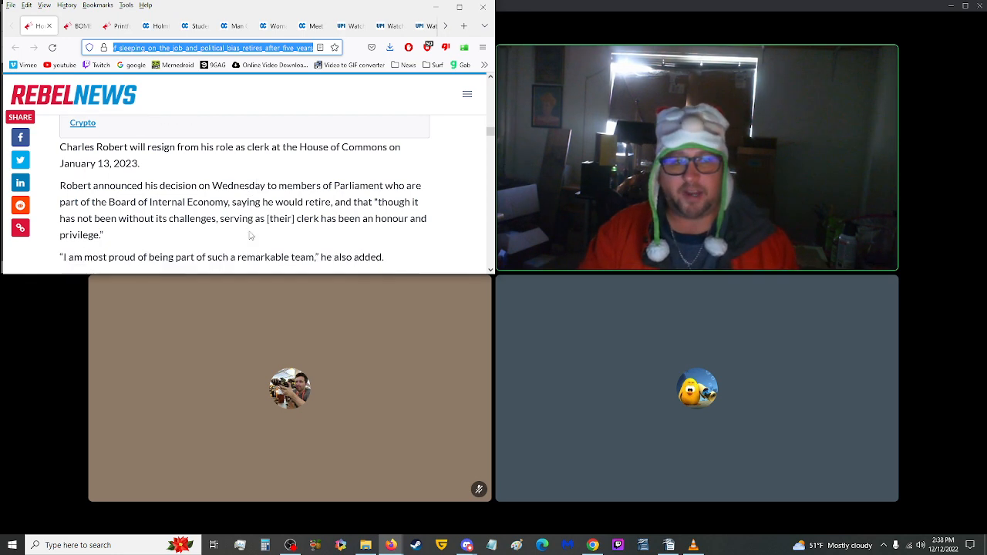
scroll("down", 3)
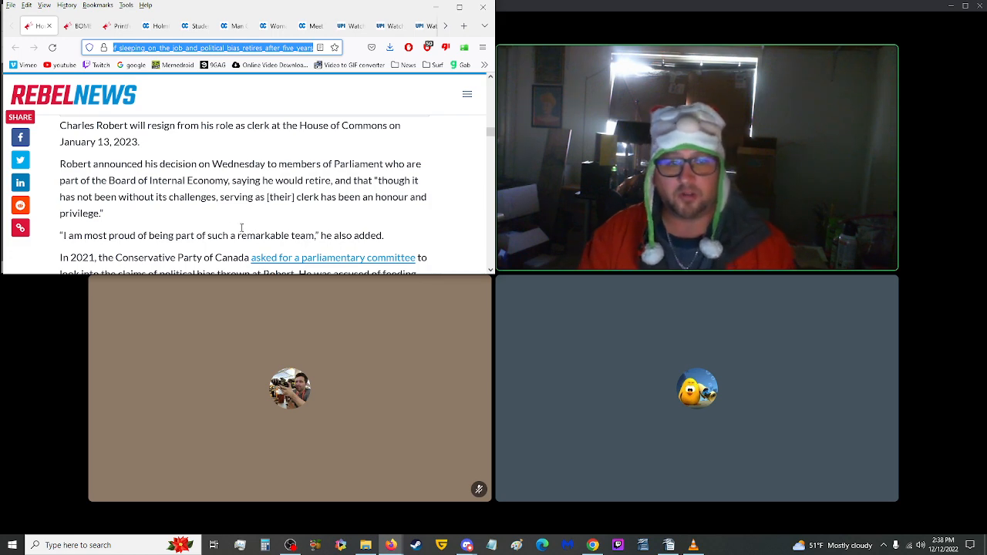
Step: Finish the clerk article and switch to the Rebel News article on Trump's Twitter ban
scroll("down", 3)
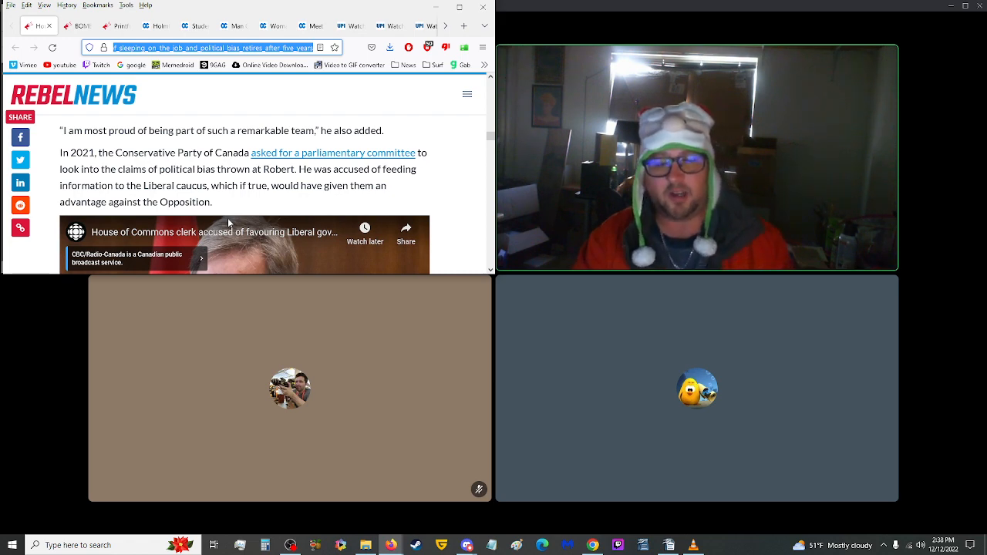
scroll("down", 3)
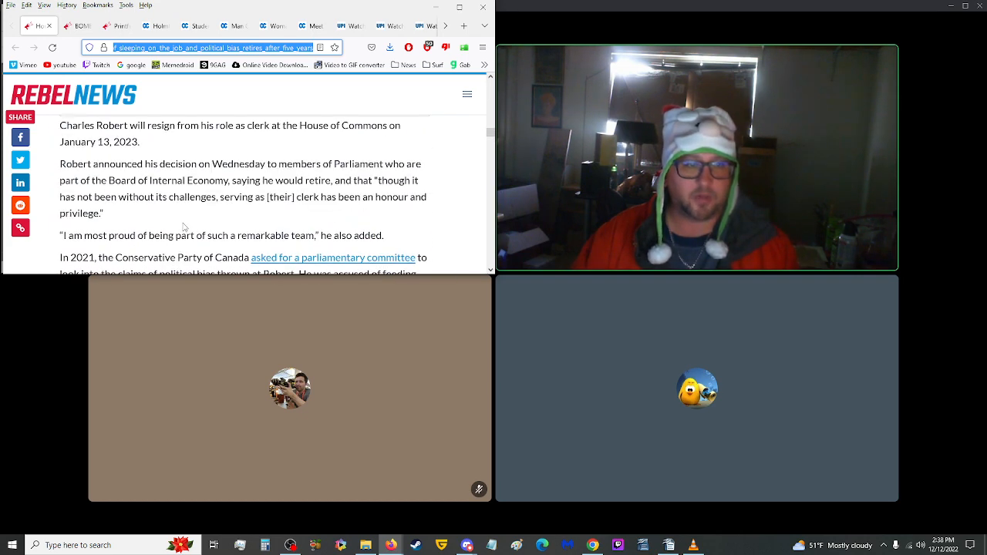
scroll("down", 3)
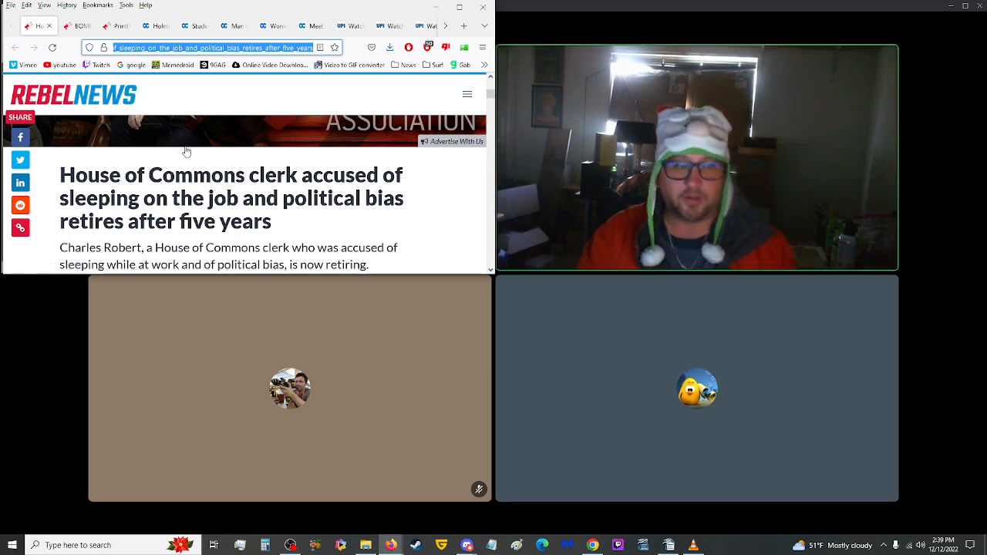
mouse_move(98, 108)
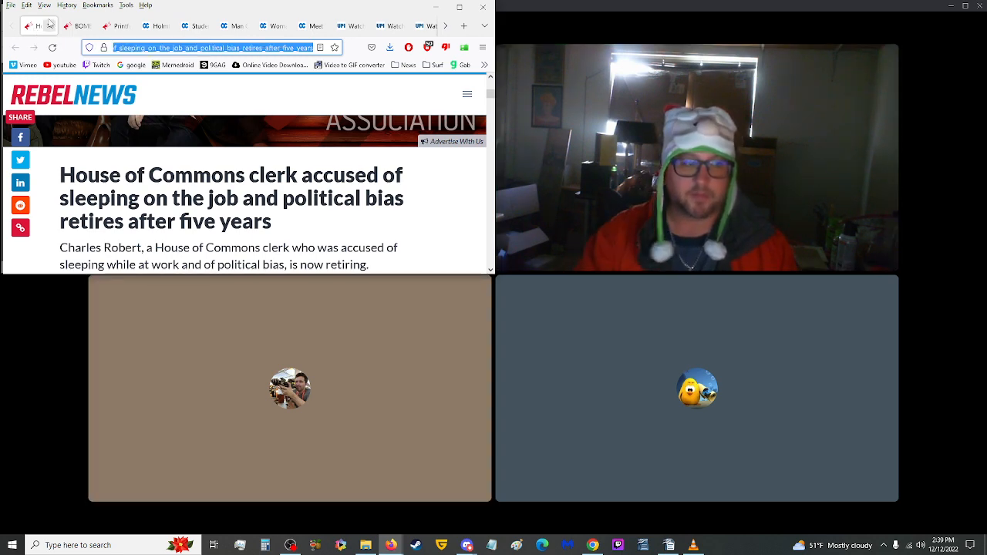
mouse_move(62, 64)
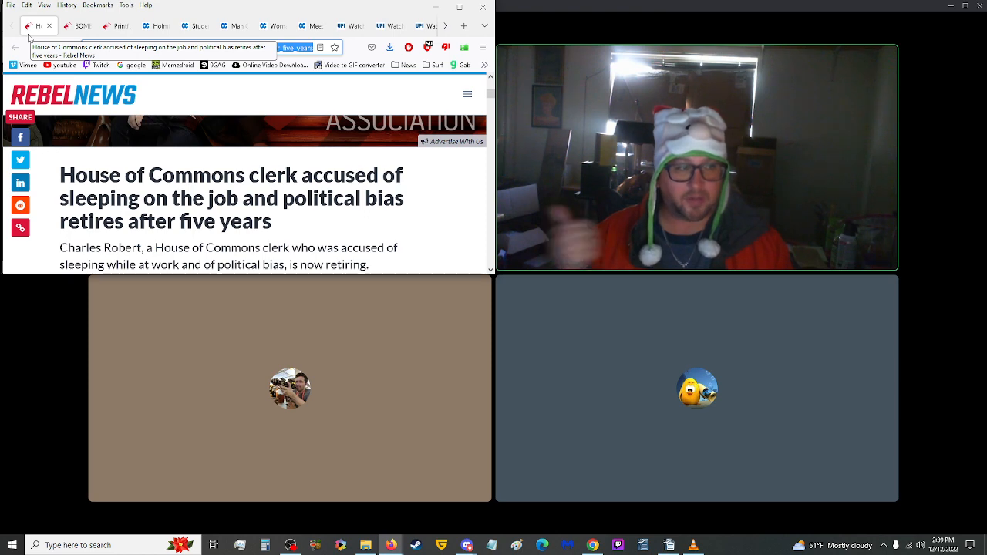
left_click(216, 46)
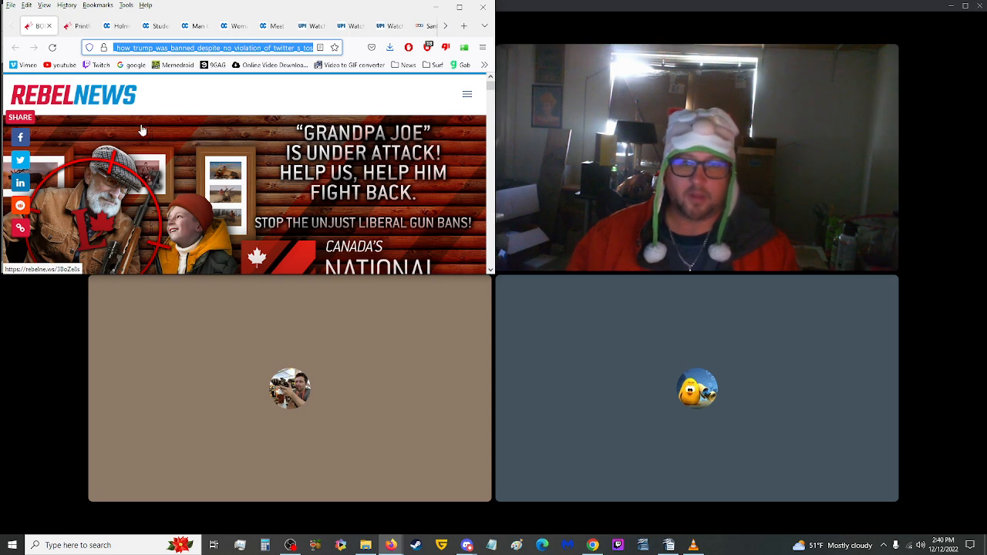
scroll("down", 3)
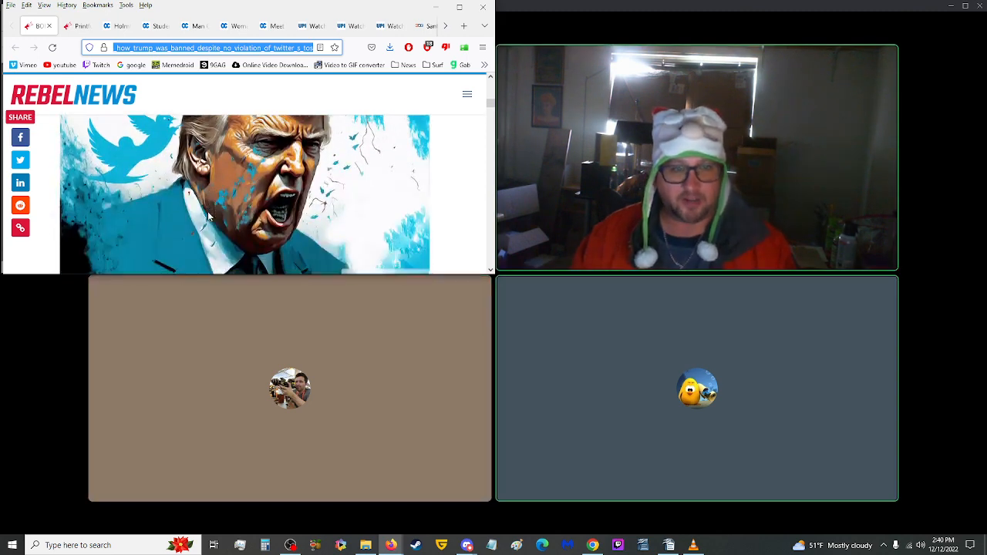
mouse_move(120, 215)
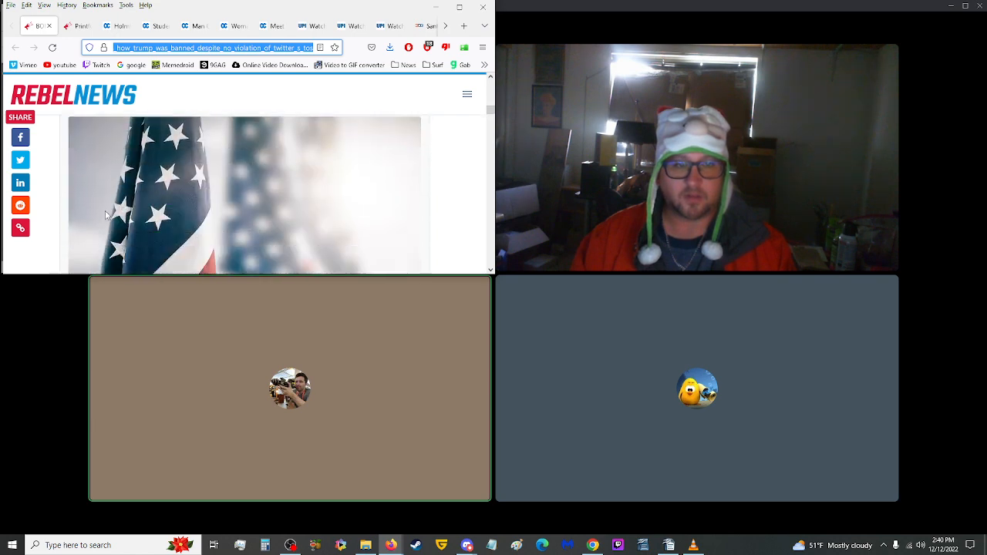
scroll("down", 3)
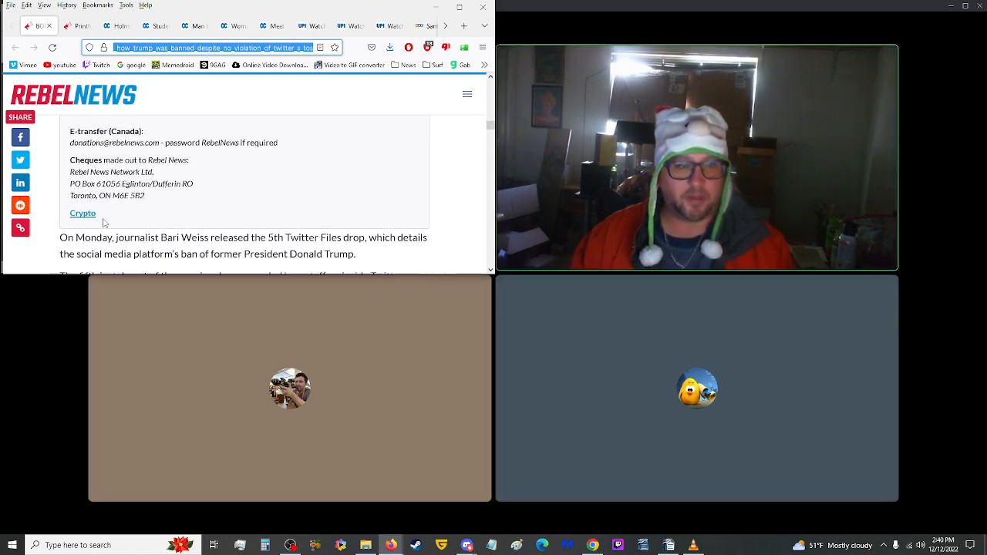
scroll("down", 3)
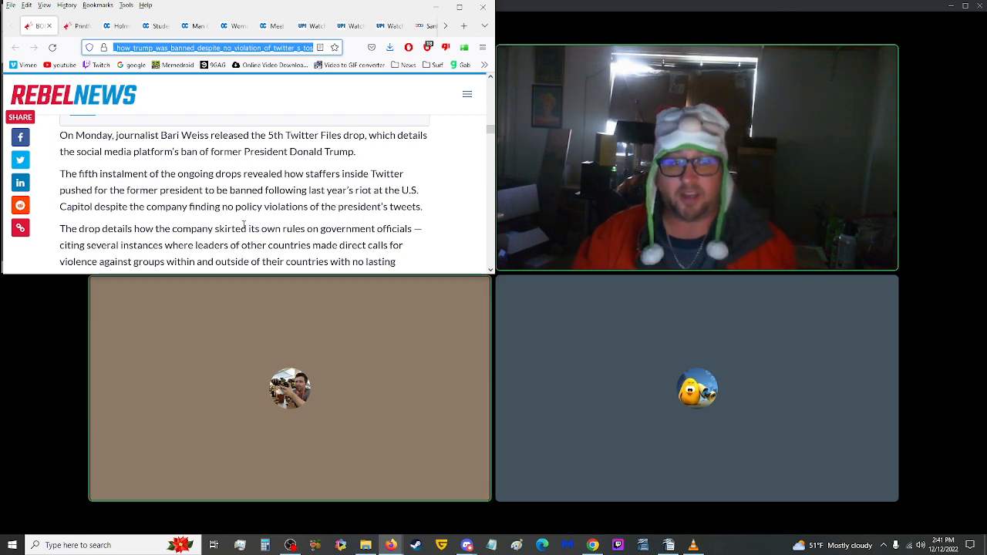
scroll("down", 3)
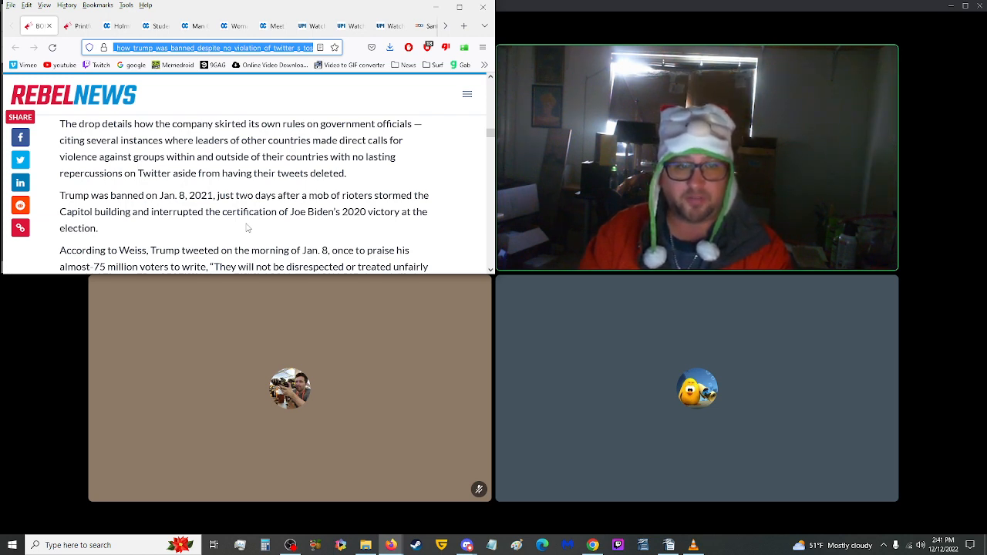
scroll("down", 3)
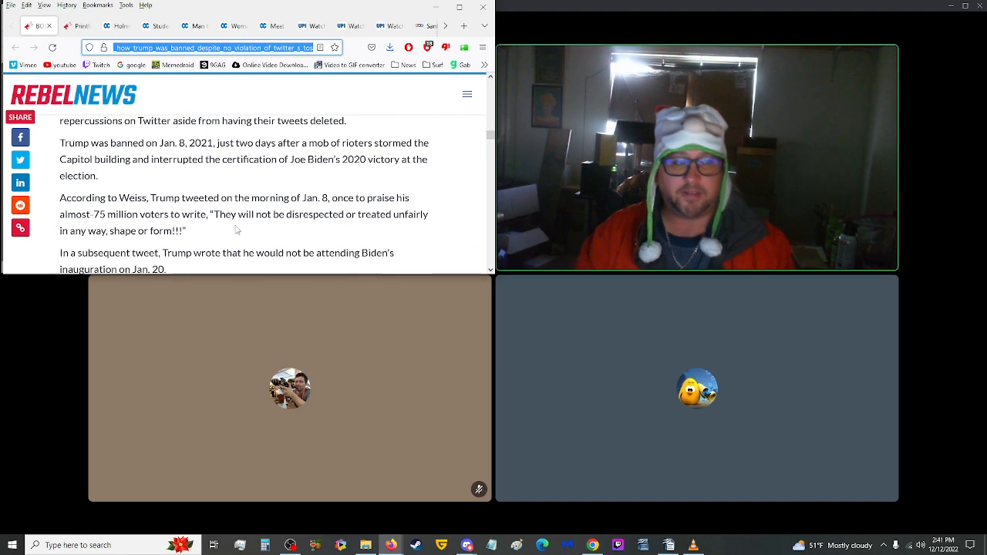
mouse_move(290, 181)
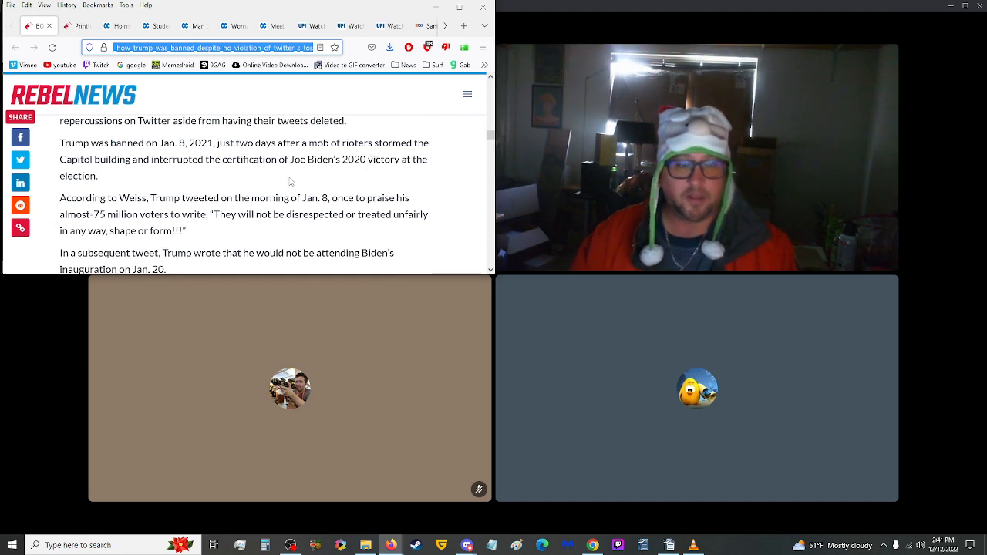
scroll("down", 3)
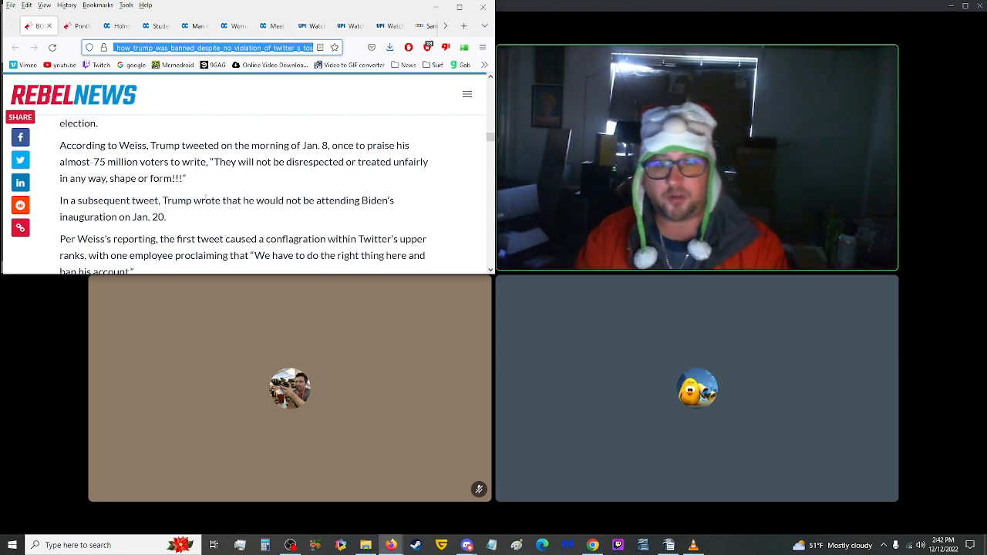
scroll("down", 3)
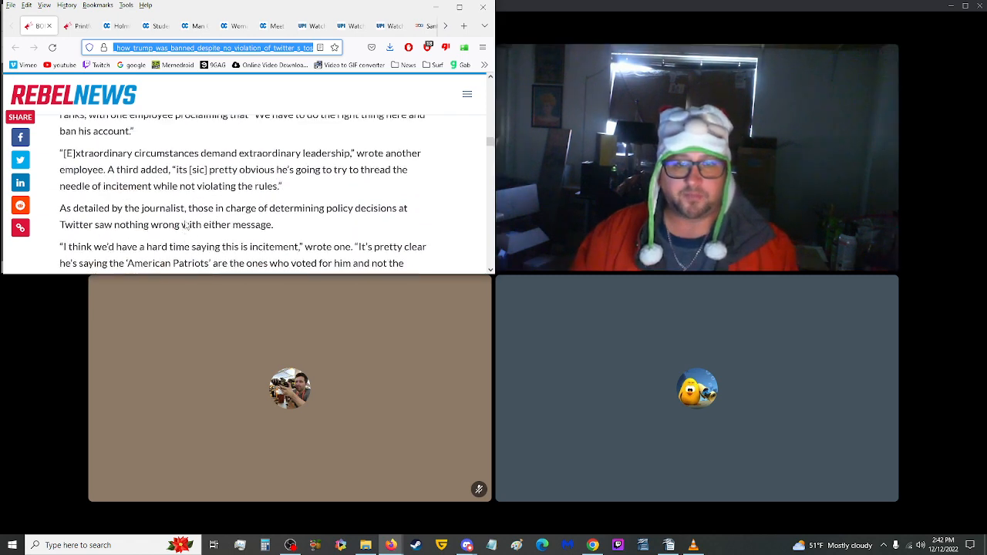
scroll("up", 3)
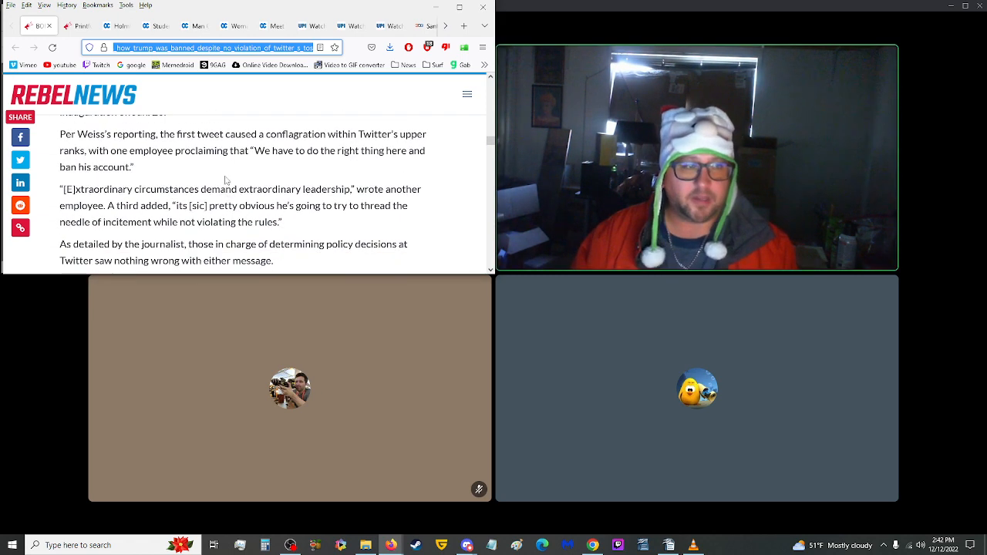
scroll("up", 3)
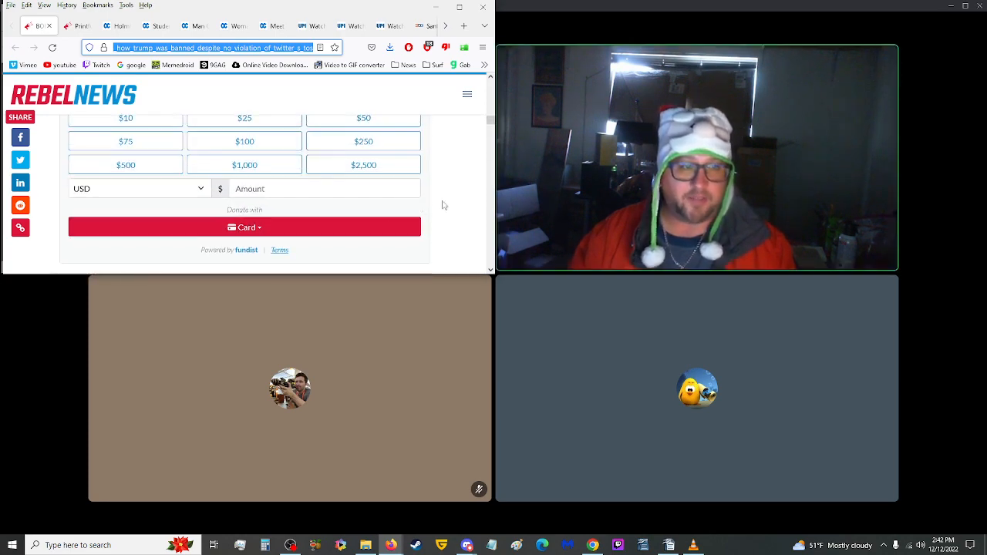
Step: Return to the top of the Printful / Gays Against Groomers article
scroll("up", 3)
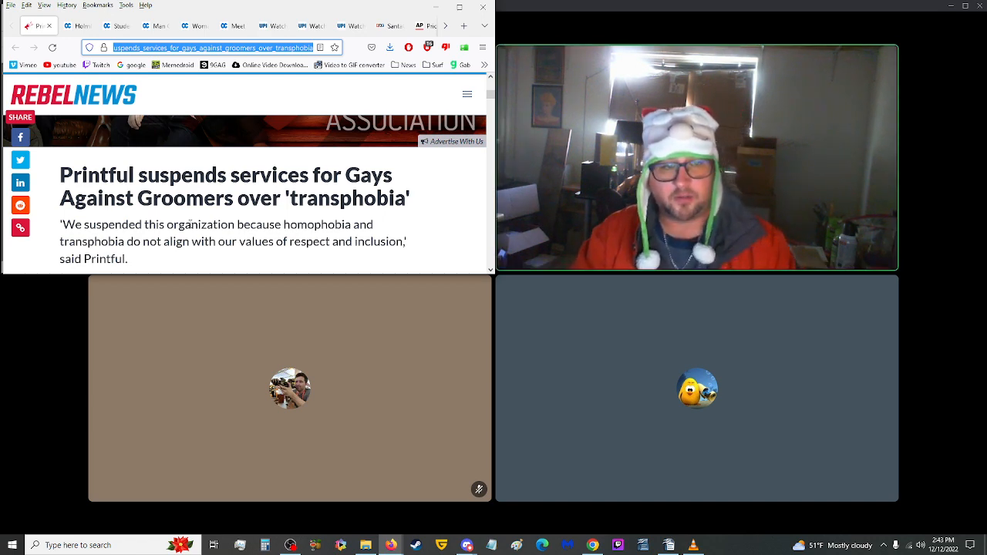
Step: Read down to the paragraph on Printful's December 7 Twitter post suspending Gays Against Groomers
scroll("down", 3)
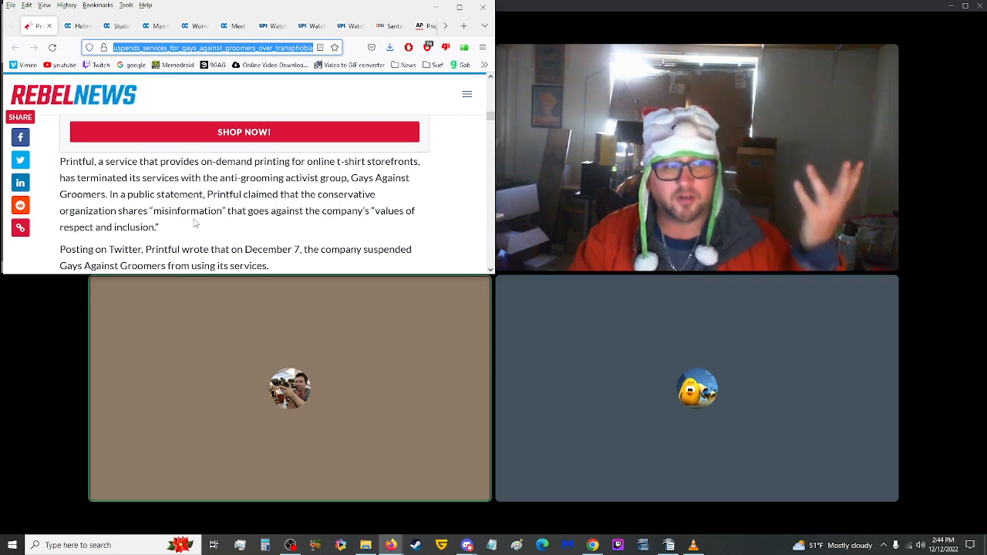
scroll("down", 3)
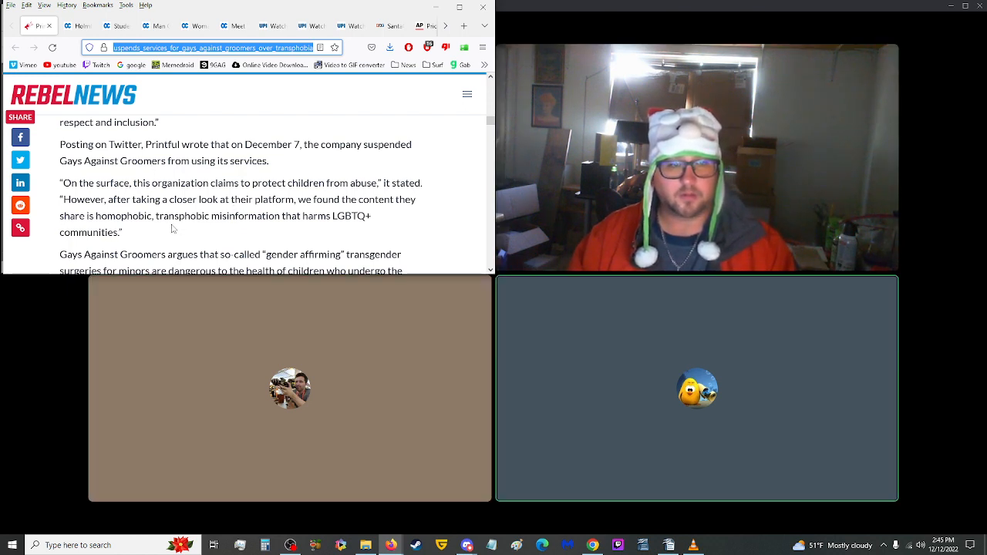
Step: Read the group's quoted statements on surgeries for minors, then return to the article's first paragraph
scroll("down", 3)
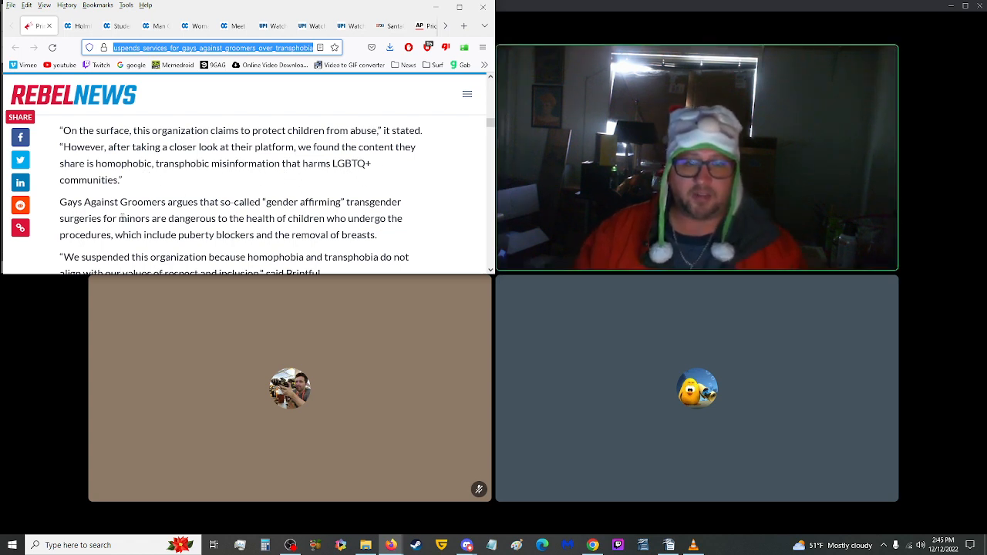
mouse_move(272, 213)
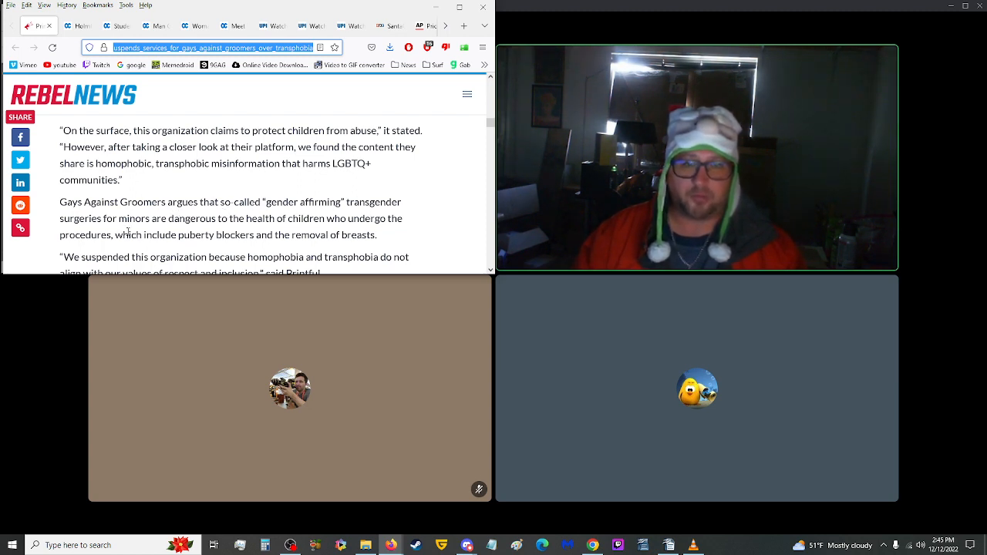
mouse_move(262, 231)
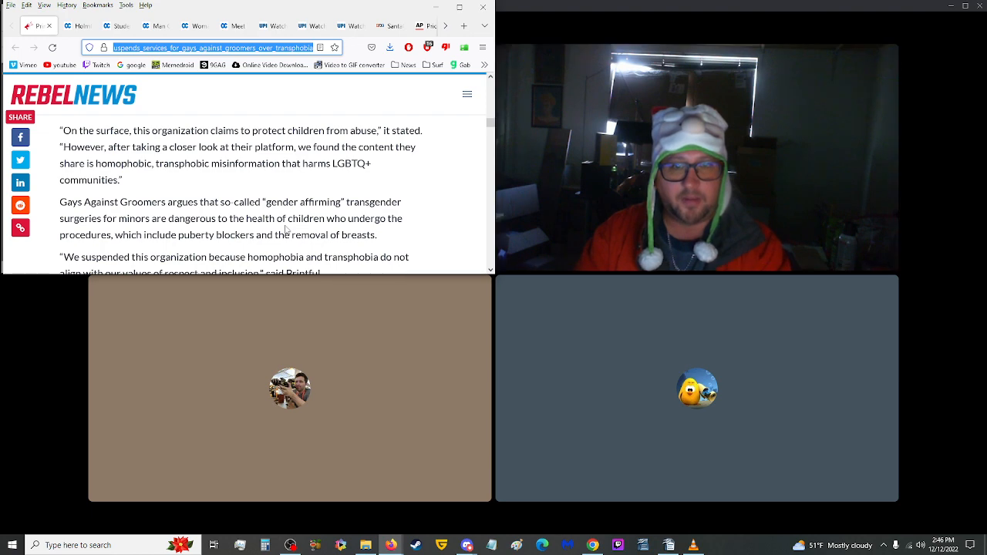
scroll("up", 3)
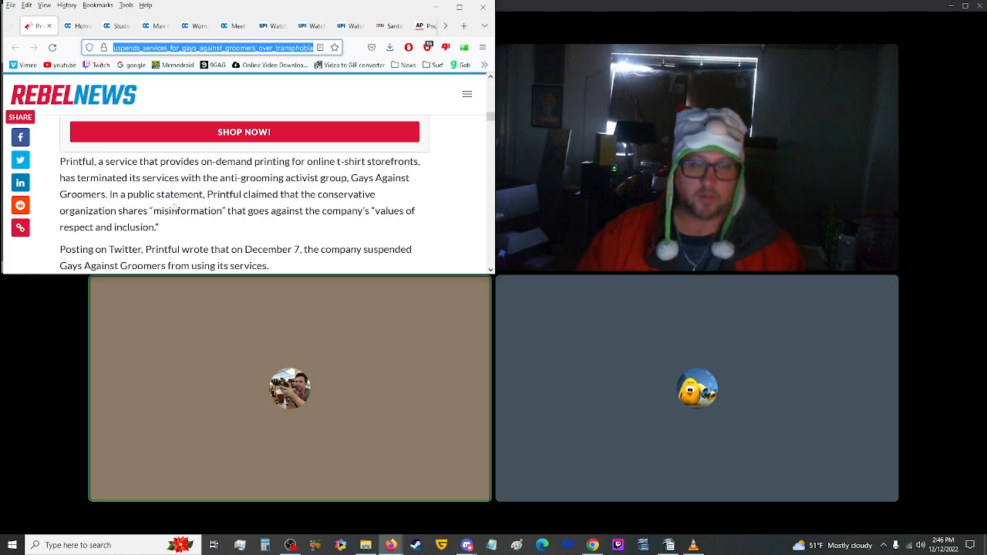
scroll("down", 3)
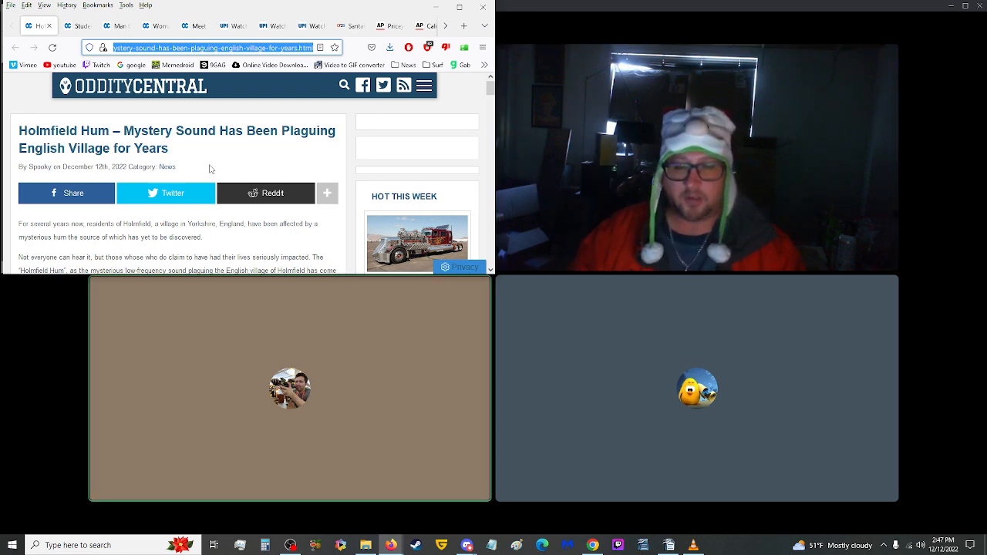
mouse_move(182, 157)
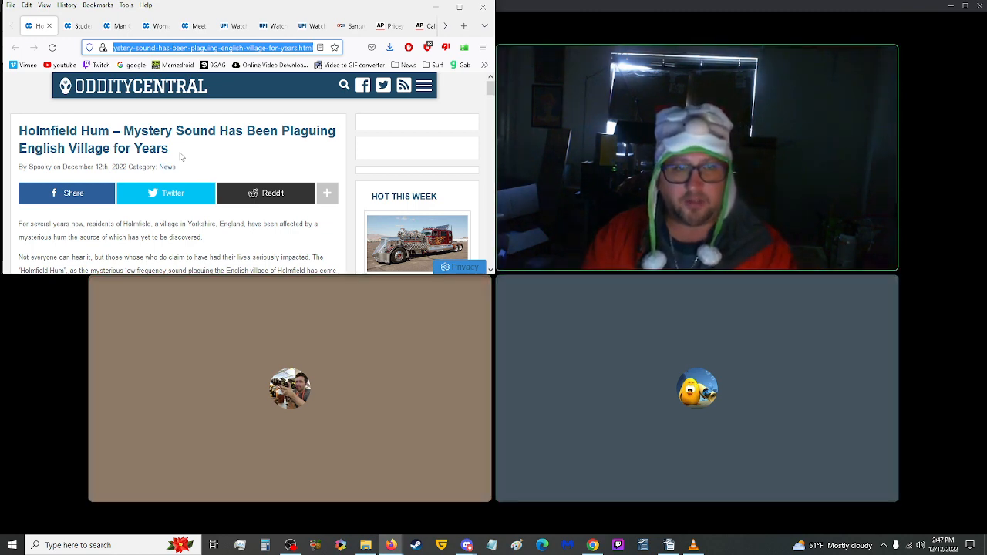
Step: Read the Holmfield Hum residents' descriptions and quotes down to the embedded BBC Look North video
scroll("down", 3)
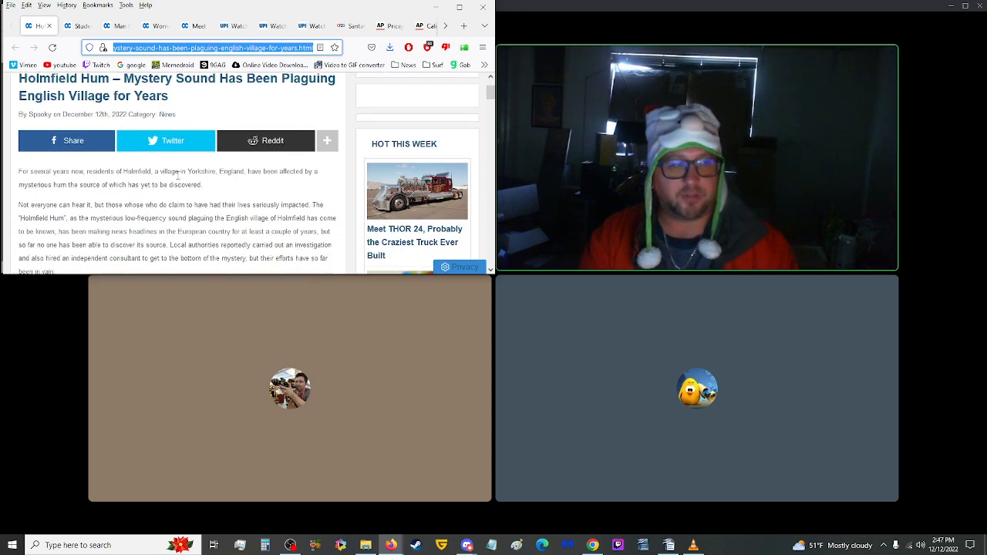
scroll("down", 3)
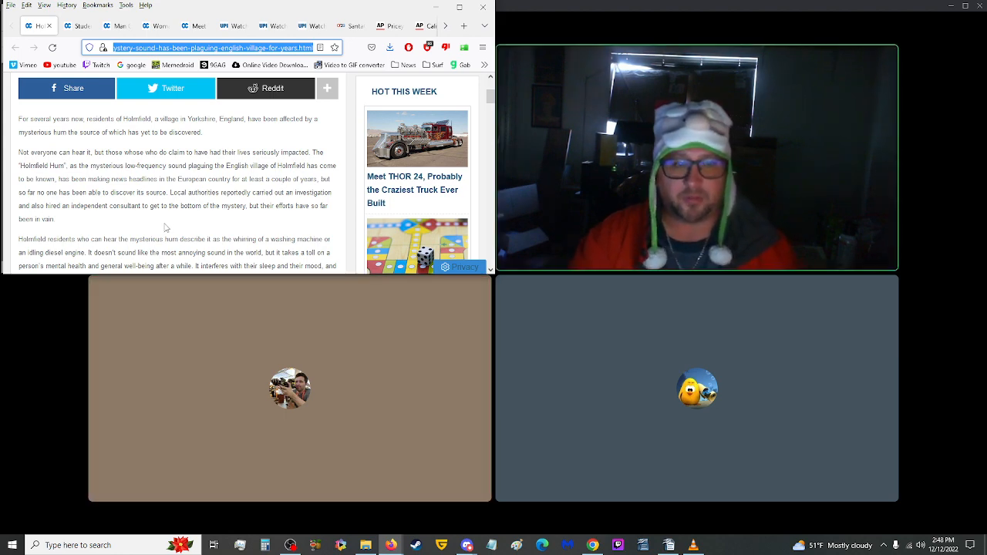
scroll("down", 3)
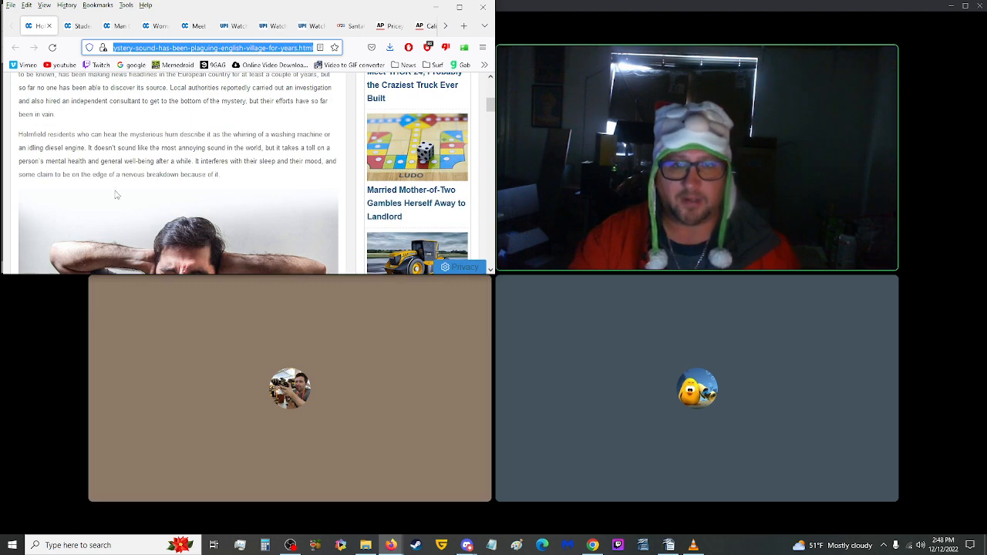
mouse_move(99, 188)
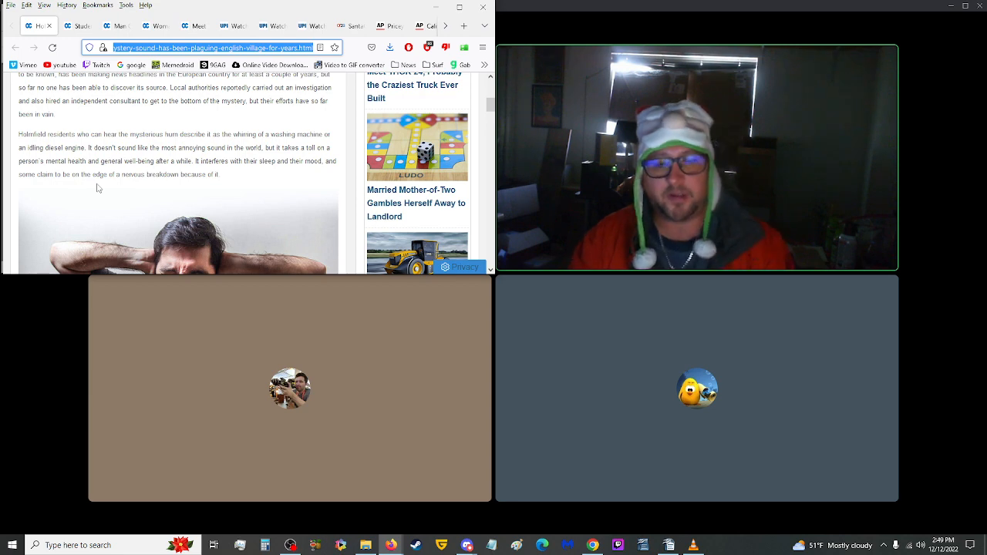
scroll("down", 3)
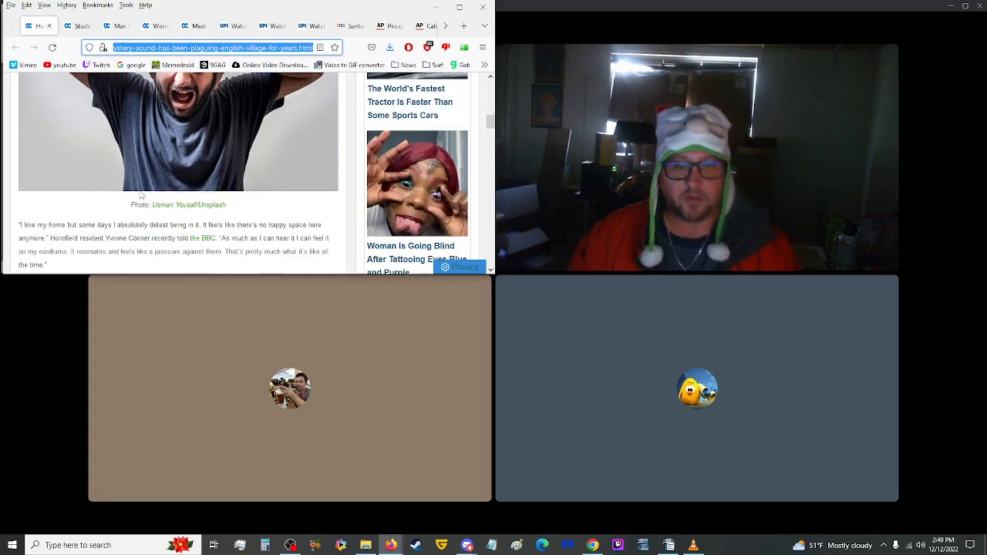
scroll("down", 3)
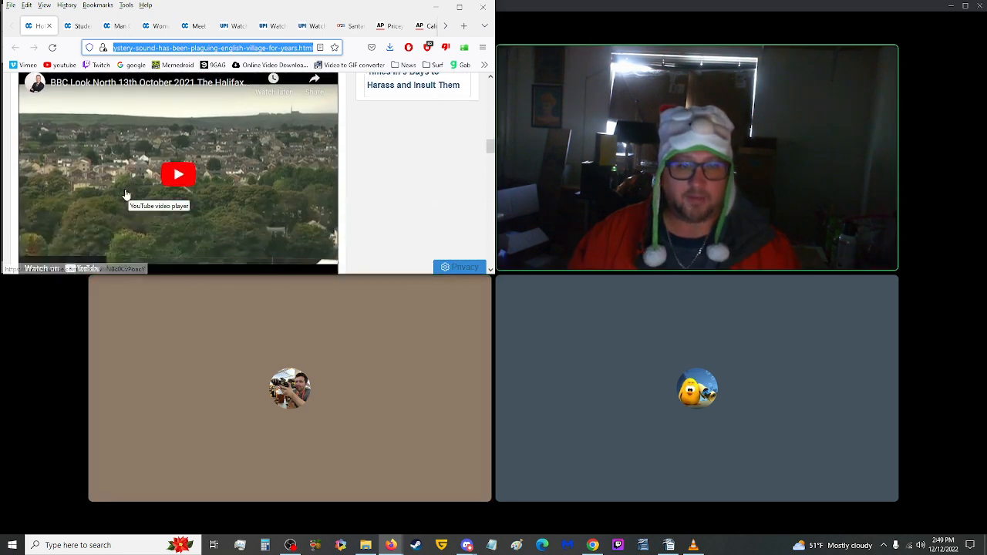
Step: Play the embedded BBC clip about the hum, skipping ahead twice through it
left_click(179, 173)
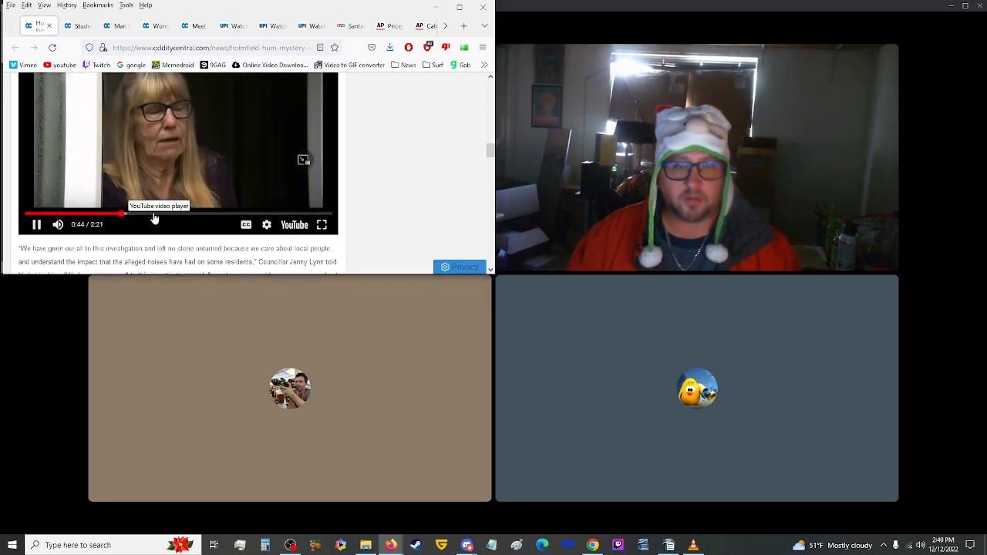
left_click(235, 212)
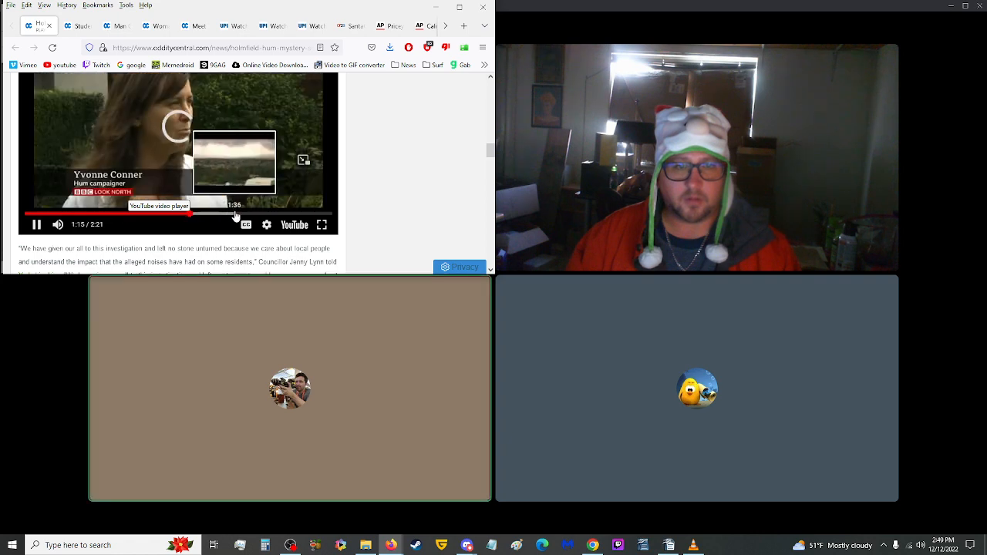
left_click(235, 215)
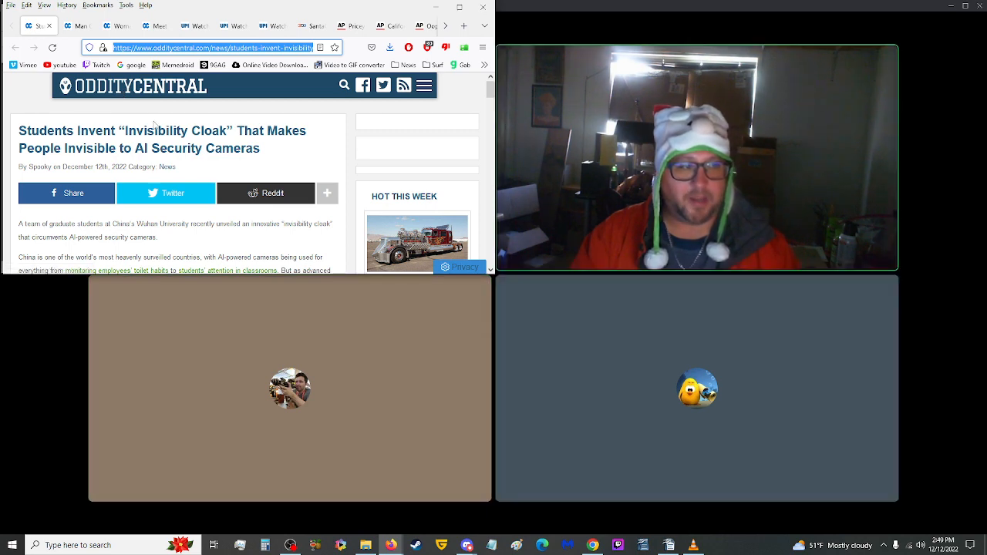
mouse_move(154, 138)
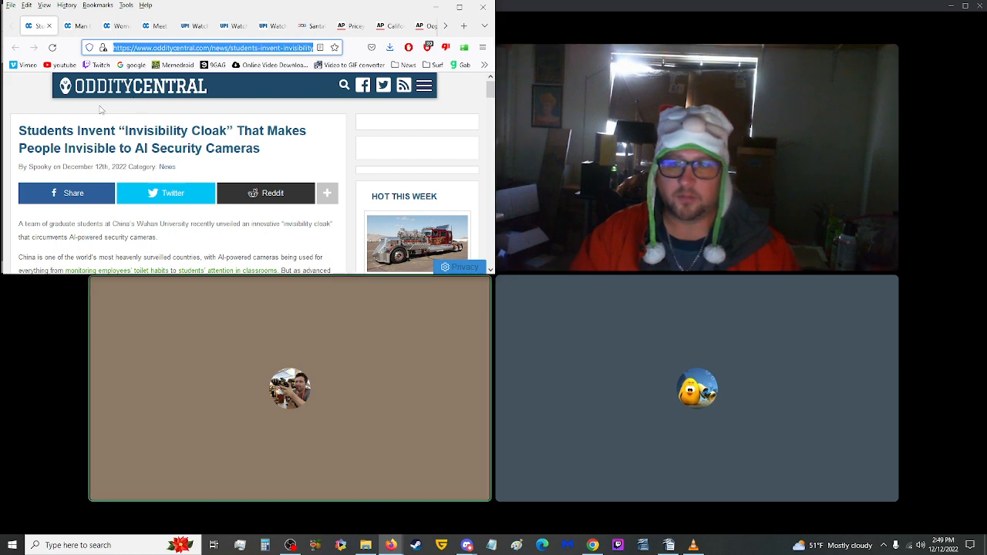
Step: Read into the invisibility cloak article's opening paragraphs on China's AI surveillance
left_click(68, 6)
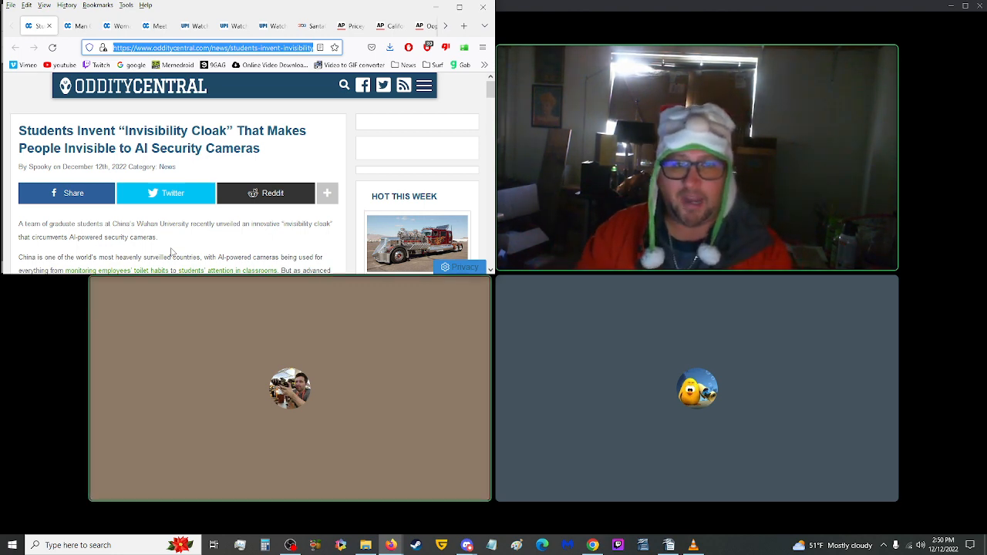
scroll("down", 3)
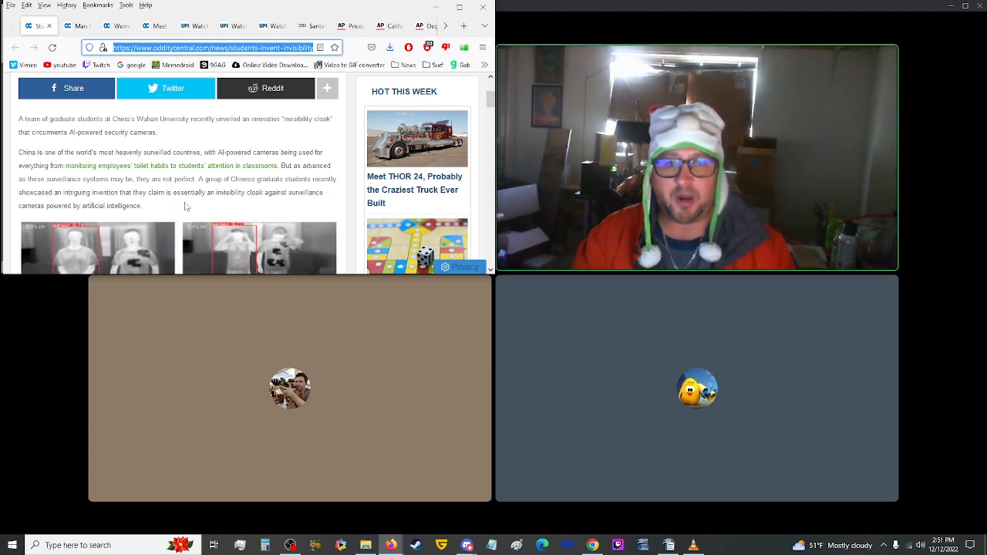
Step: Read past the thermal camera test photos to the InvisDefense coat description and designer's quote
scroll("down", 3)
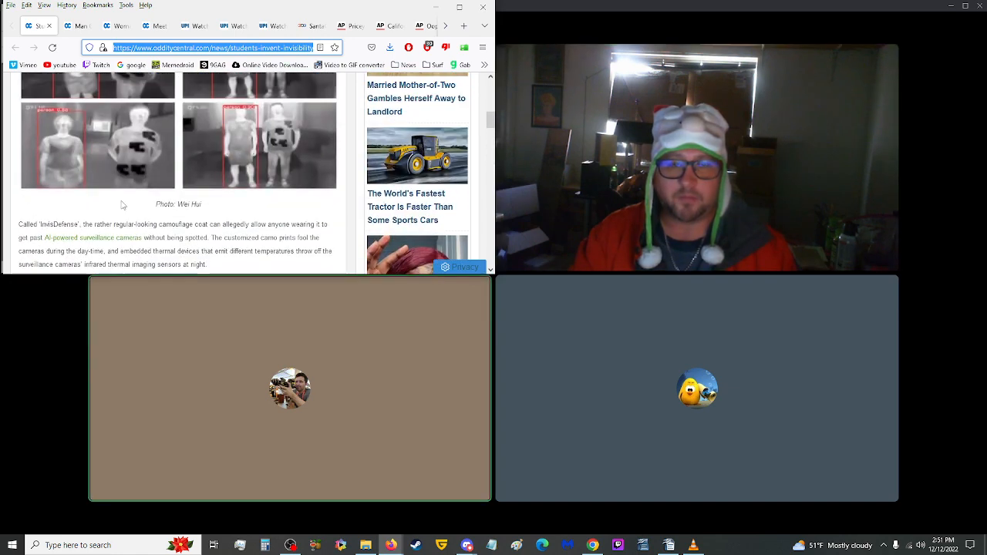
scroll("up", 3)
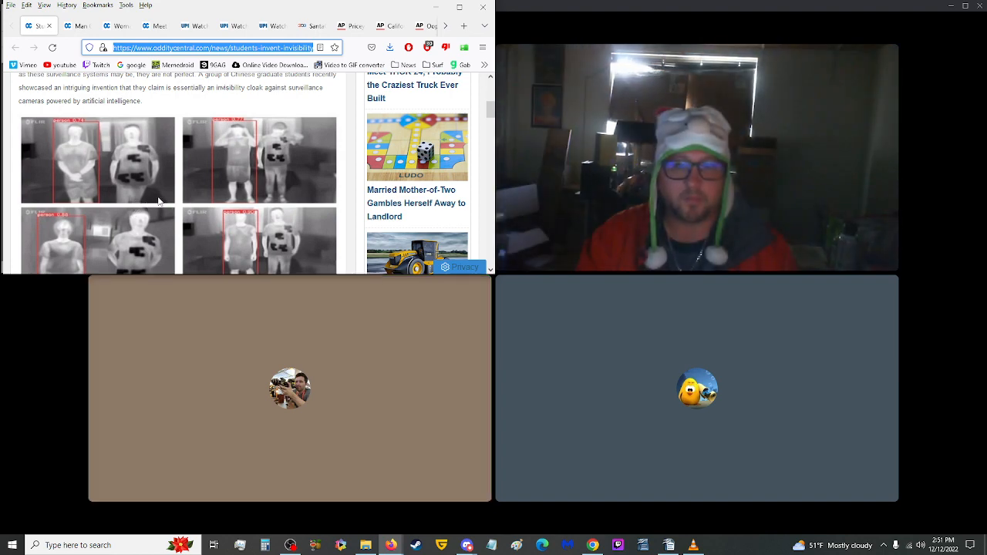
scroll("down", 3)
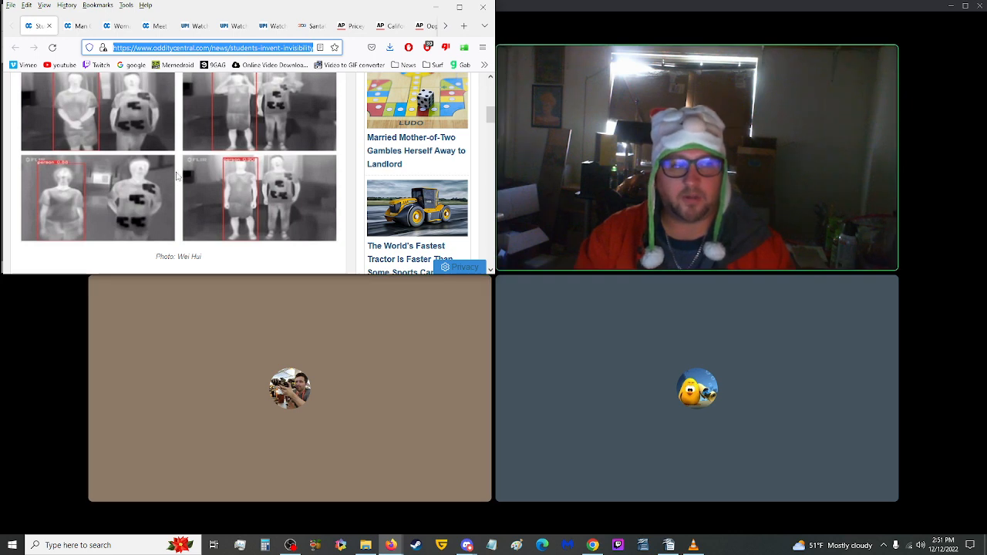
scroll("down", 3)
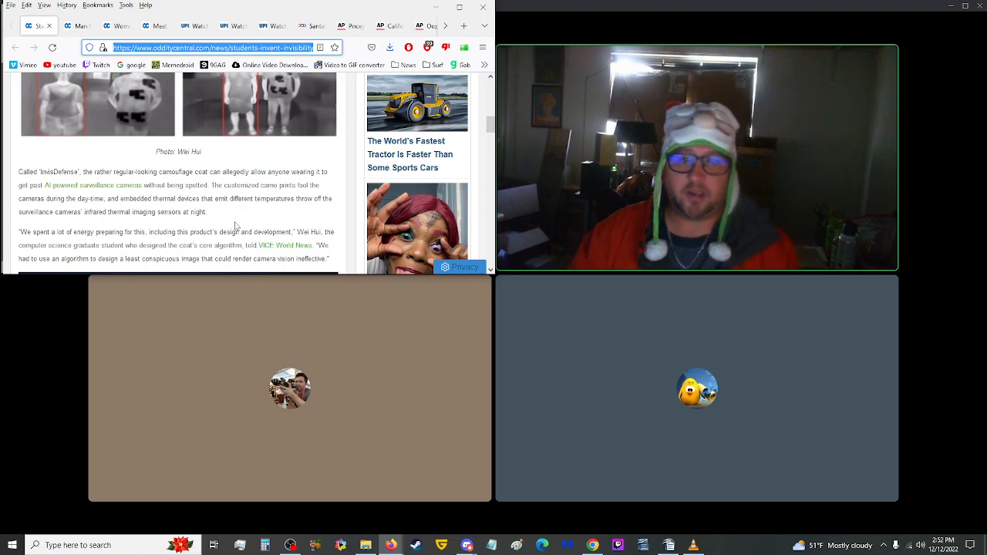
scroll("down", 3)
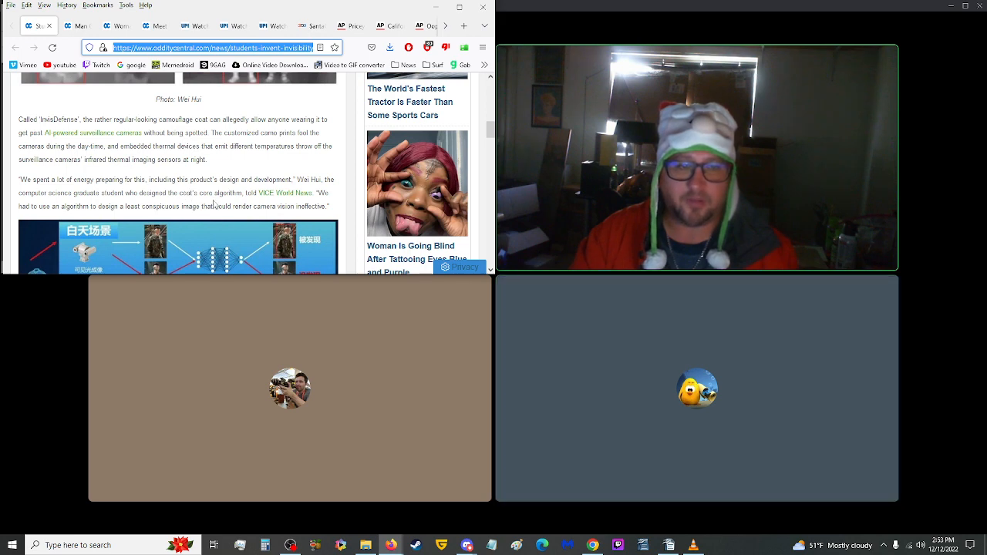
scroll("down", 3)
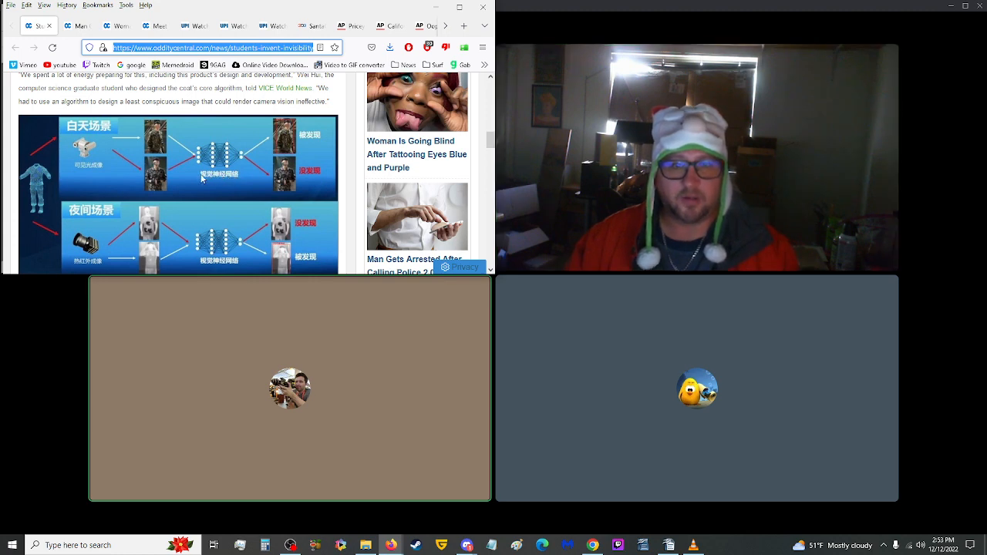
scroll("down", 3)
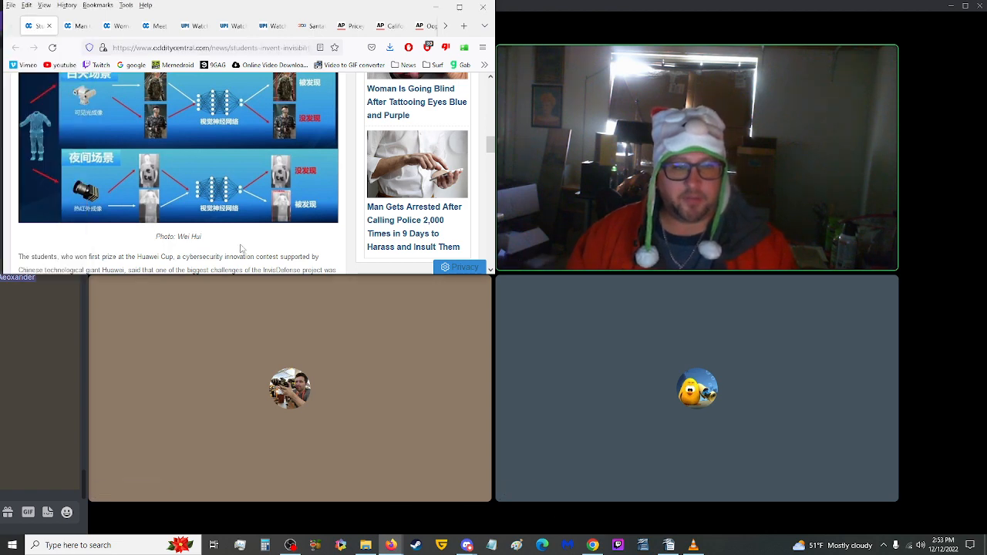
scroll("down", 3)
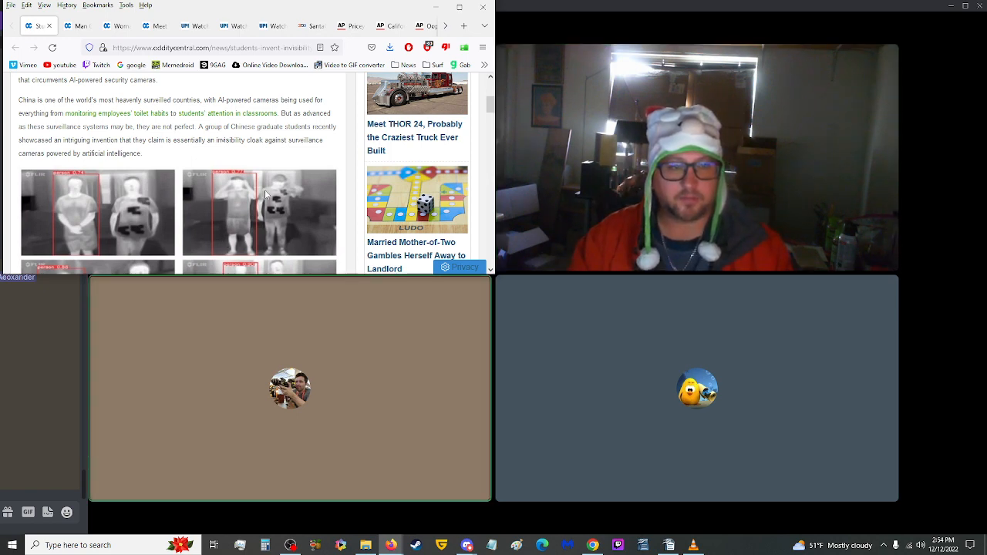
mouse_move(146, 156)
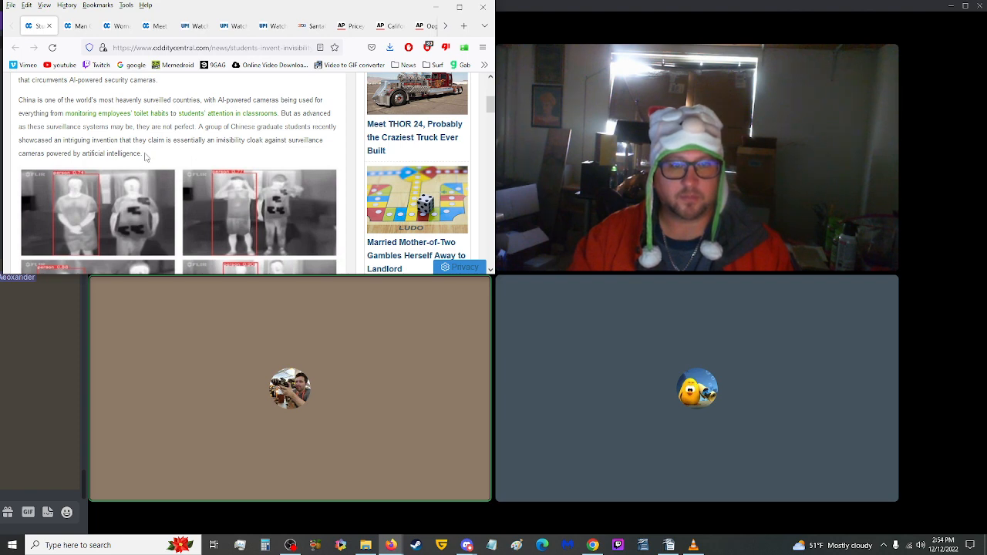
left_click_drag(120, 138, 145, 153)
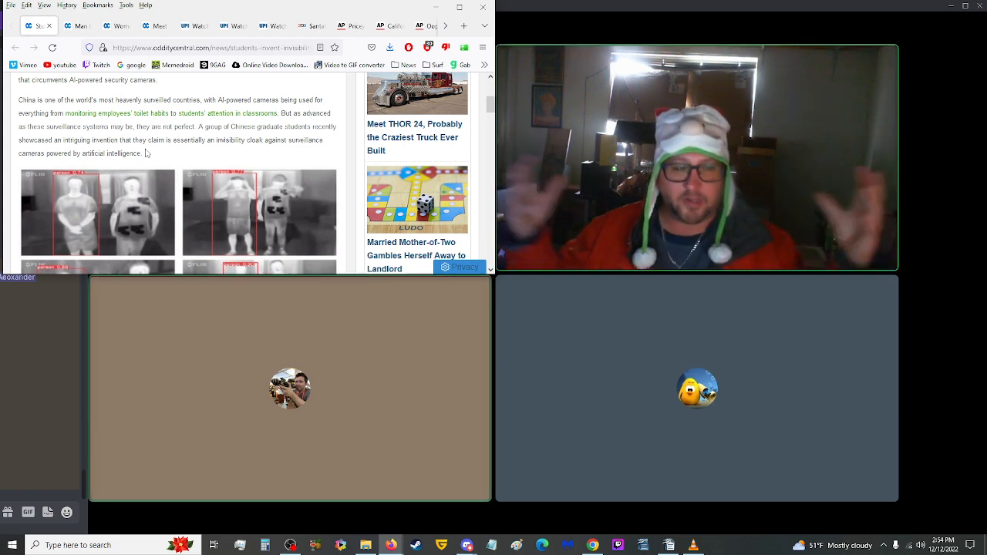
mouse_move(157, 151)
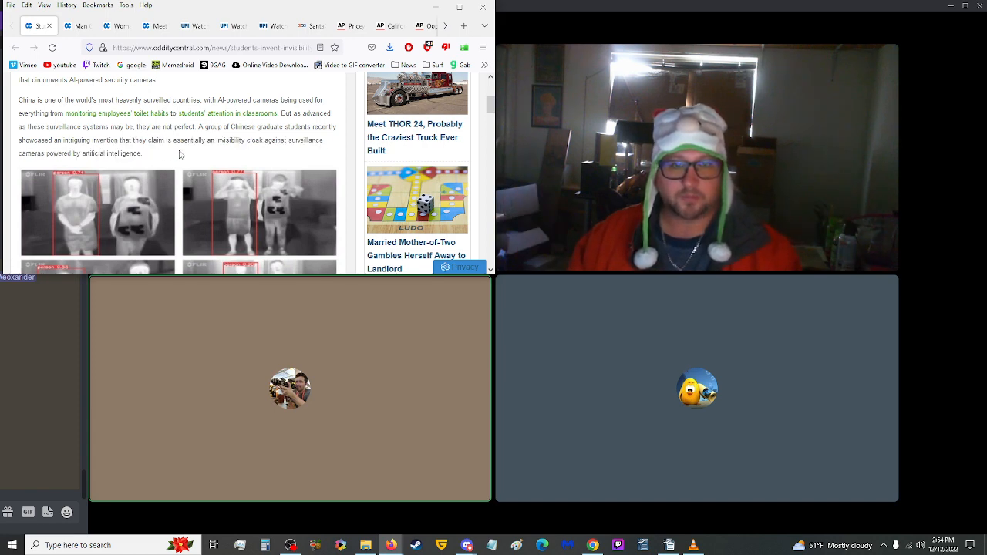
left_click_drag(101, 139, 142, 152)
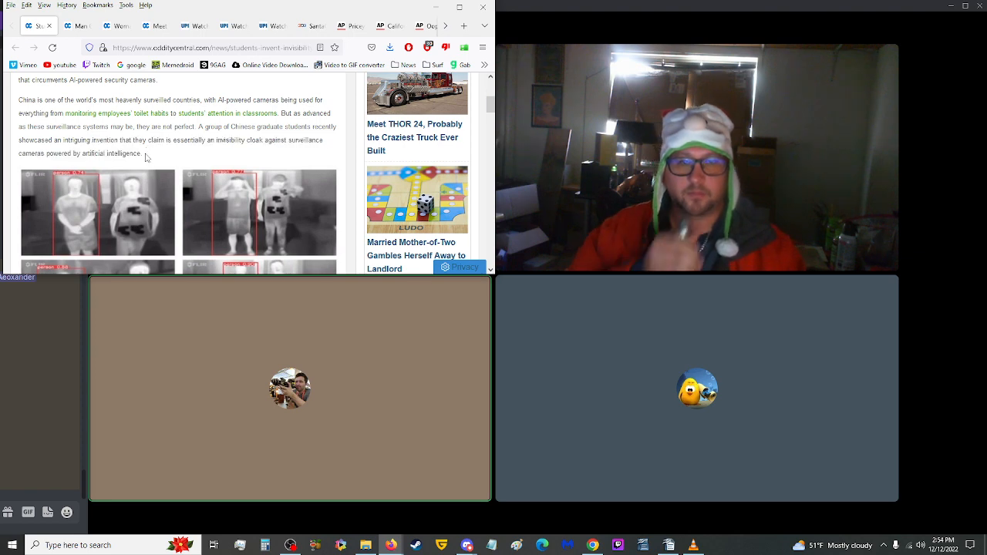
left_click_drag(92, 138, 145, 153)
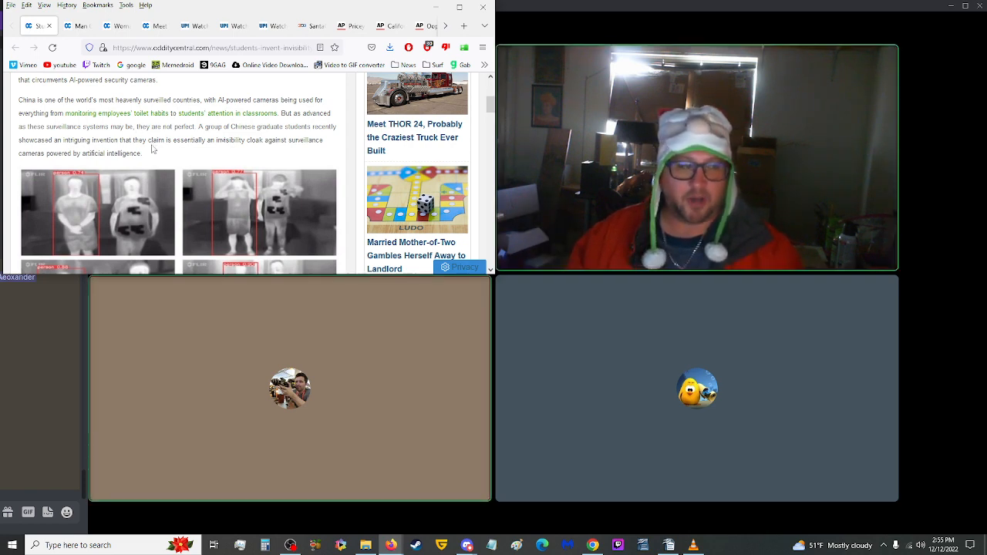
mouse_move(148, 150)
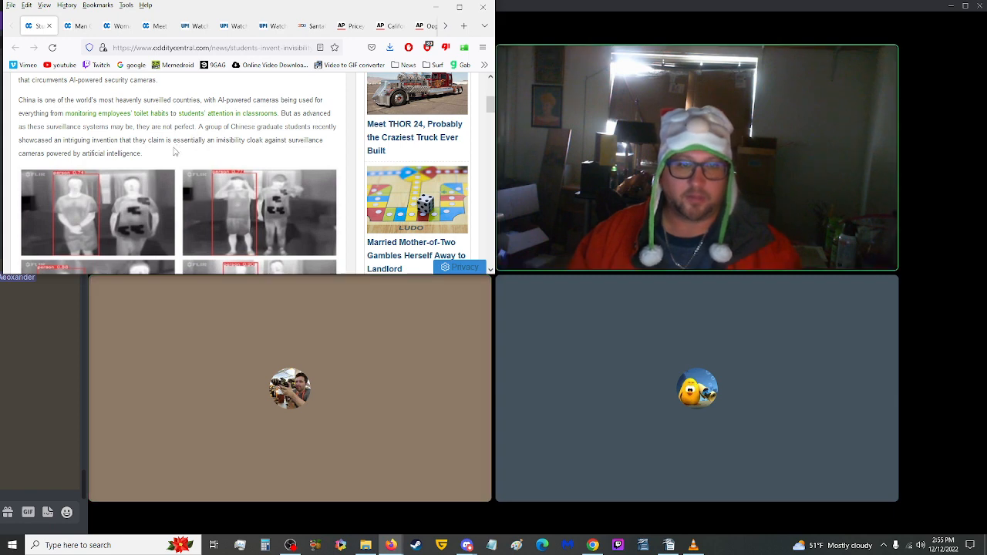
left_click_drag(116, 139, 142, 152)
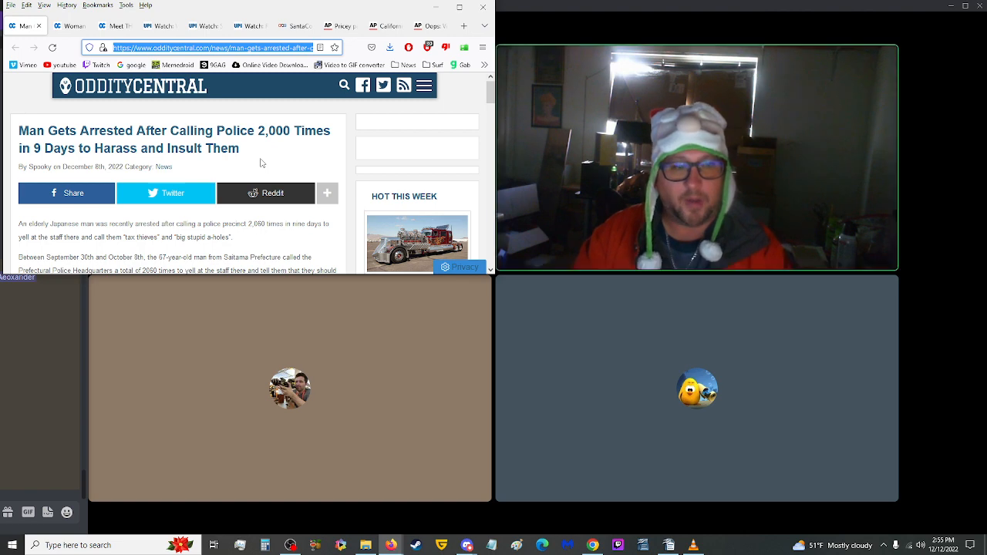
Step: Scroll through the '2,000 police calls in 9 days' article and back up while reading it aloud
scroll("down", 3)
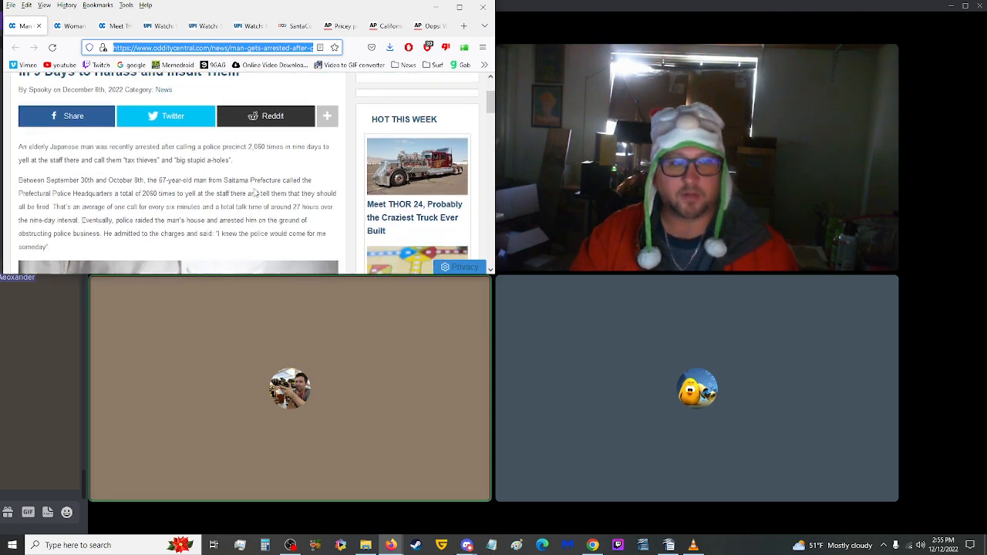
scroll("down", 3)
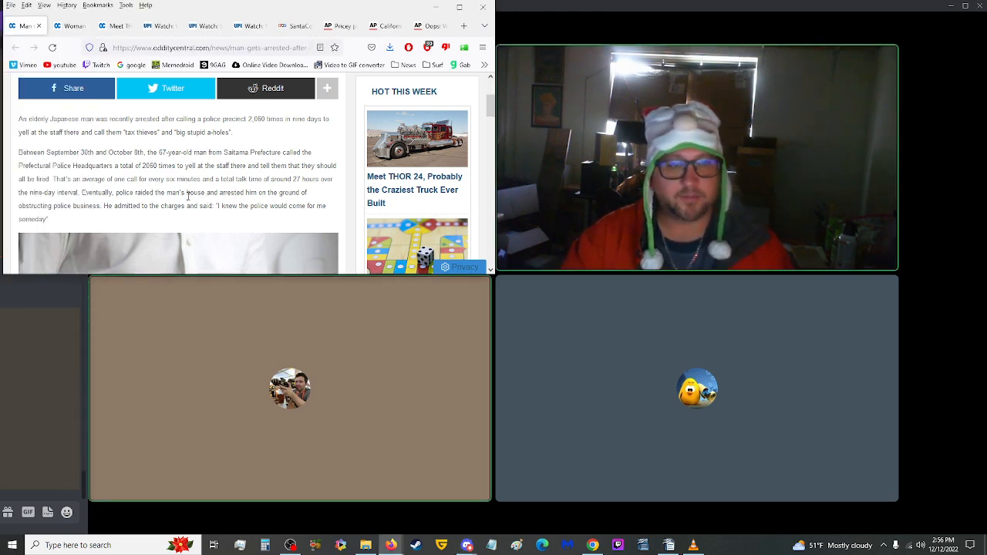
scroll("down", 3)
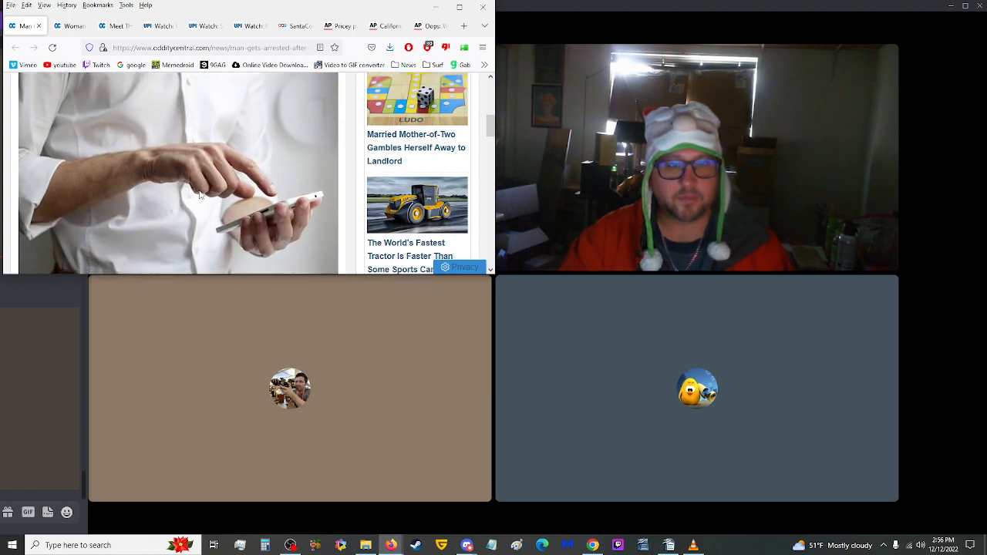
scroll("up", 3)
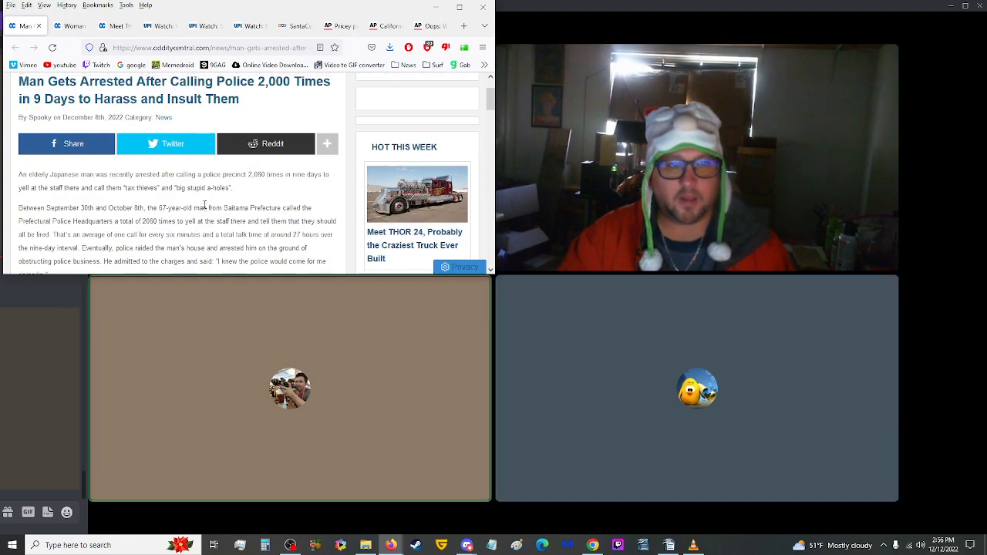
scroll("up", 3)
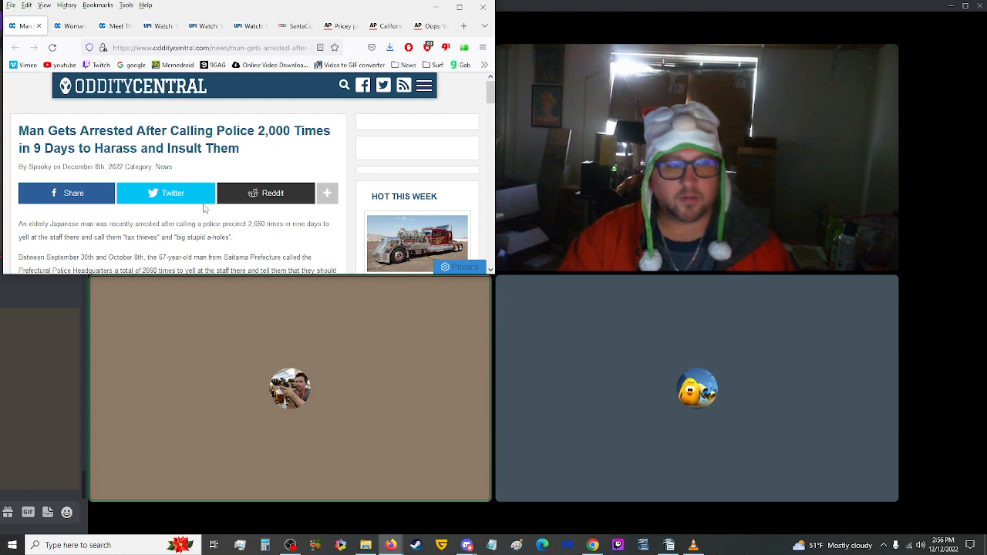
mouse_move(166, 192)
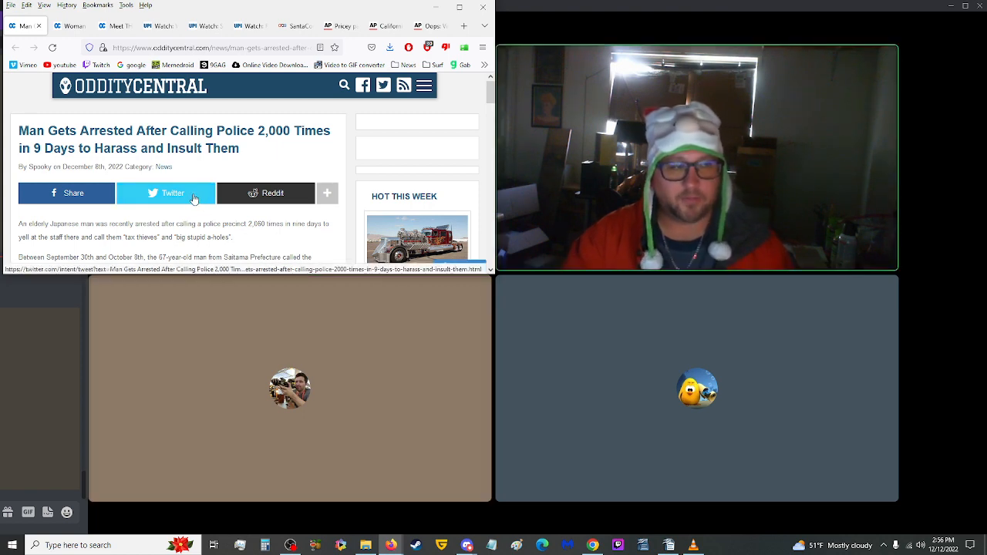
mouse_move(142, 127)
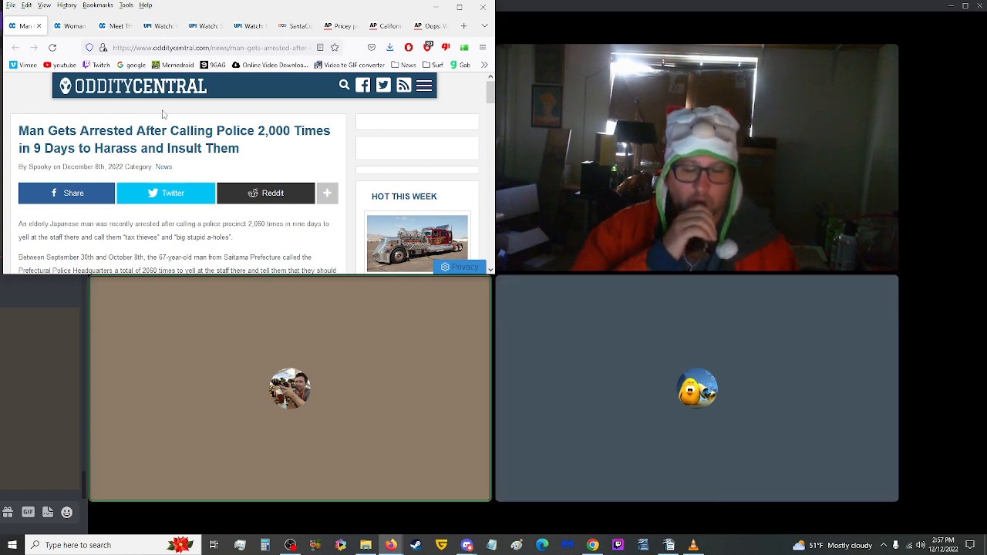
mouse_move(171, 114)
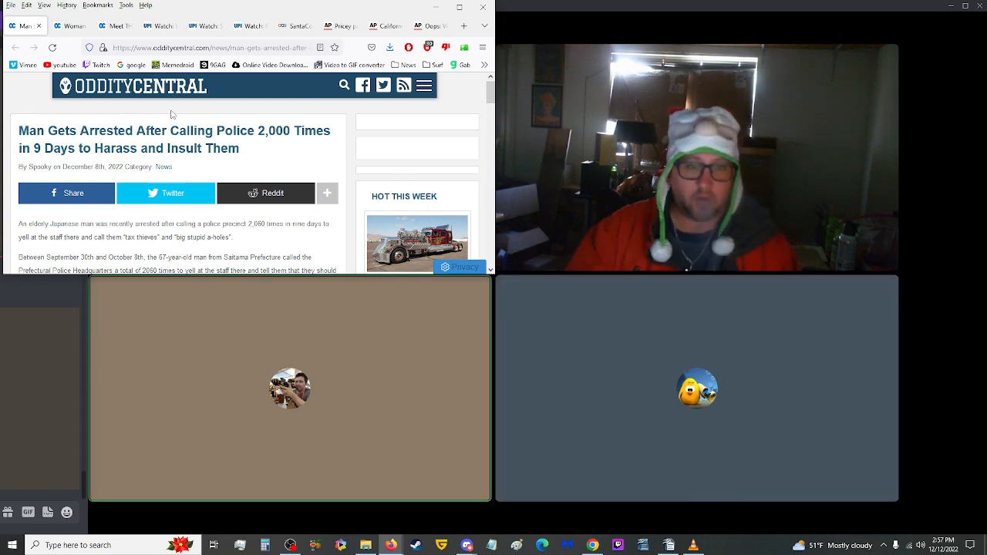
scroll("down", 3)
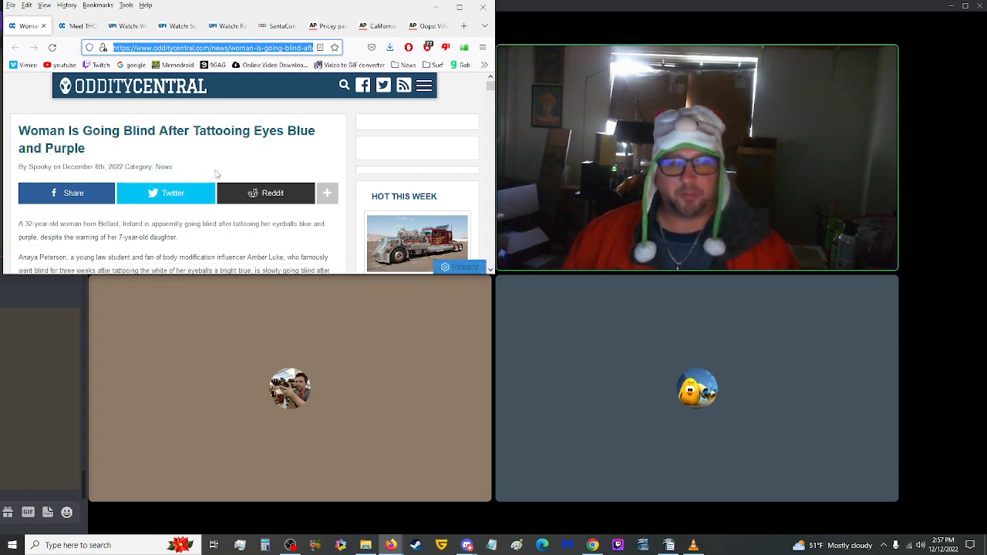
Step: Scroll into the eye-tattoo article's opening paragraphs about Anaya Peterson from Belfast
scroll("down", 3)
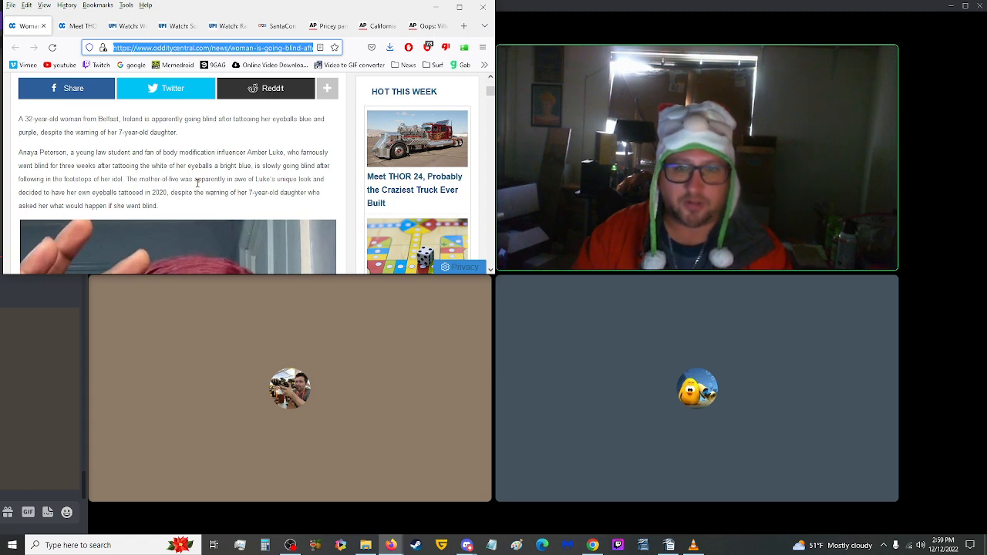
scroll("down", 3)
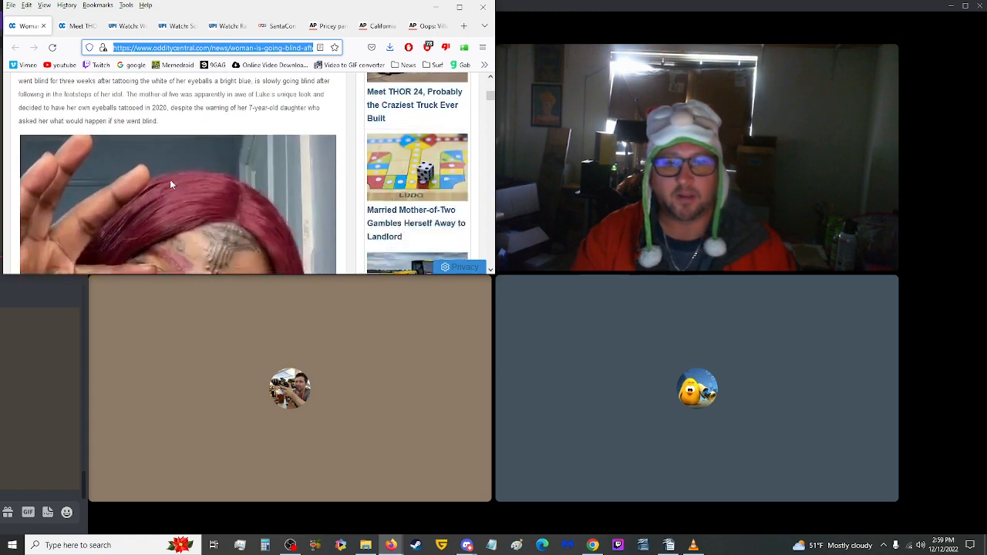
scroll("down", 3)
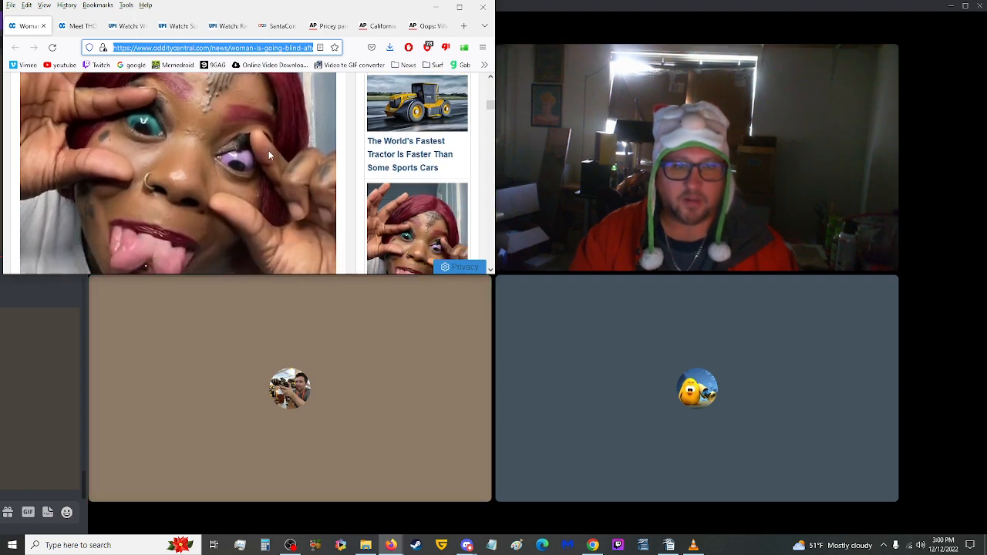
scroll("down", 3)
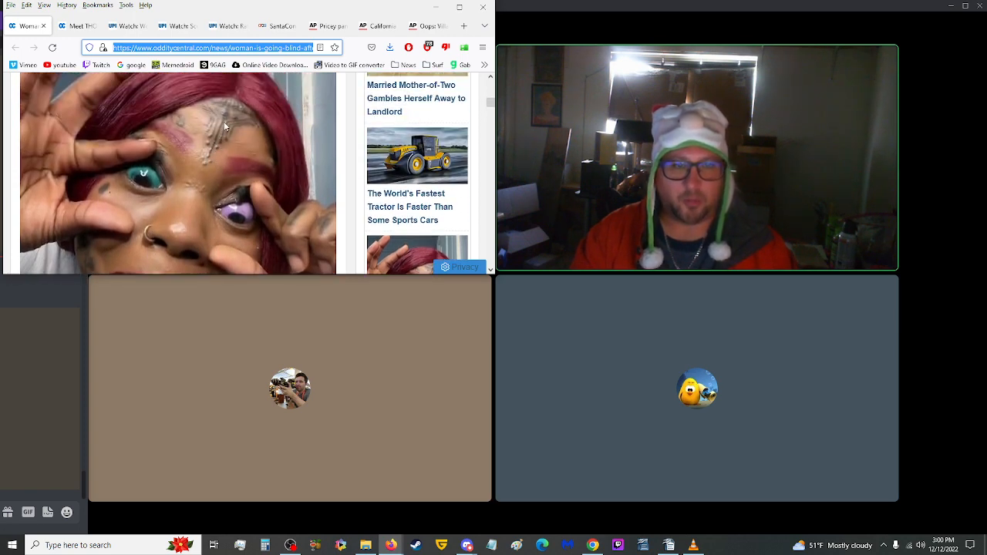
mouse_move(227, 121)
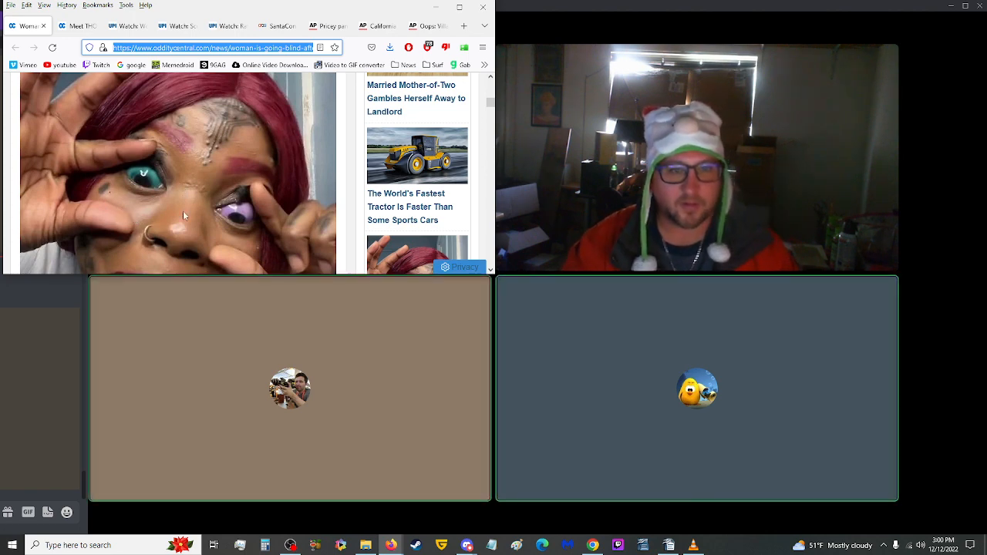
mouse_move(173, 200)
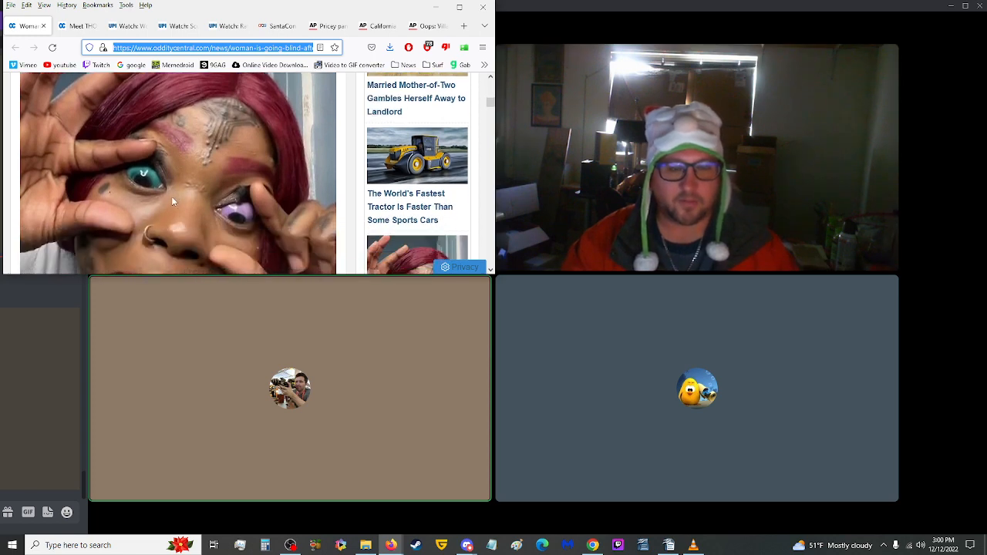
mouse_move(195, 200)
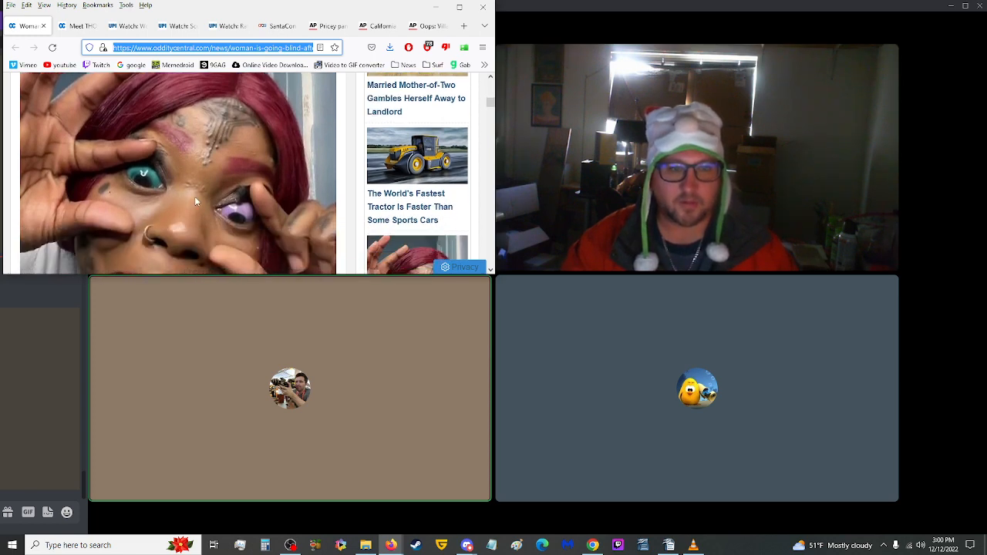
mouse_move(235, 221)
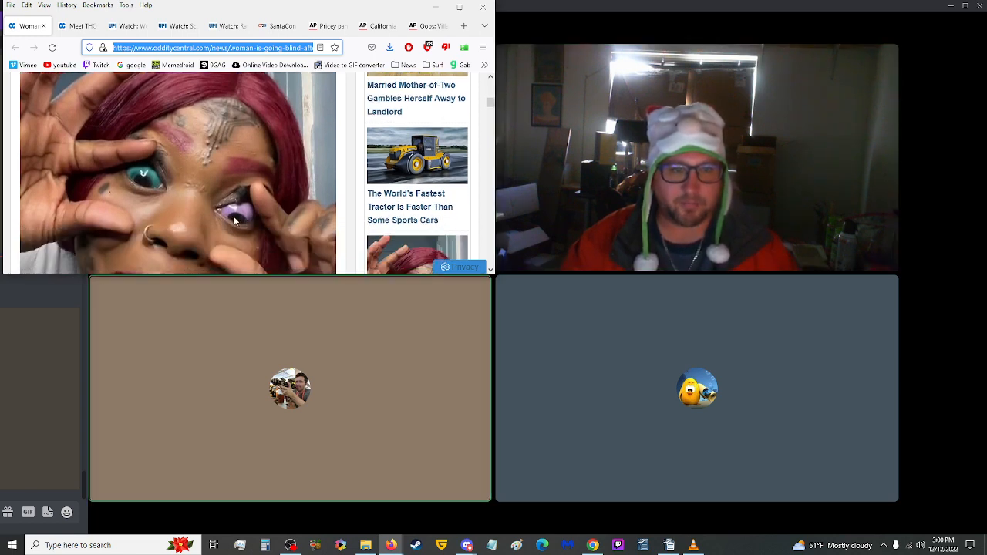
mouse_move(149, 200)
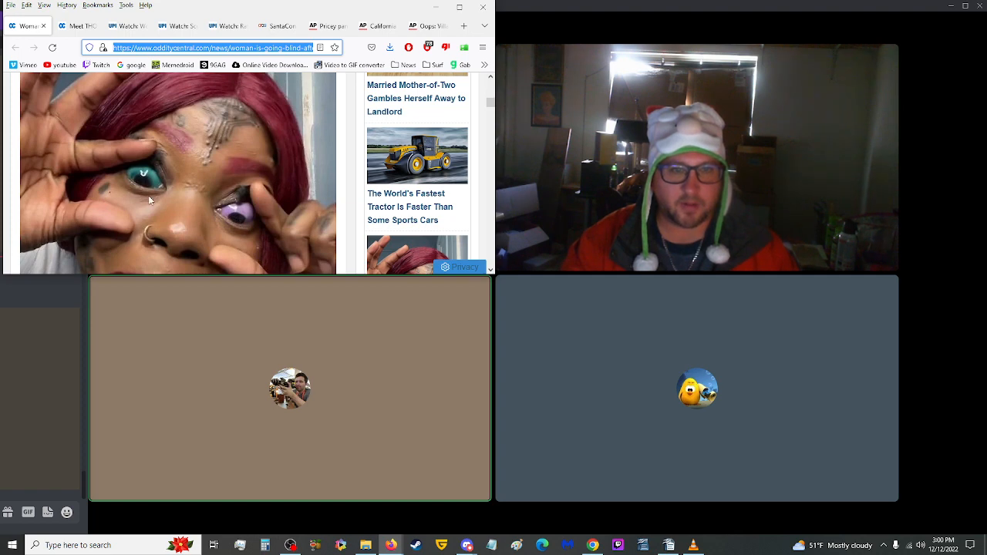
mouse_move(142, 186)
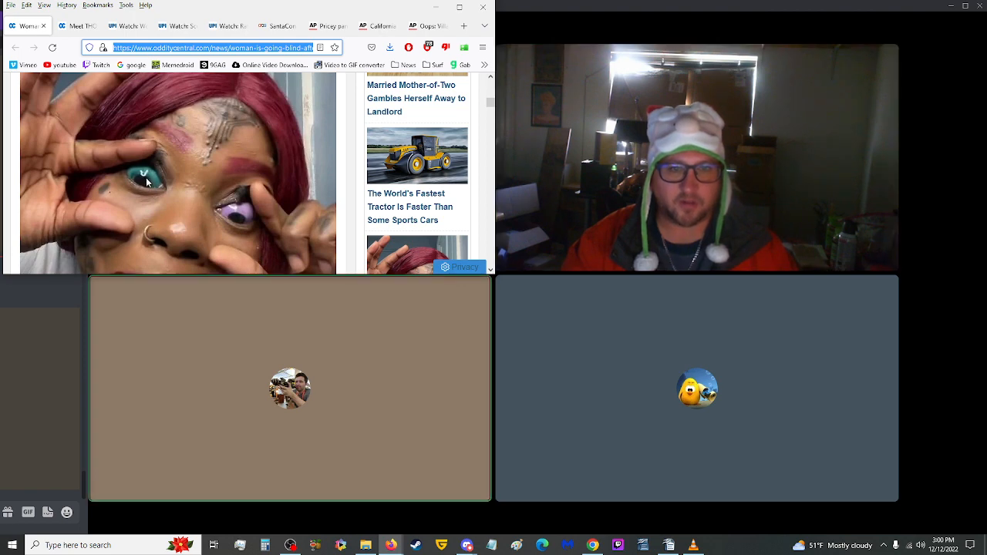
mouse_move(155, 191)
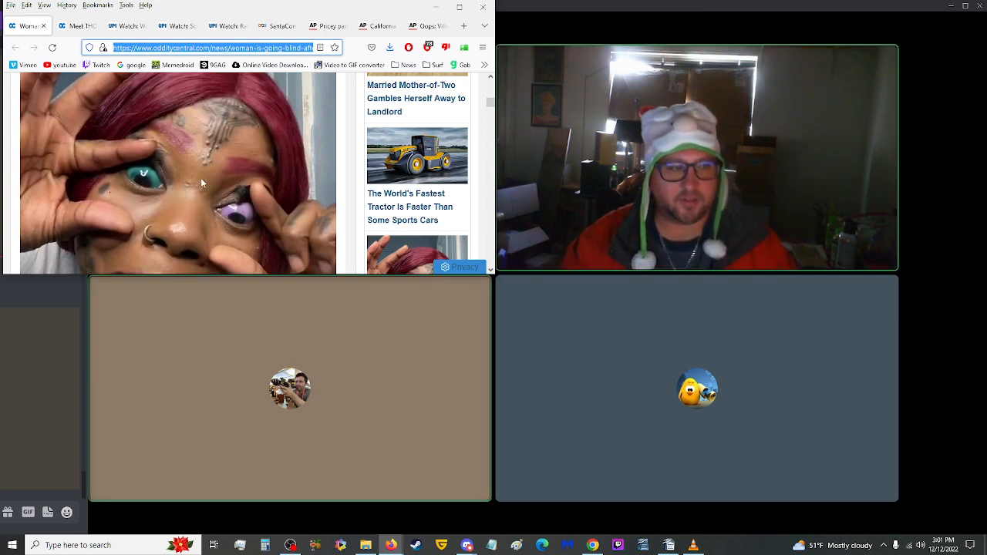
mouse_move(185, 142)
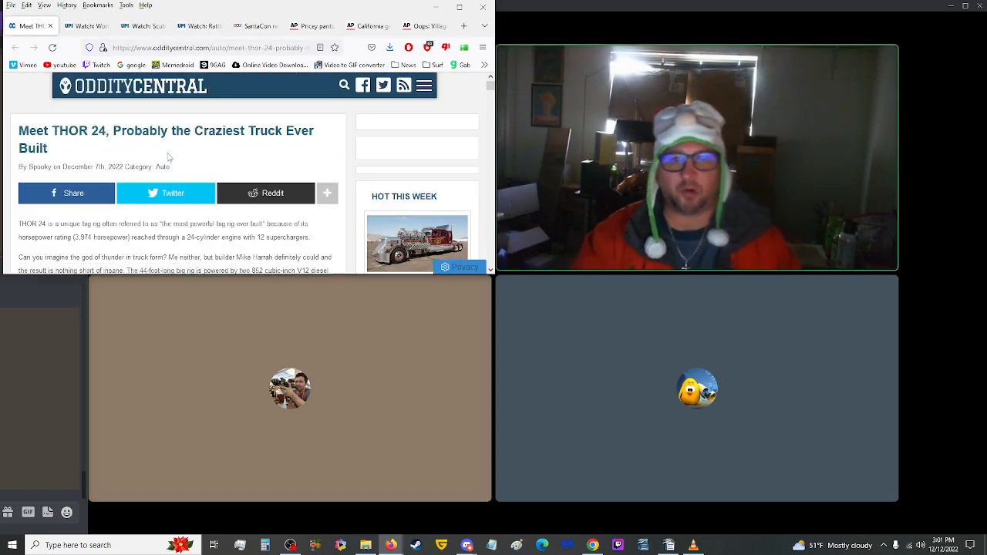
Step: Scroll the THOR 24 truck article down to the truck photo and back up to the top
scroll("down", 3)
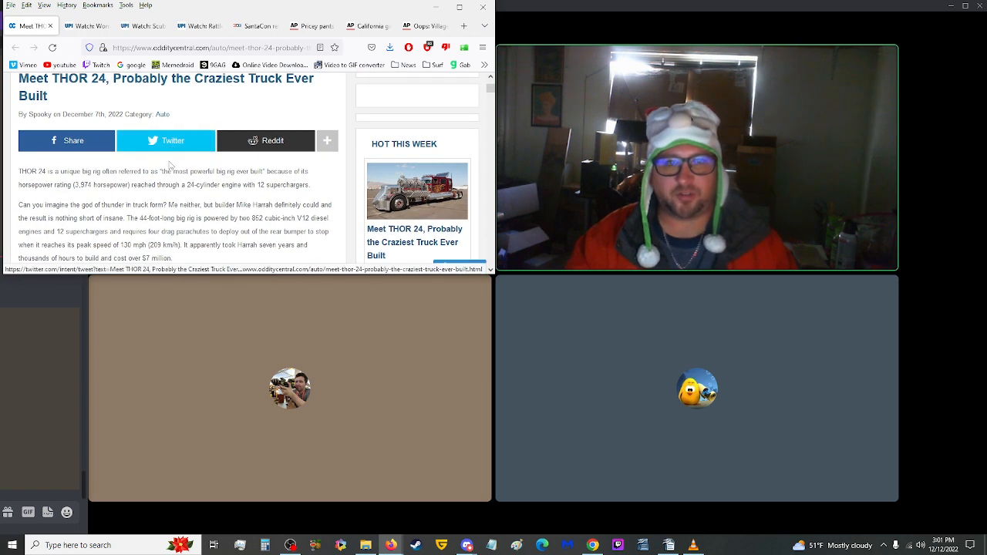
scroll("down", 3)
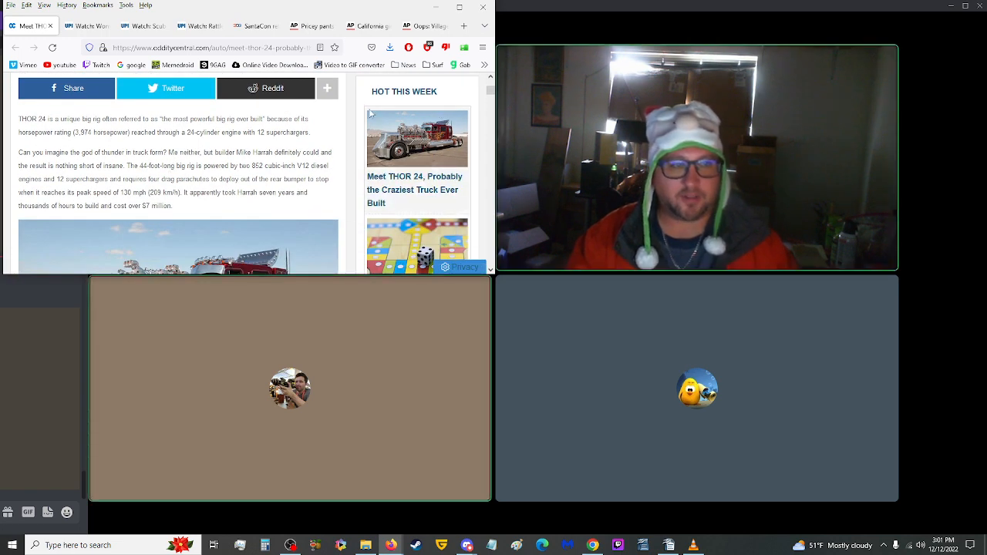
scroll("up", 3)
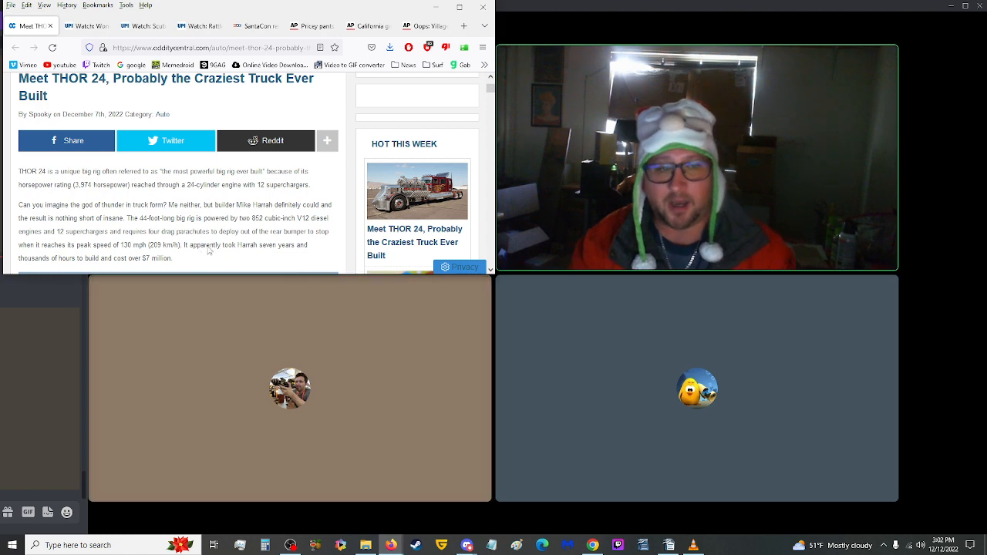
scroll("down", 3)
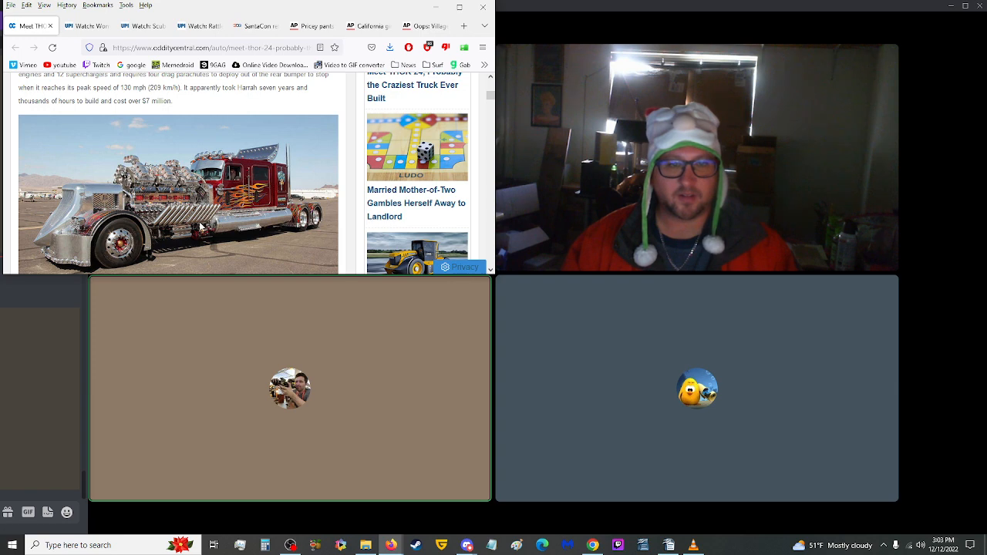
scroll("up", 3)
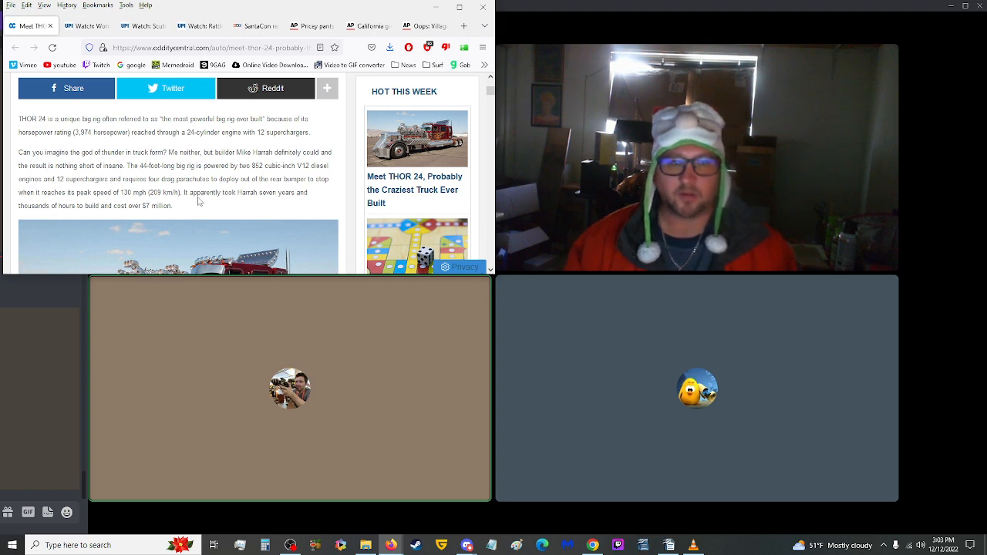
scroll("up", 3)
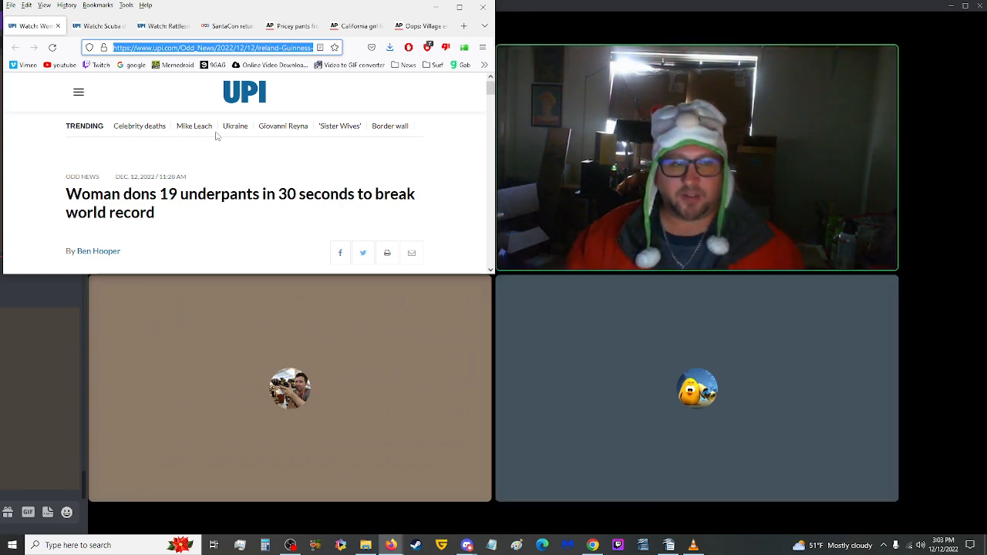
Step: Scroll down the 19-underpants world-record story to the embedded Guinness Instagram video
scroll("down", 3)
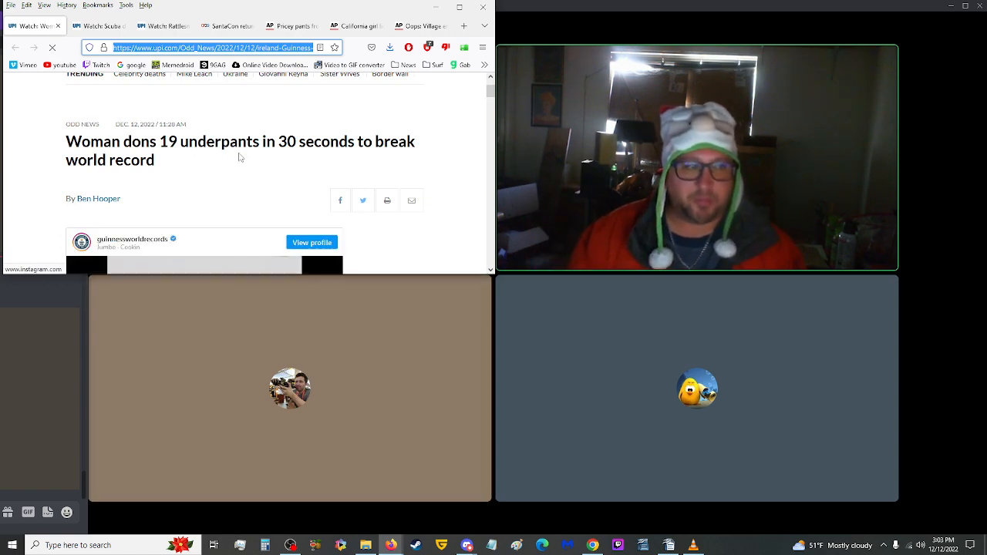
scroll("down", 3)
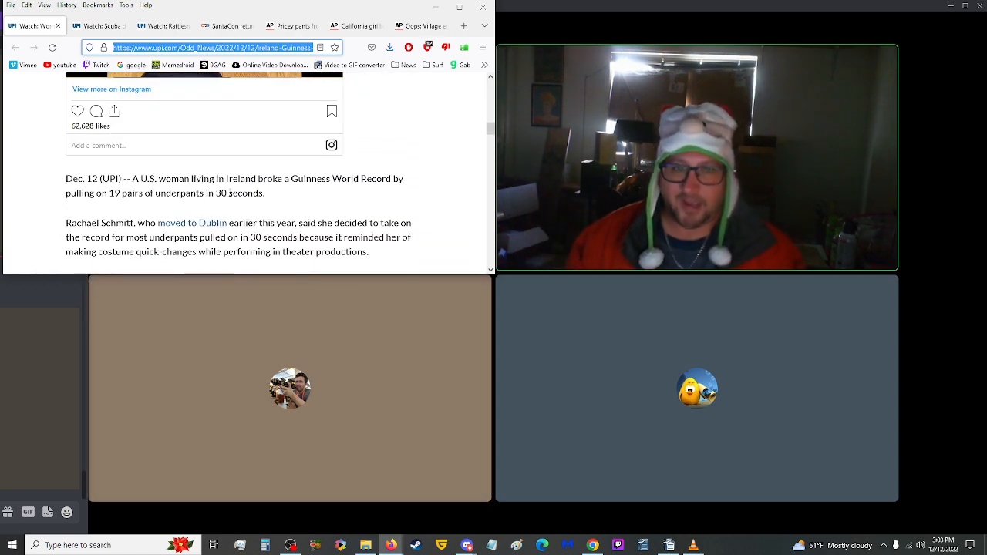
scroll("down", 3)
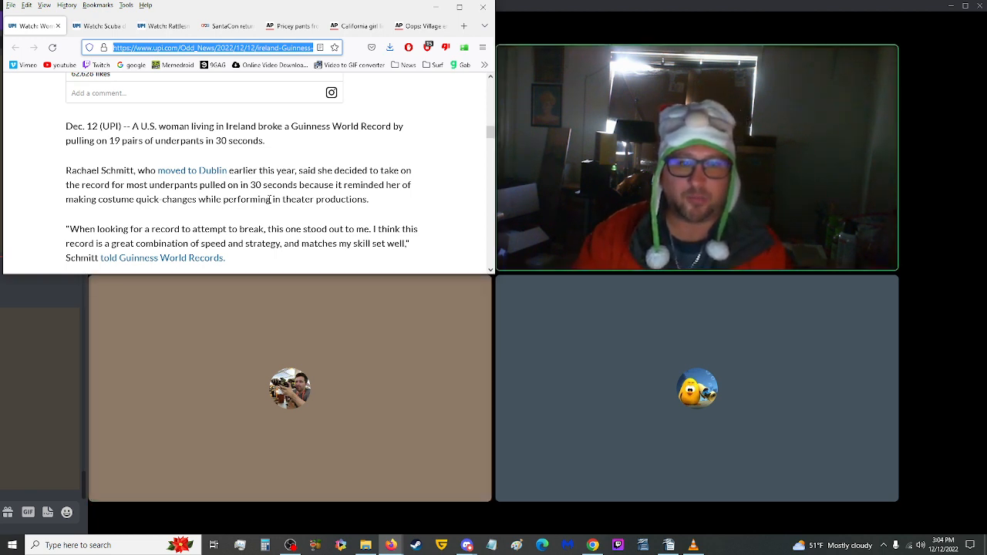
scroll("down", 3)
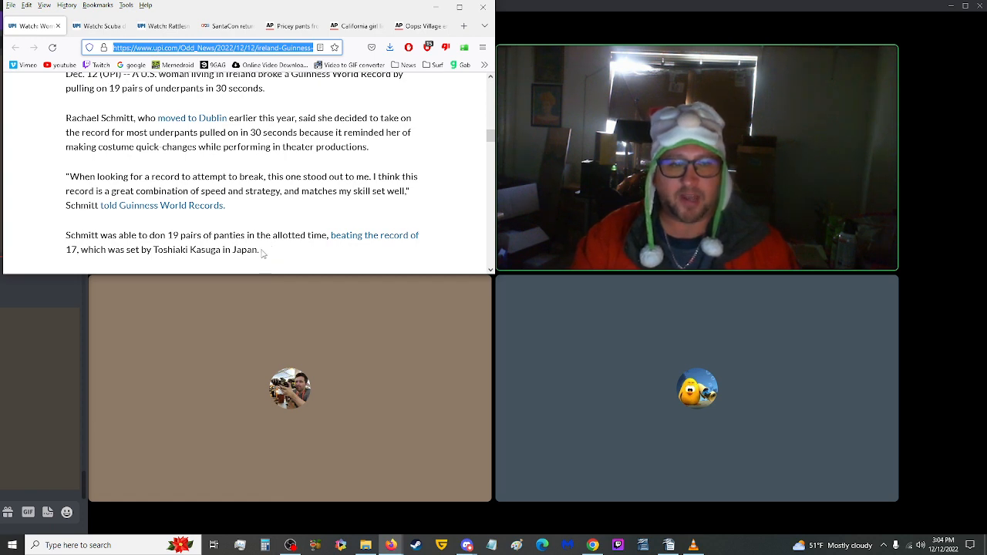
mouse_move(275, 251)
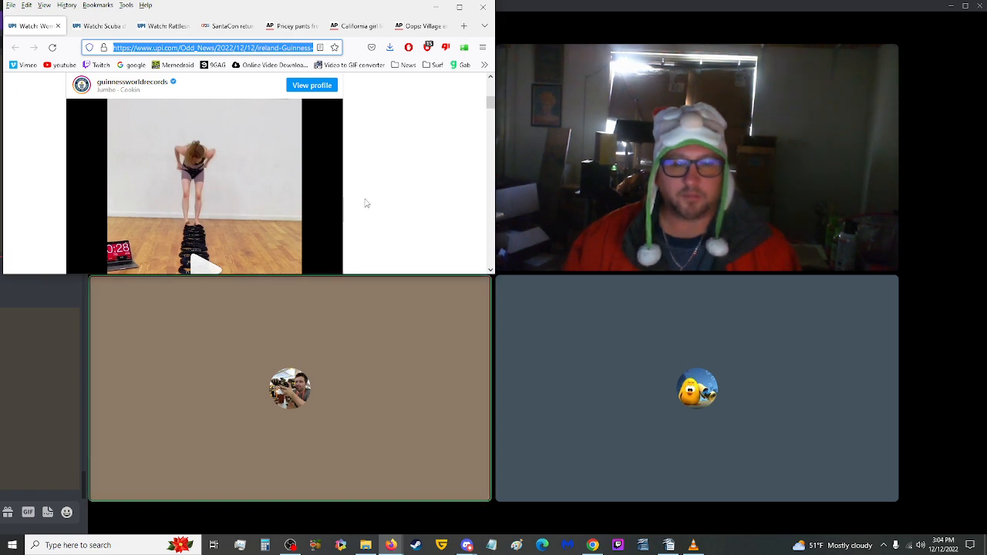
mouse_move(356, 201)
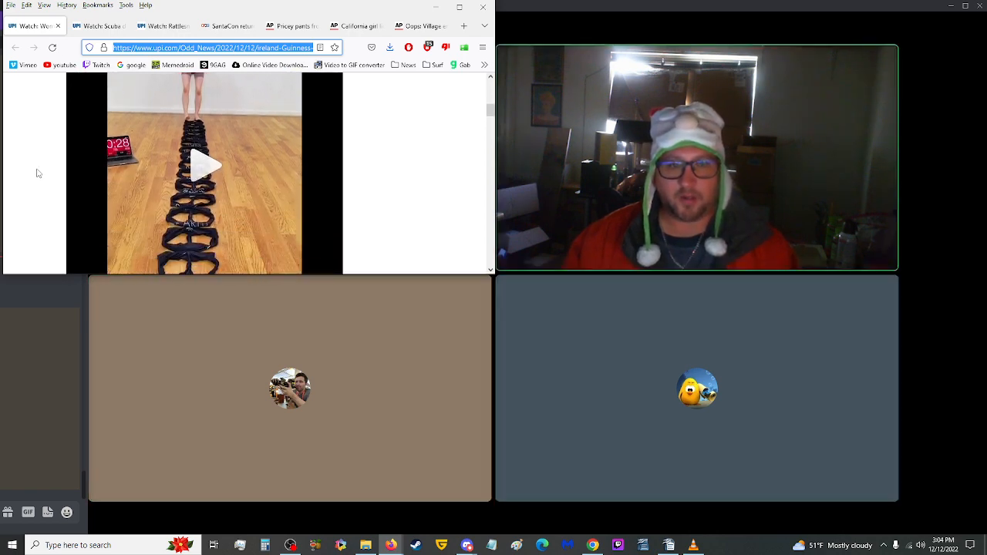
scroll("up", 3)
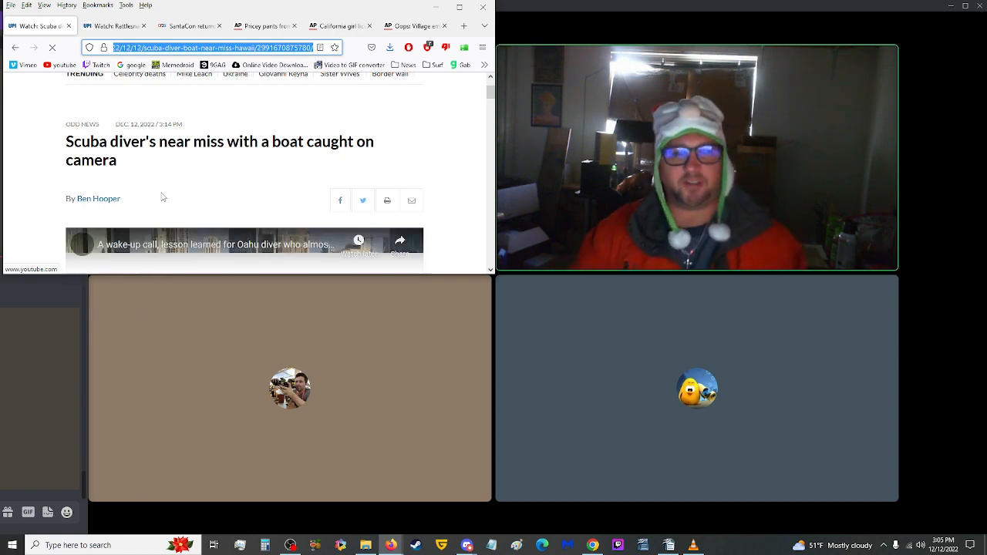
Step: Scroll through the Oahu scuba diver near-miss story, then close its tab to reveal the rattlesnake article
scroll("down", 3)
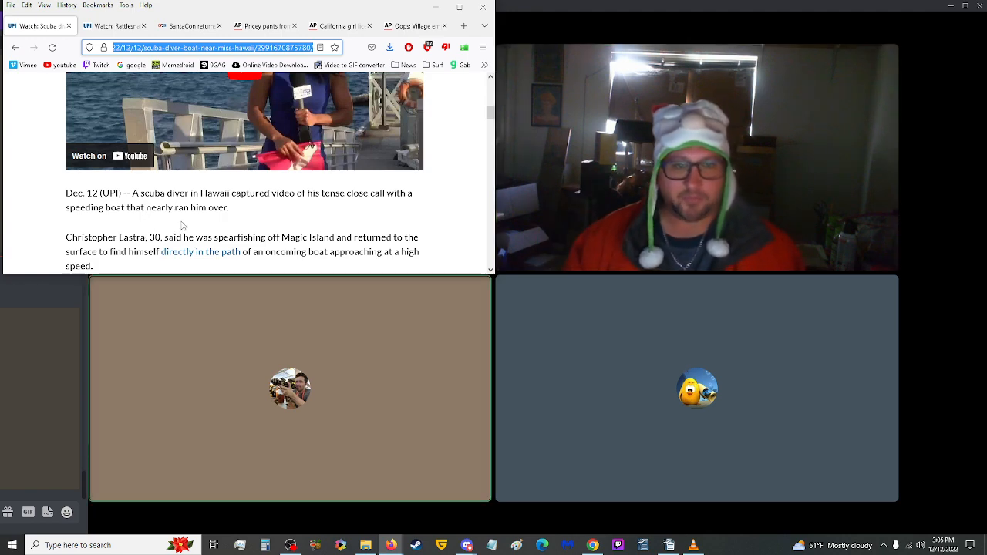
mouse_move(173, 225)
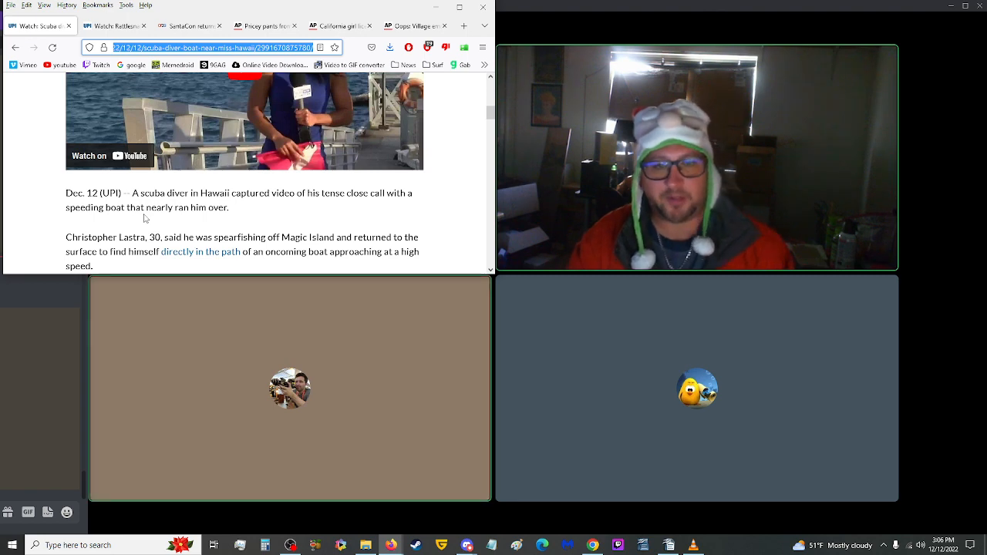
scroll("down", 3)
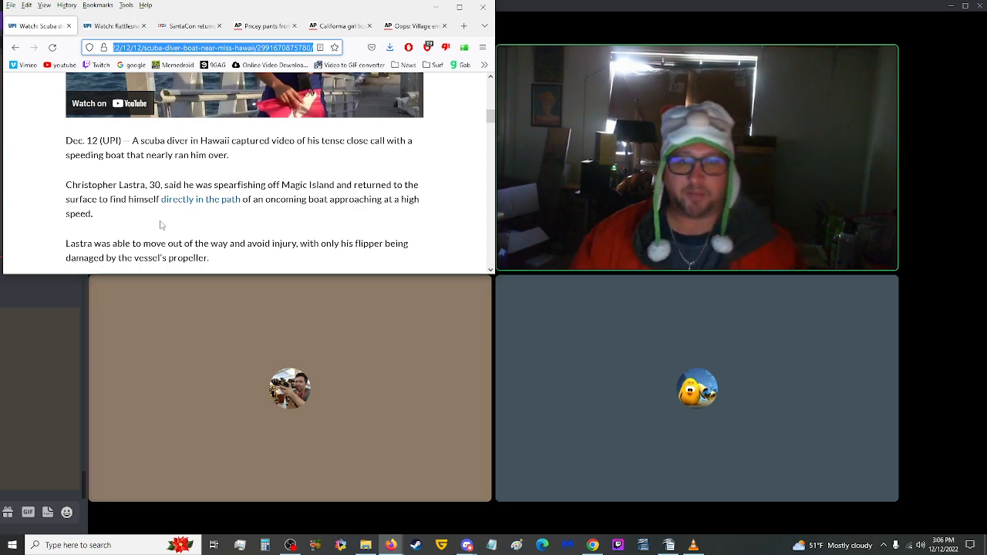
scroll("down", 3)
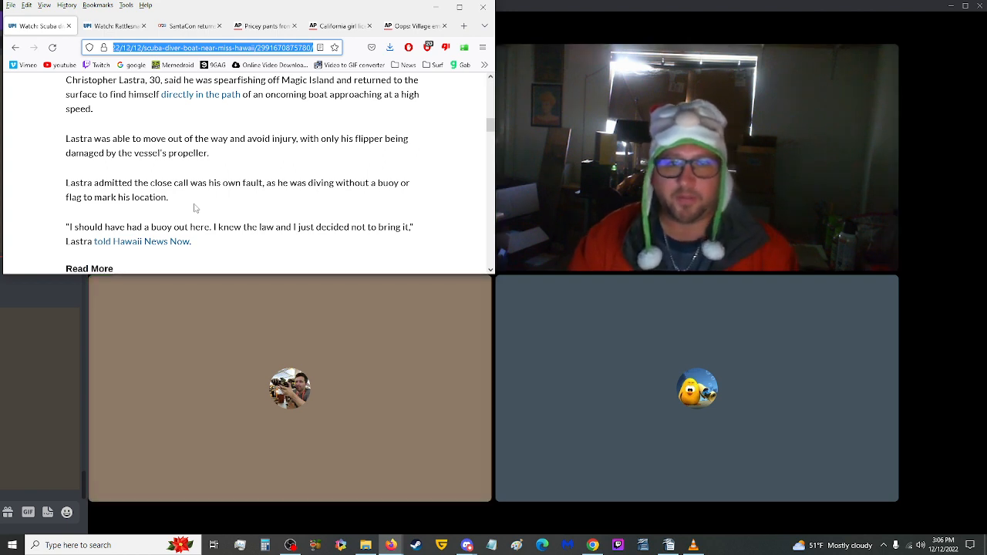
scroll("up", 3)
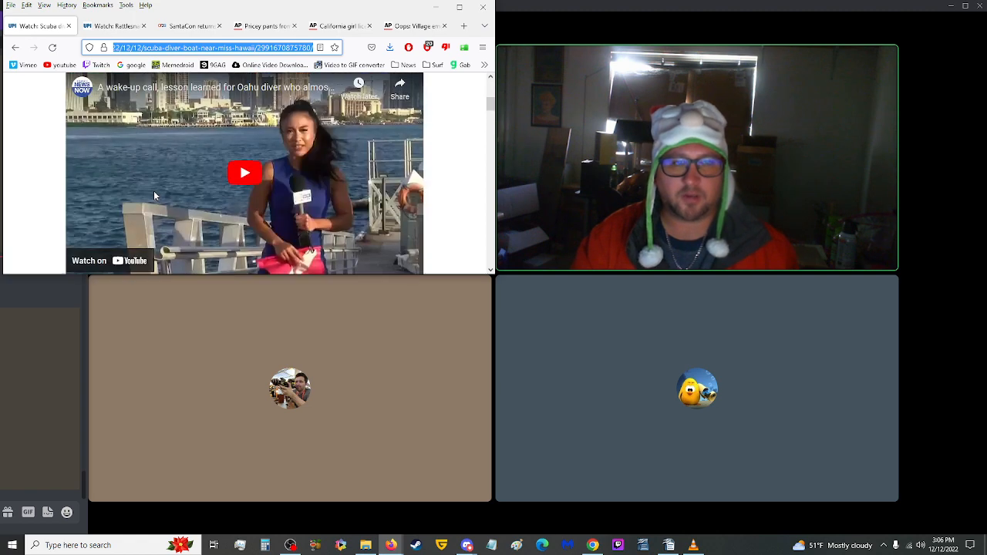
scroll("down", 3)
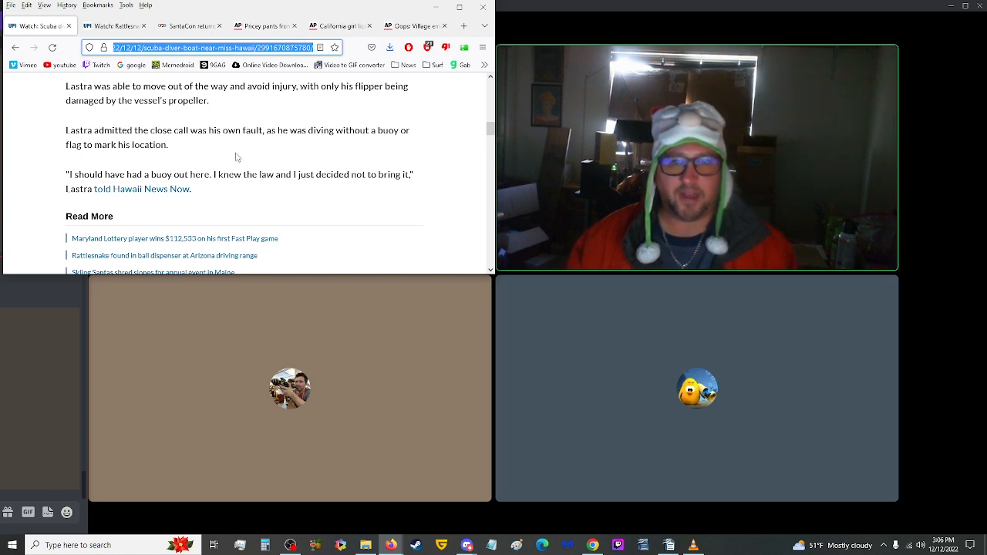
mouse_move(229, 164)
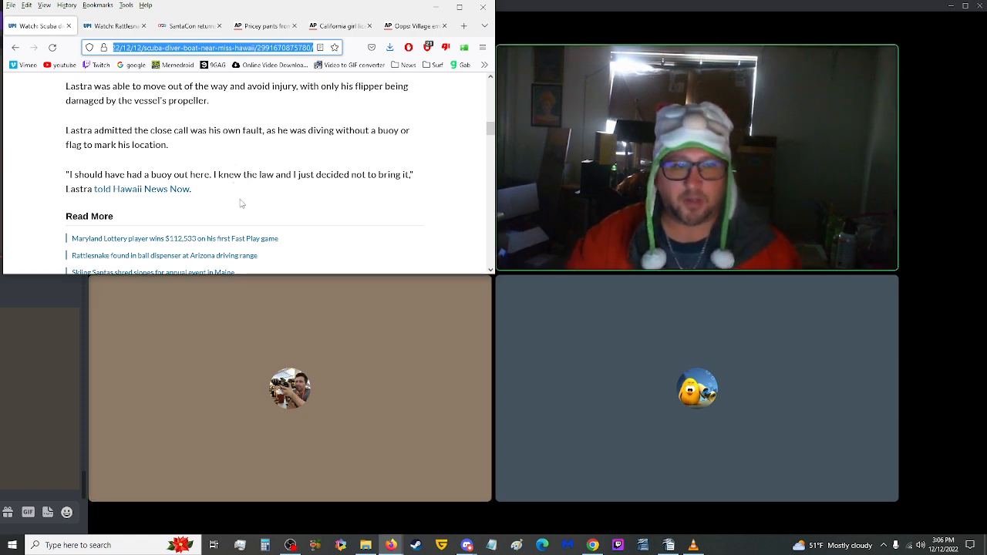
mouse_move(179, 200)
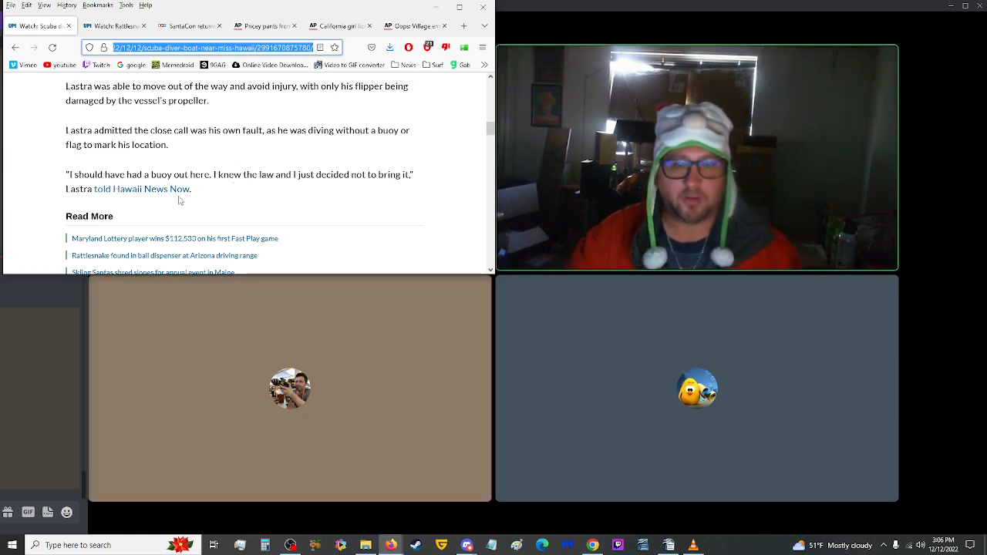
scroll("up", 3)
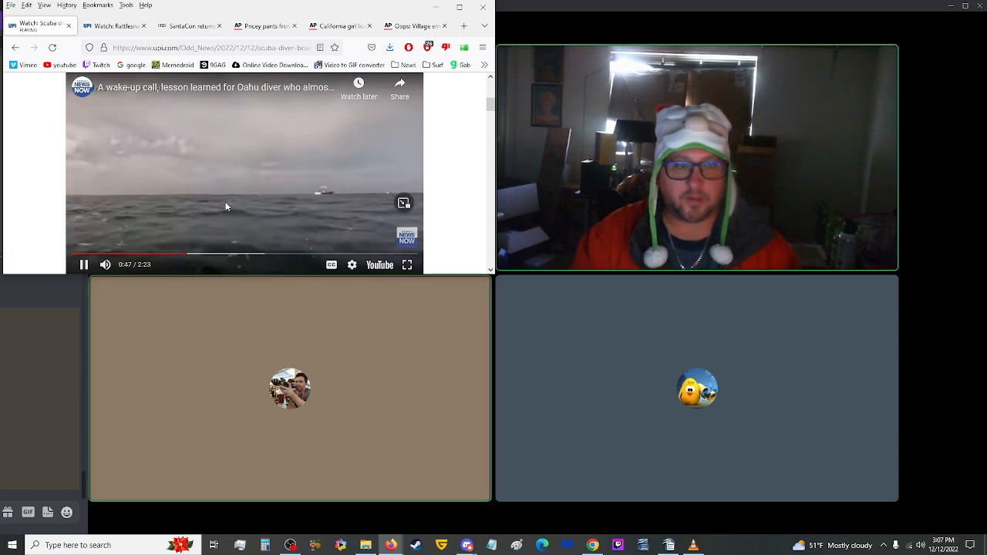
left_click(115, 24)
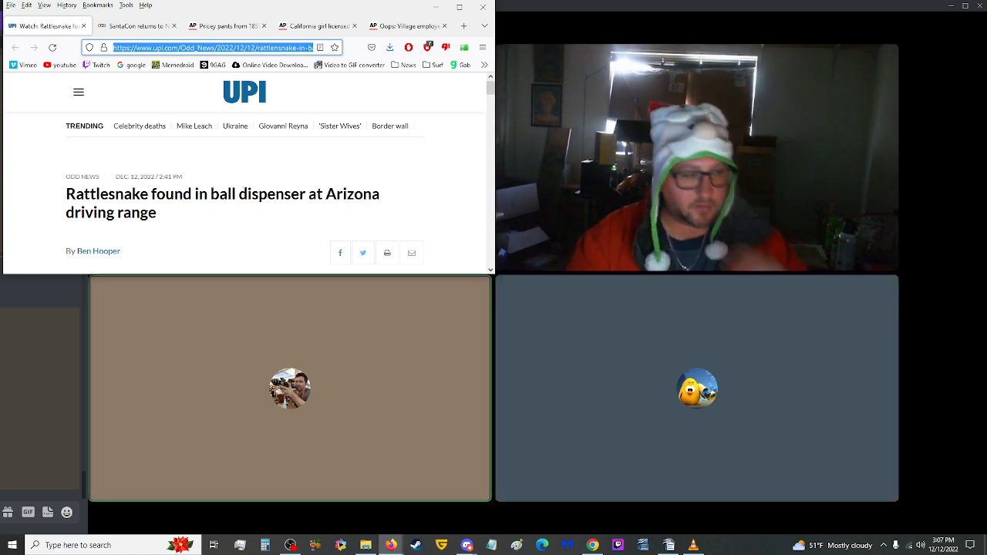
mouse_move(253, 222)
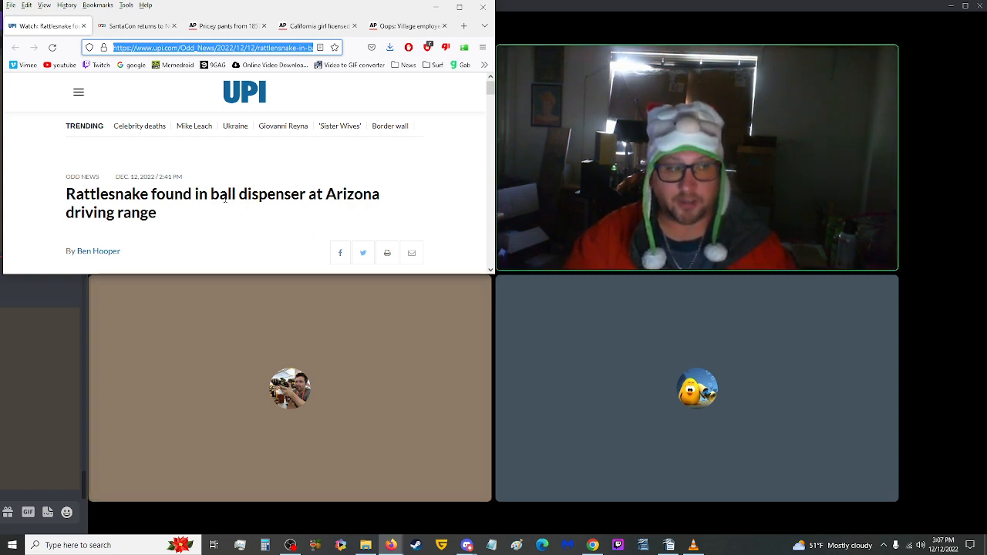
Step: Read down the UPI Arizona driving-range rattlesnake article to the snake wrangler's quote
scroll("down", 3)
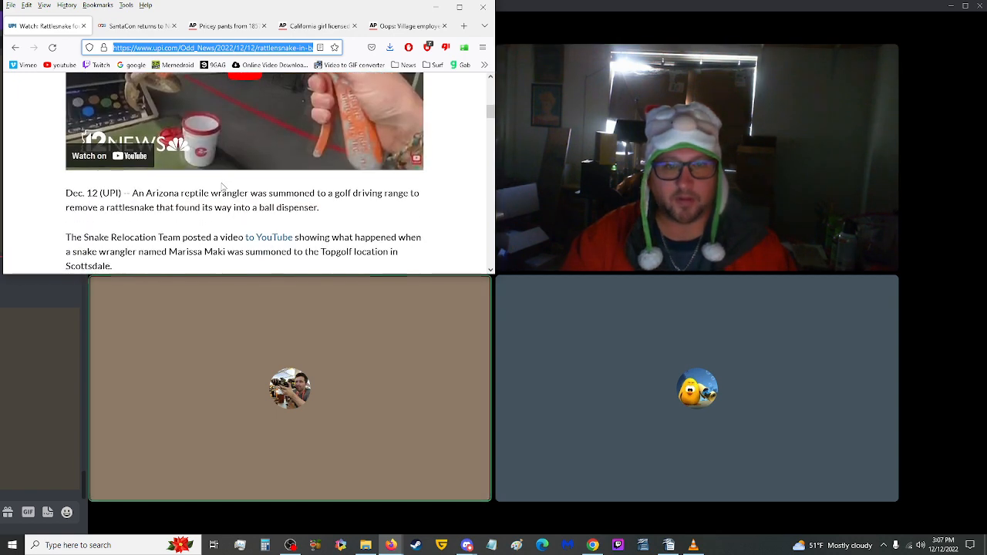
scroll("down", 3)
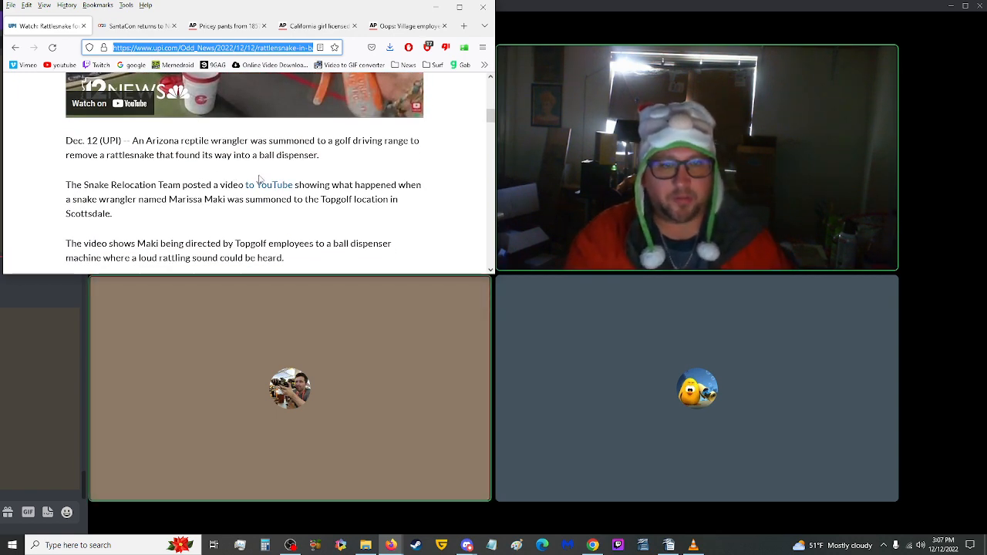
mouse_move(246, 179)
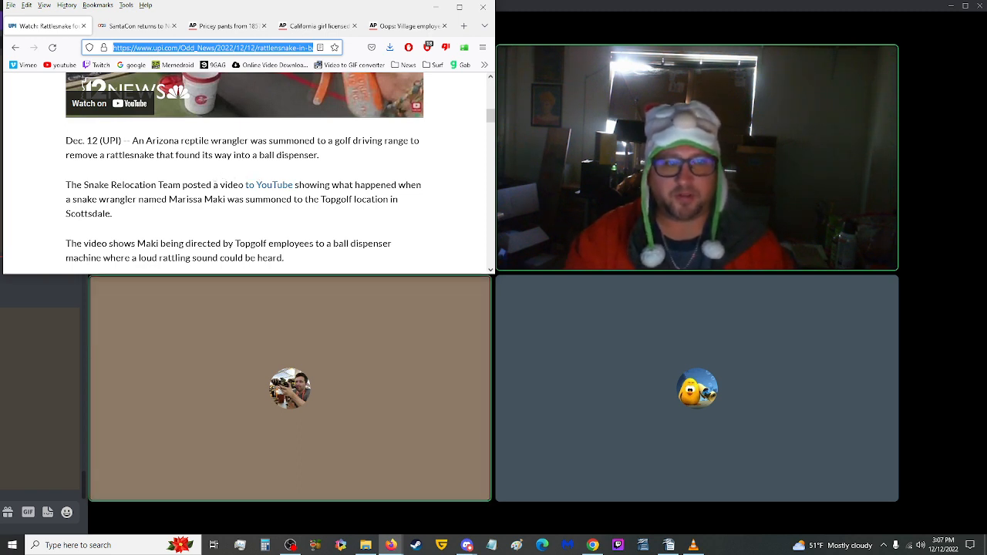
mouse_move(188, 219)
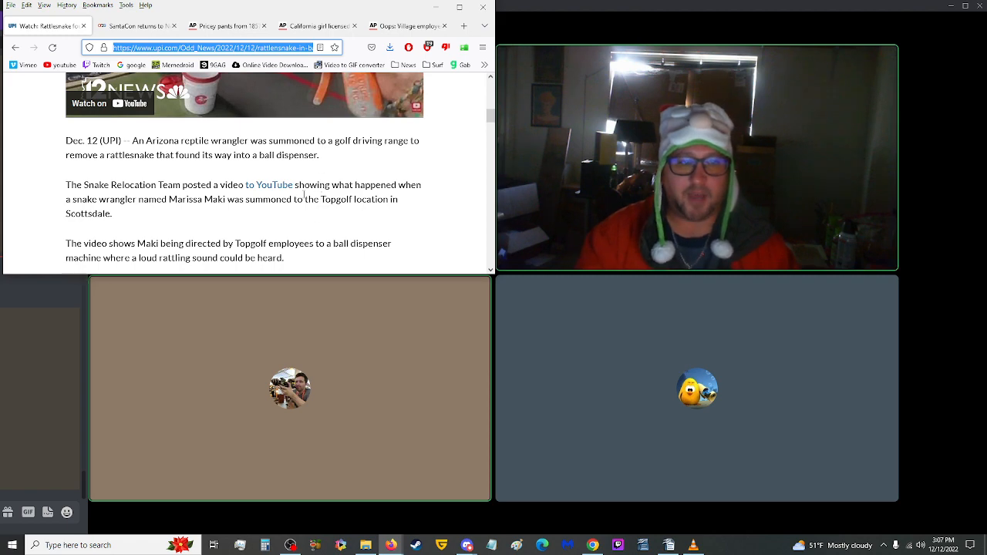
scroll("down", 3)
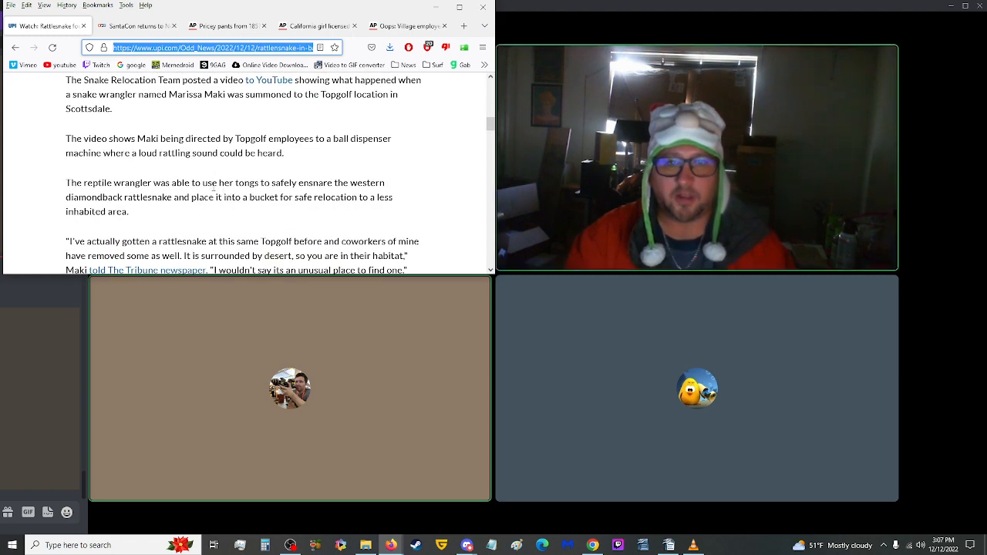
mouse_move(212, 191)
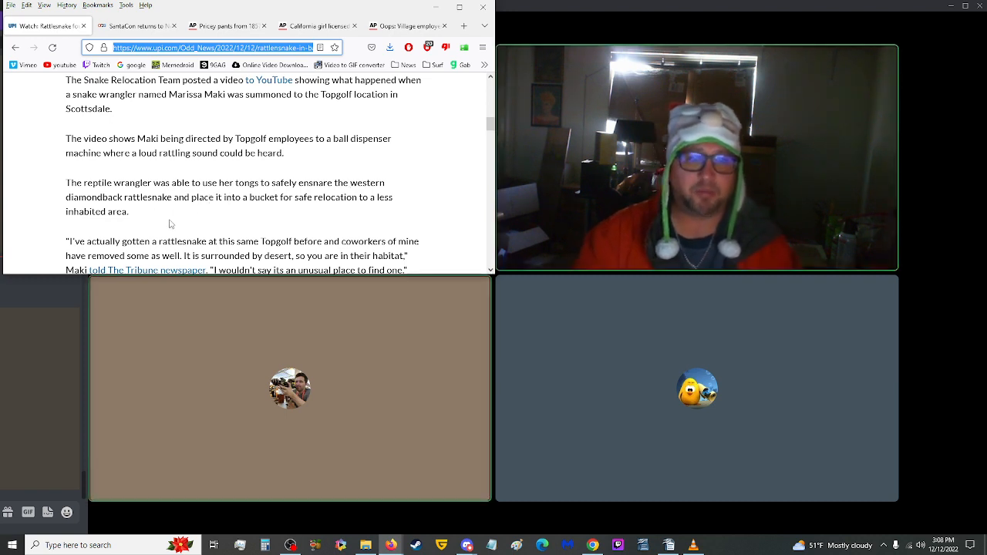
scroll("down", 3)
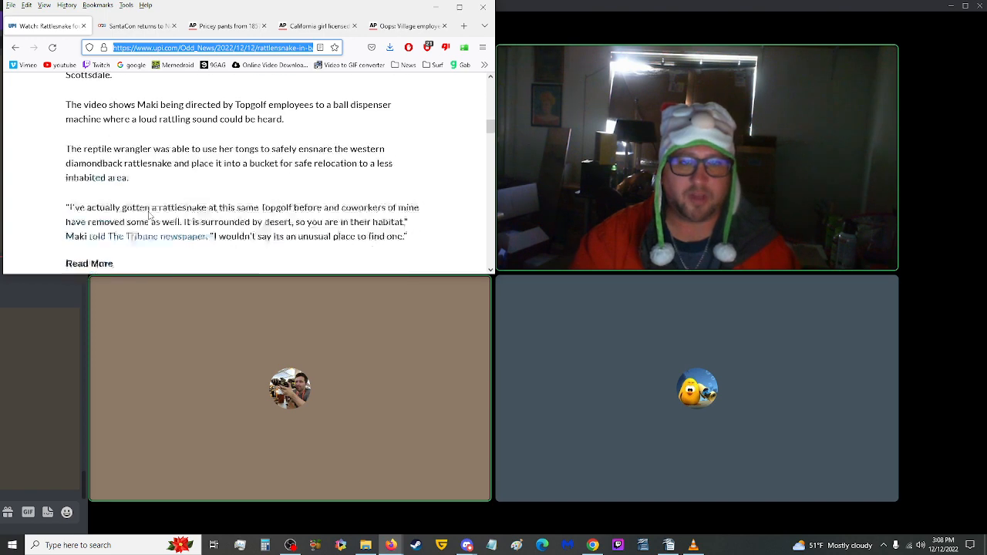
scroll("down", 3)
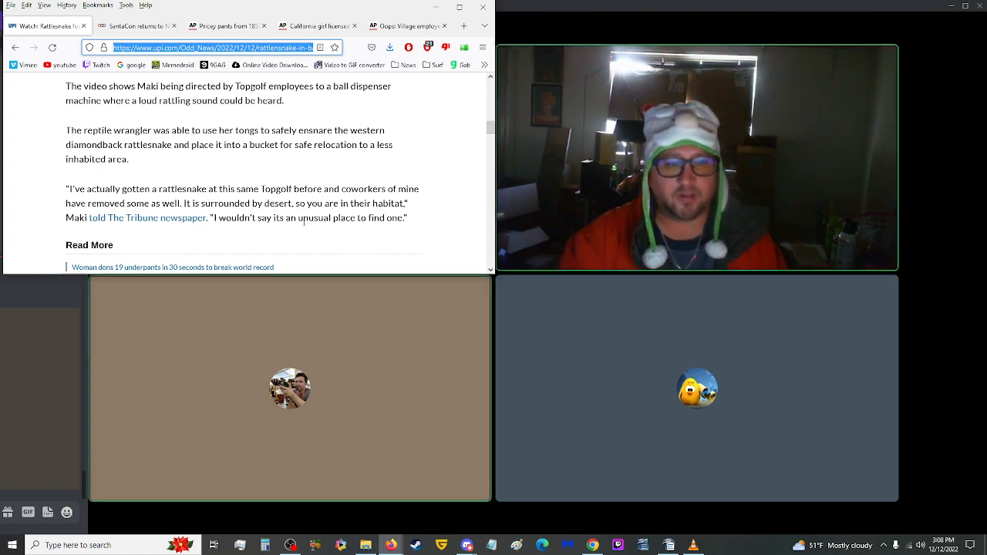
scroll("down", 3)
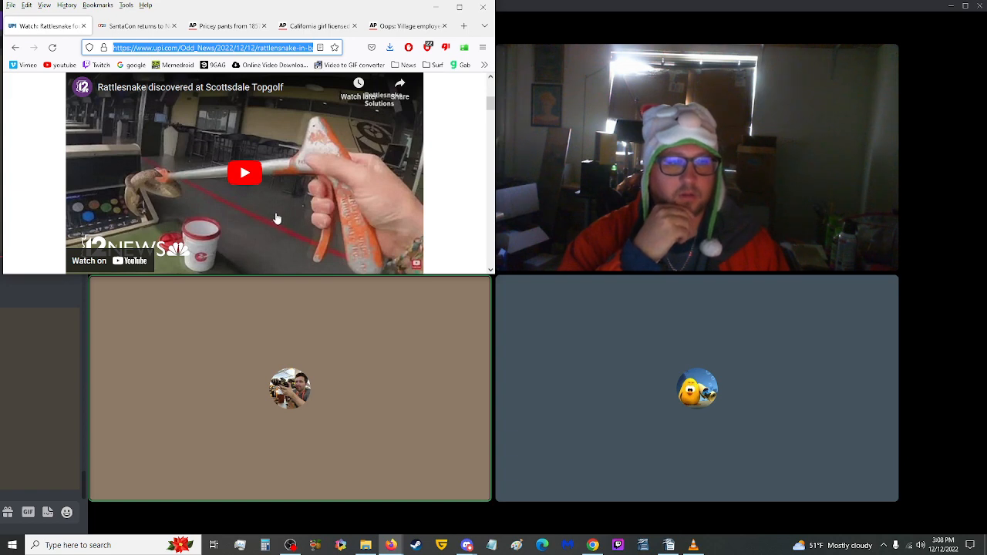
mouse_move(282, 219)
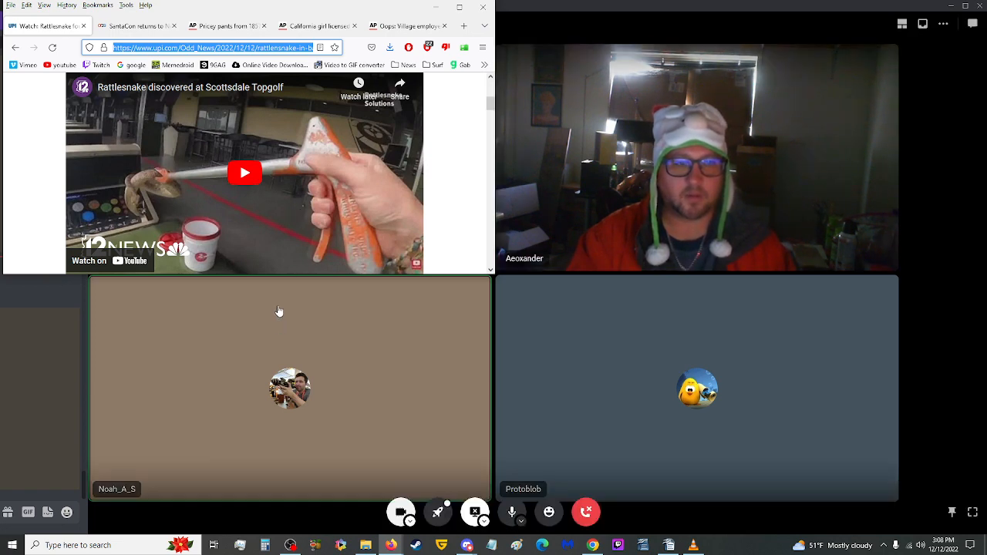
mouse_move(460, 213)
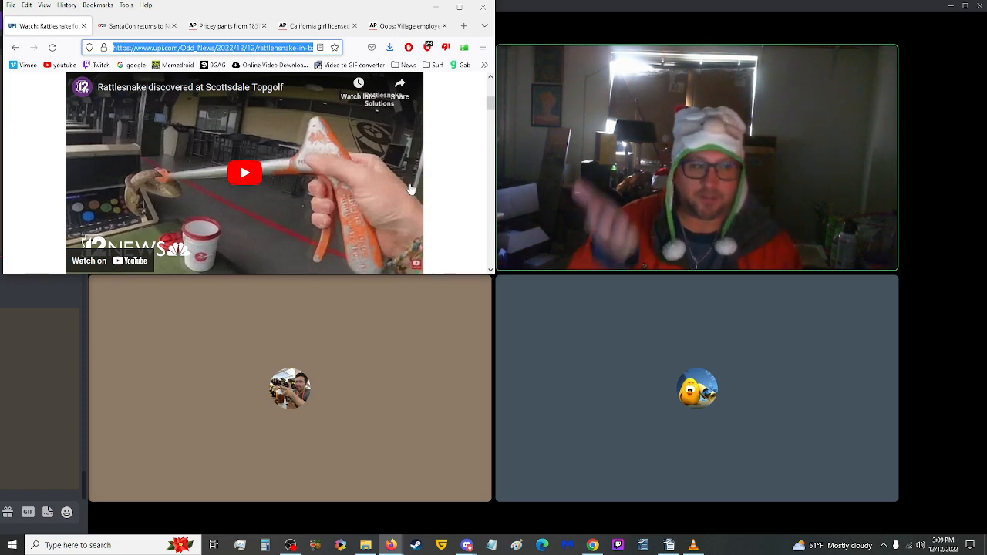
mouse_move(424, 177)
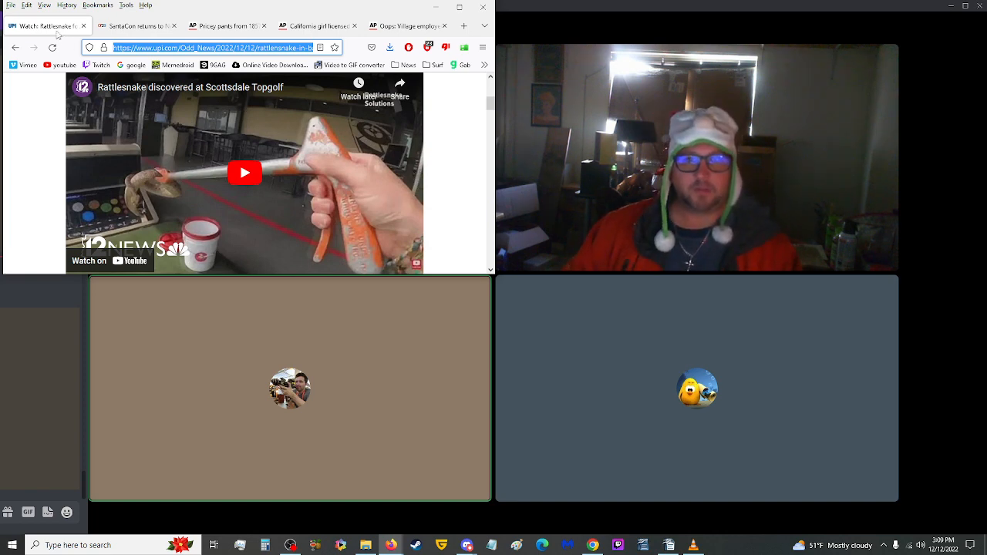
Step: Finish the rattlesnake story and close its tab so the NPR SantaCon NYC article shows
scroll("down", 3)
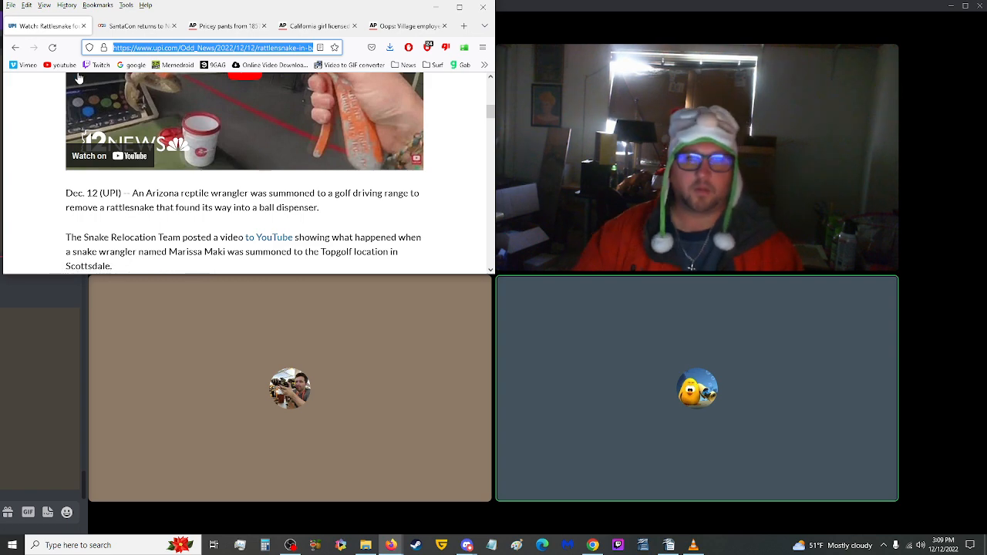
left_click(138, 25)
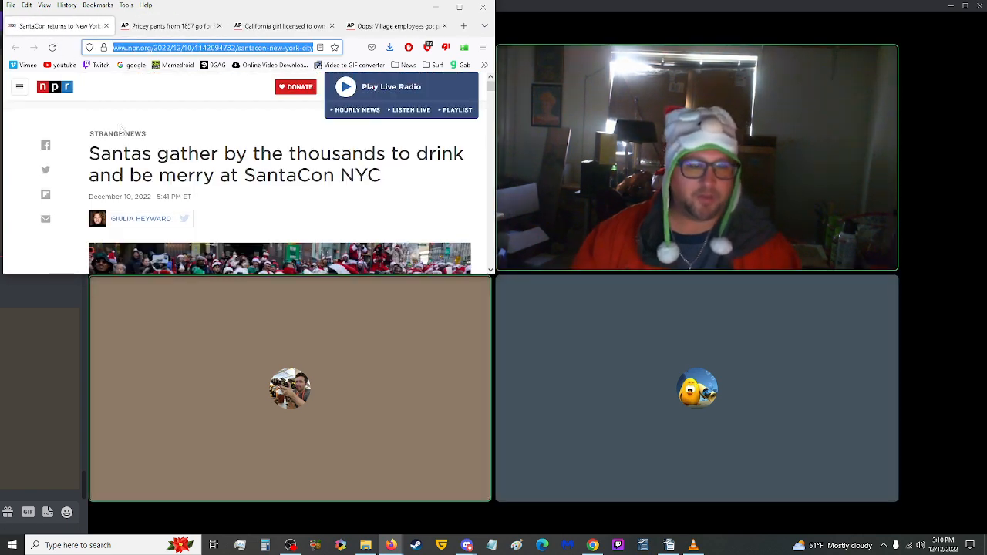
mouse_move(293, 210)
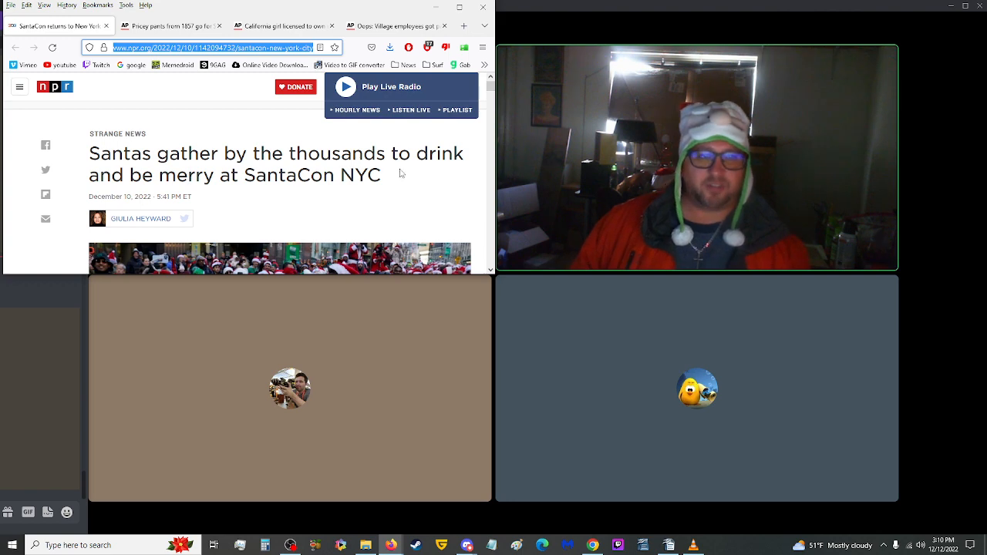
mouse_move(314, 167)
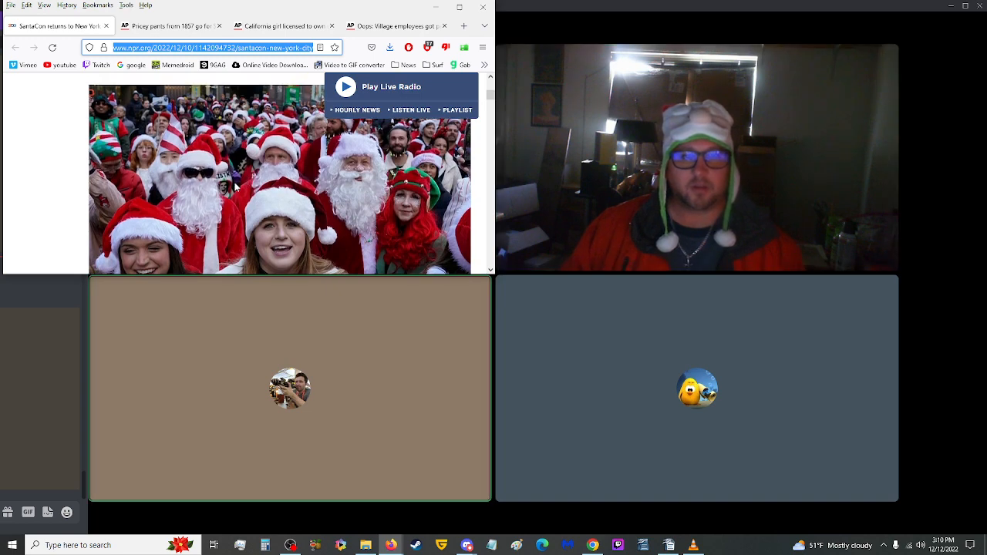
Step: Scroll through the NPR SantaCon NYC article's text and photos while reading it
scroll("down", 3)
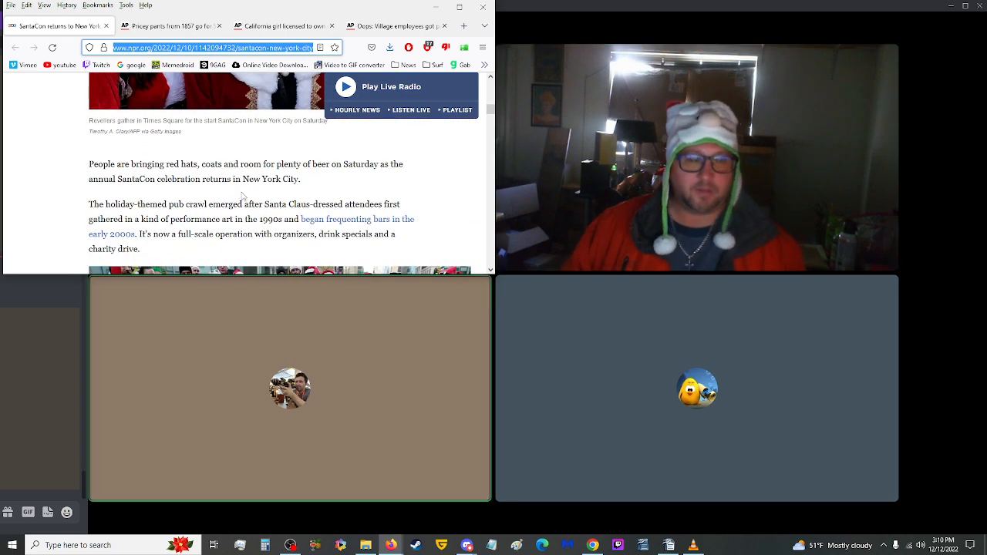
mouse_move(235, 194)
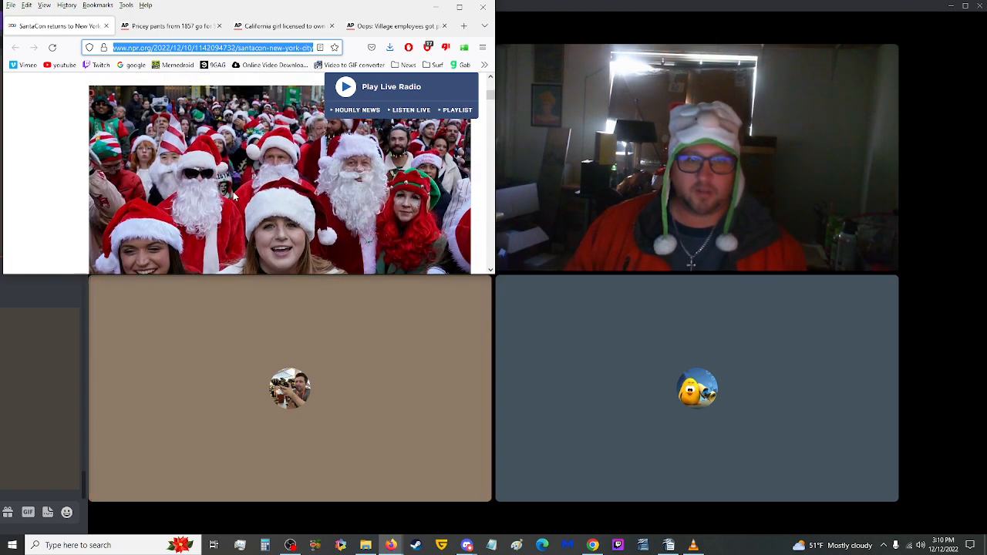
mouse_move(316, 191)
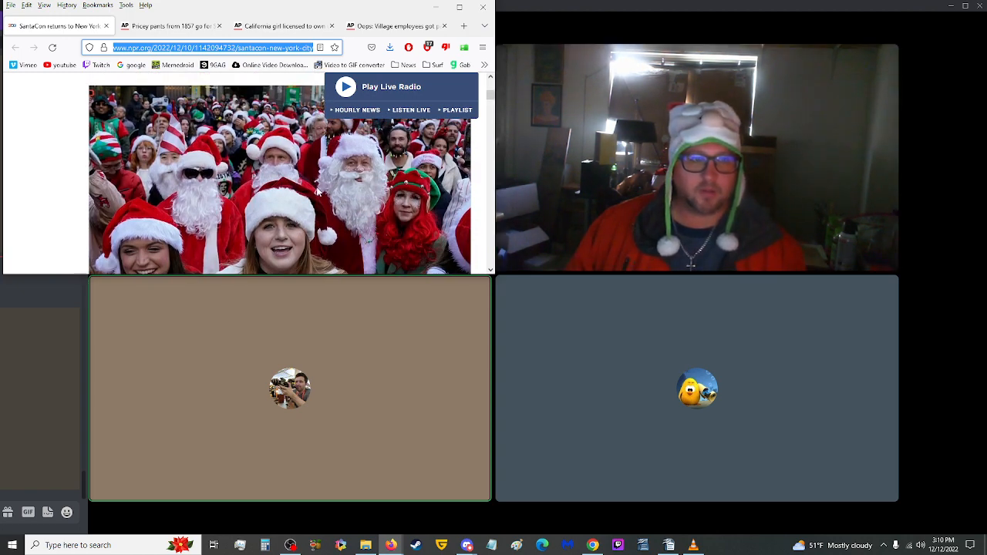
scroll("up", 3)
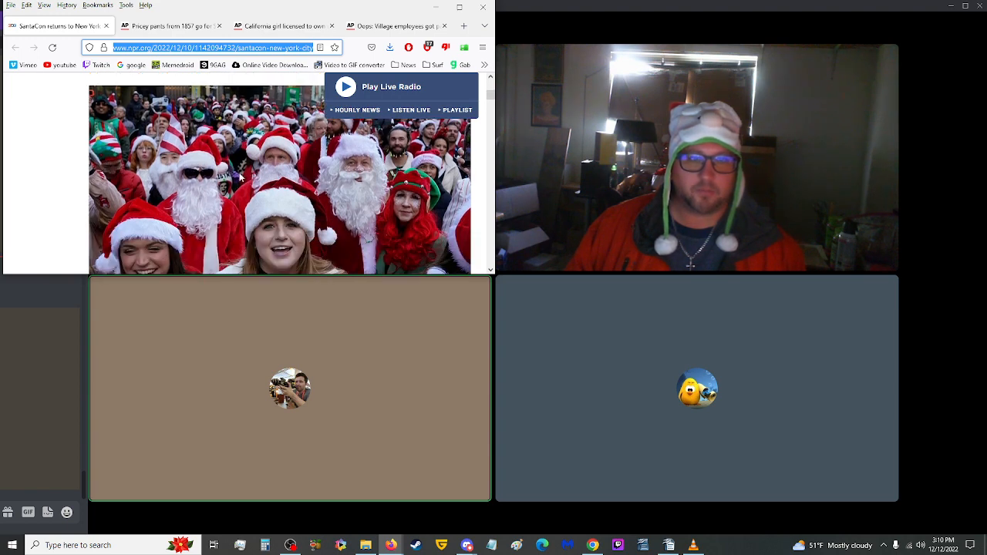
scroll("down", 3)
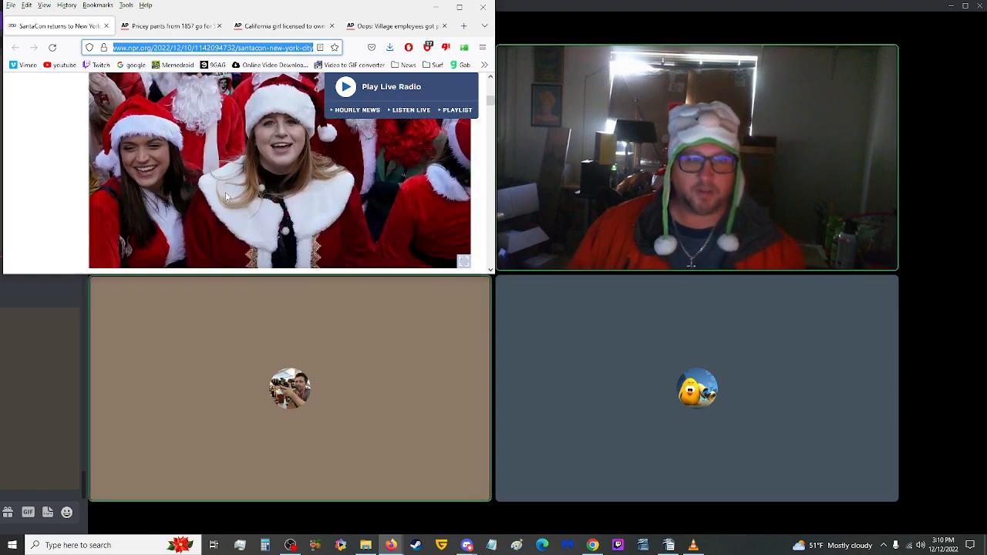
scroll("down", 3)
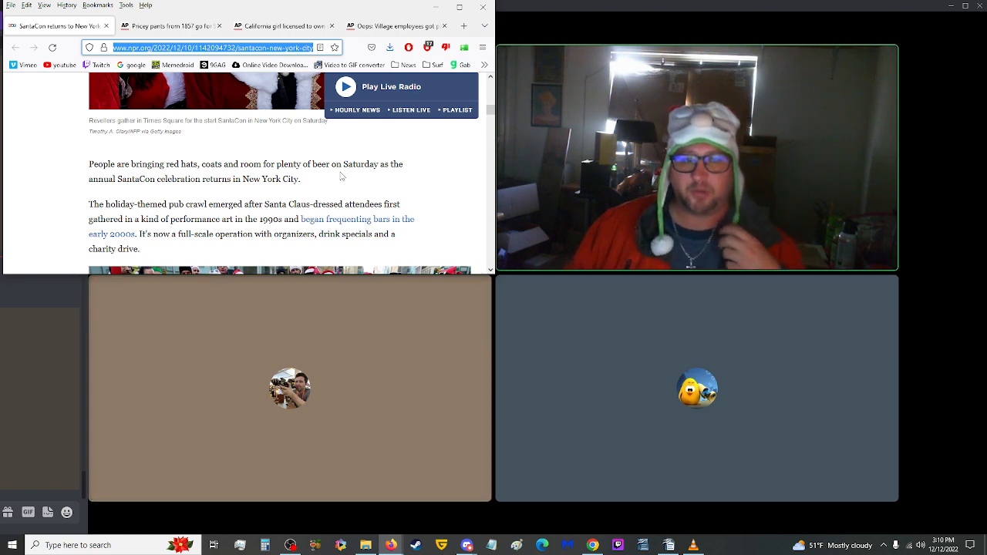
scroll("down", 3)
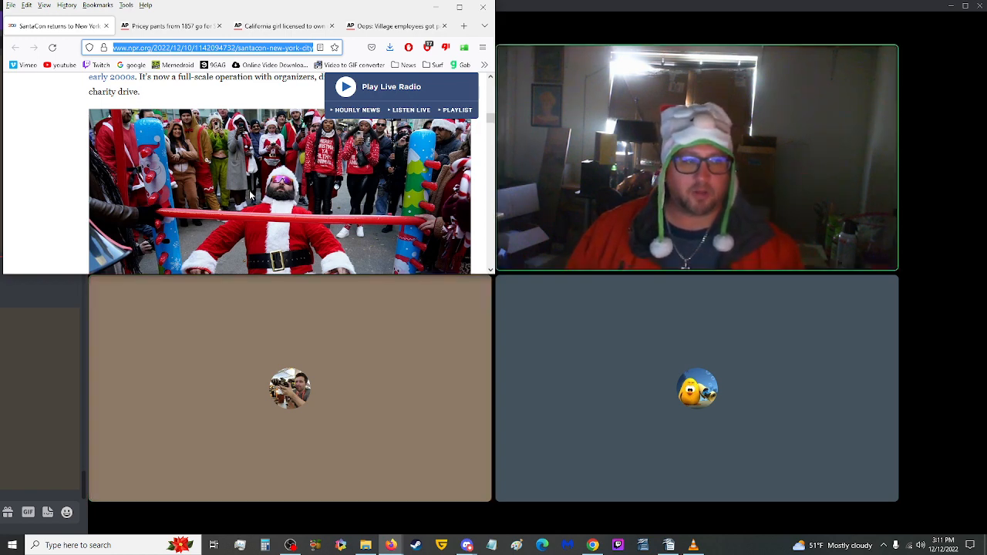
scroll("up", 3)
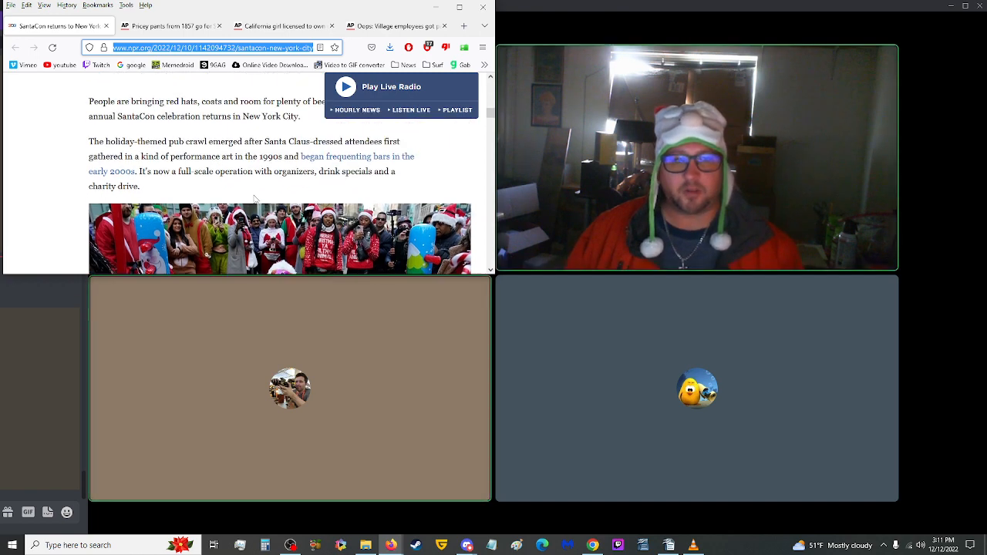
scroll("up", 3)
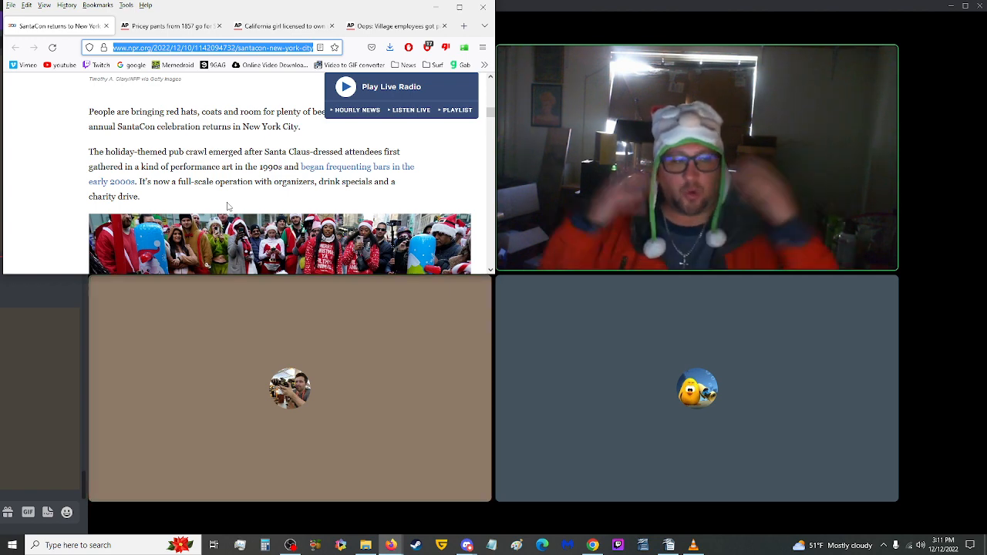
Step: Scroll to the end of the SantaCon article and close its tab, revealing the AP $114,000 jeans story
scroll("down", 3)
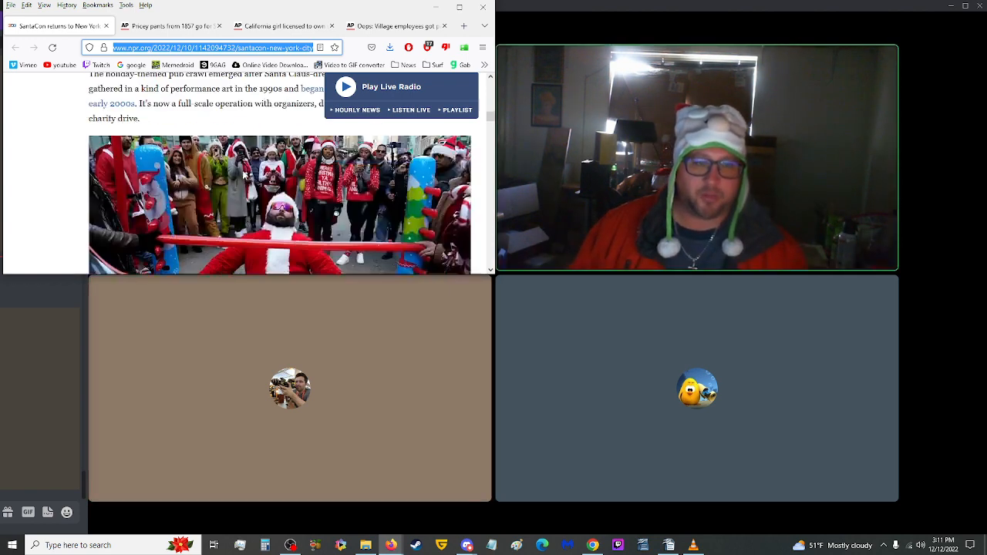
scroll("down", 3)
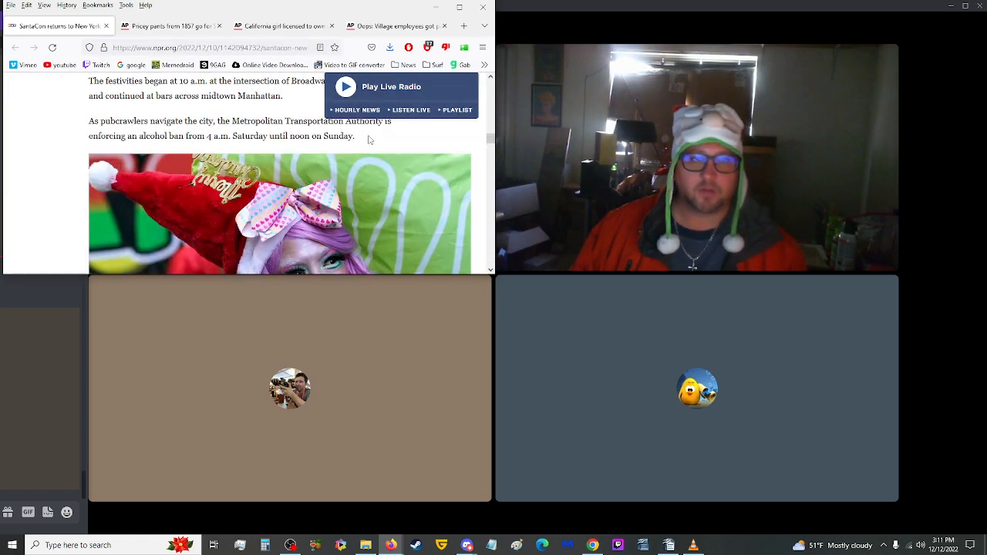
scroll("down", 3)
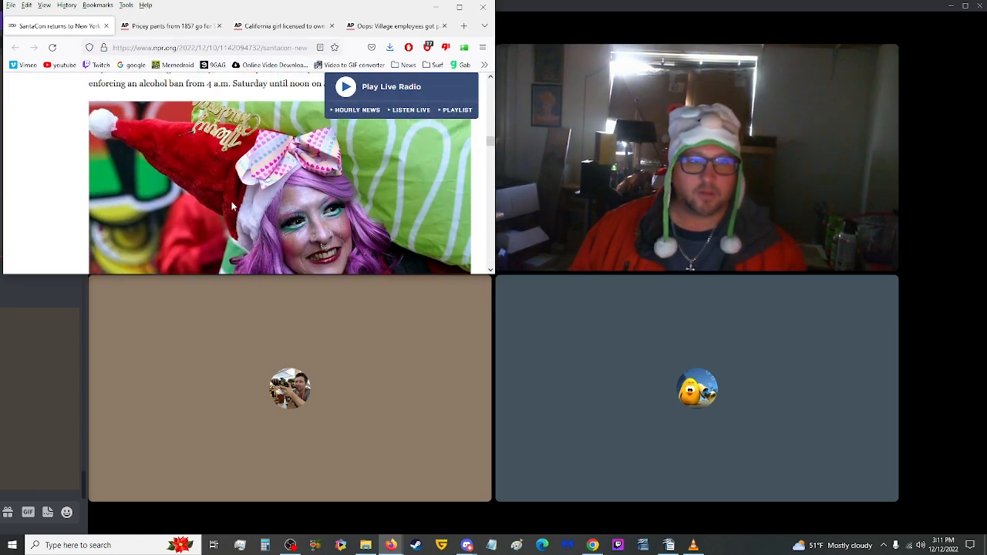
scroll("down", 3)
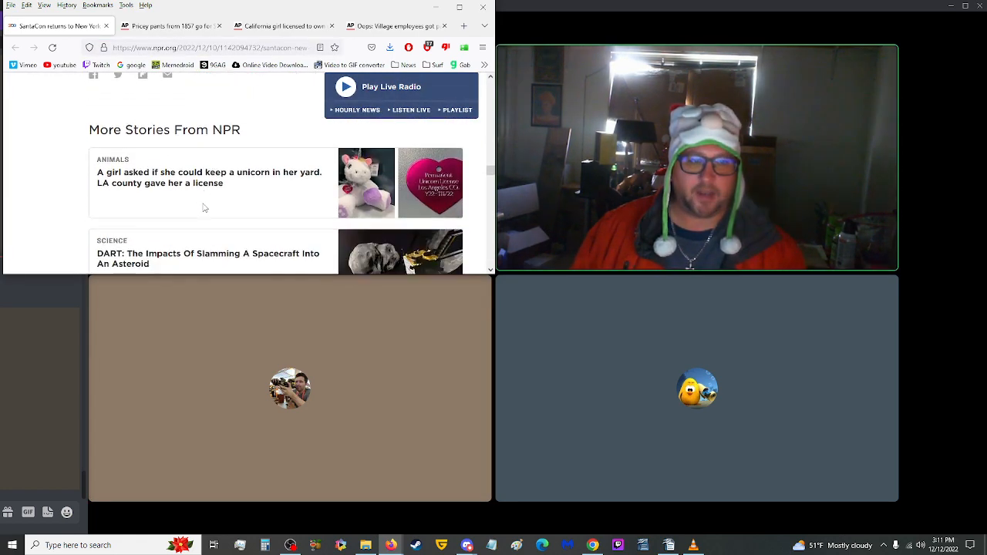
scroll("up", 3)
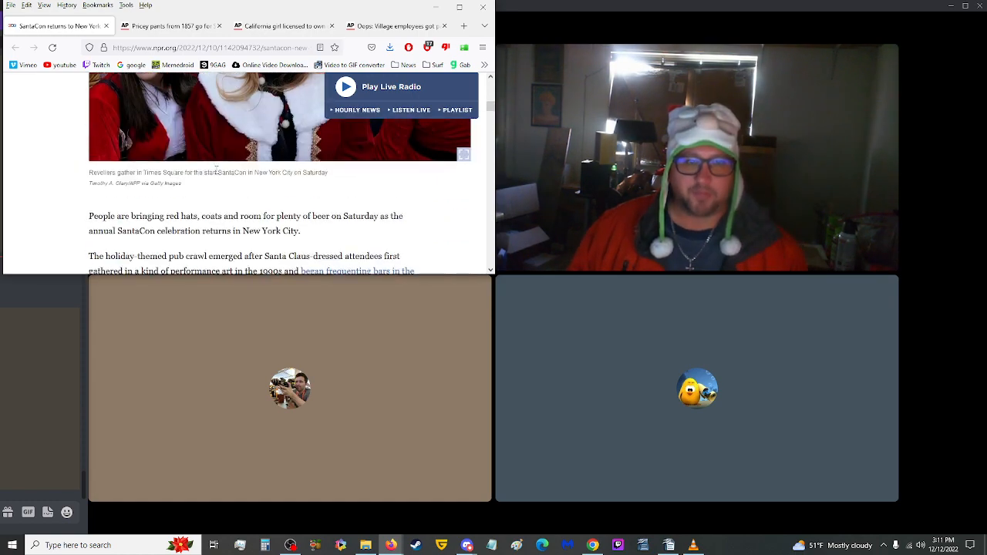
left_click(170, 24)
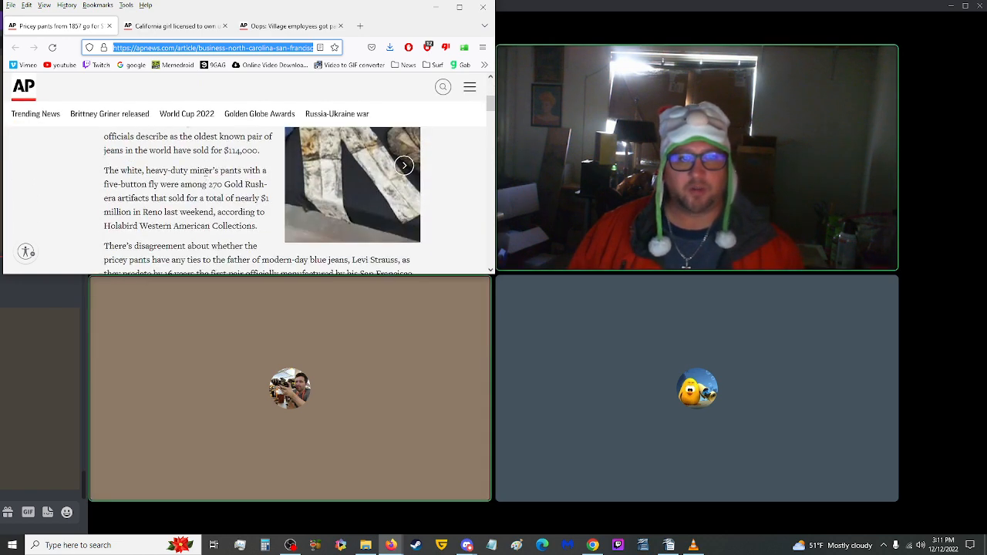
scroll("up", 3)
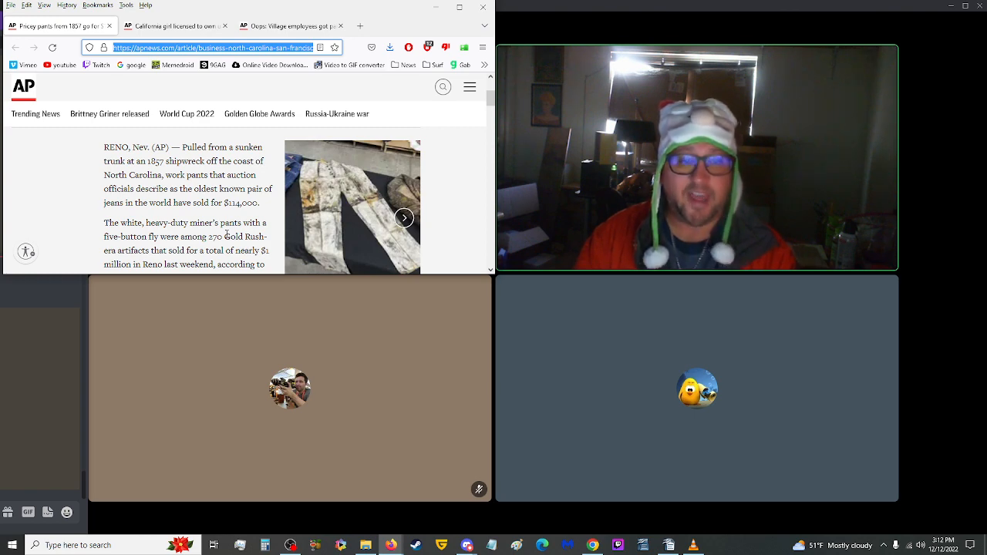
scroll("down", 3)
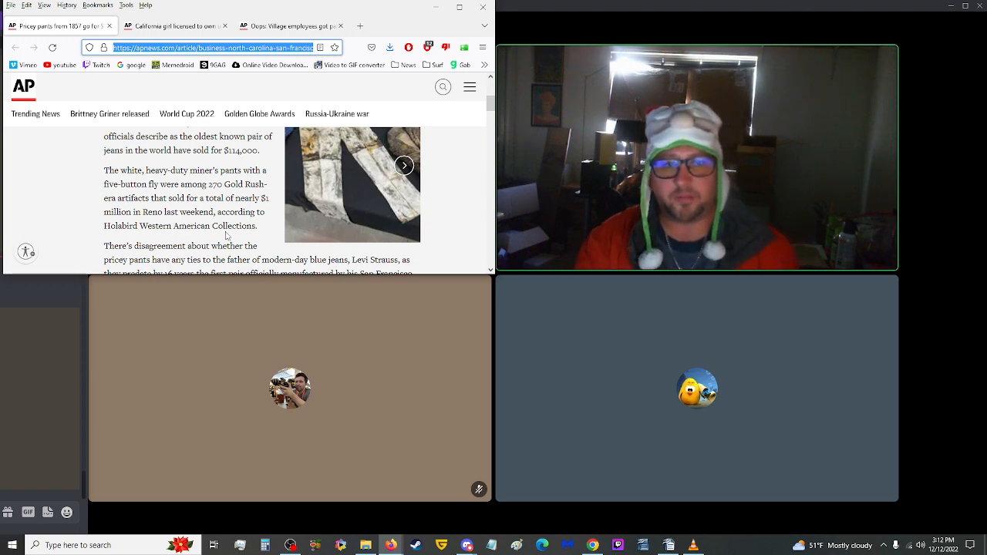
scroll("down", 3)
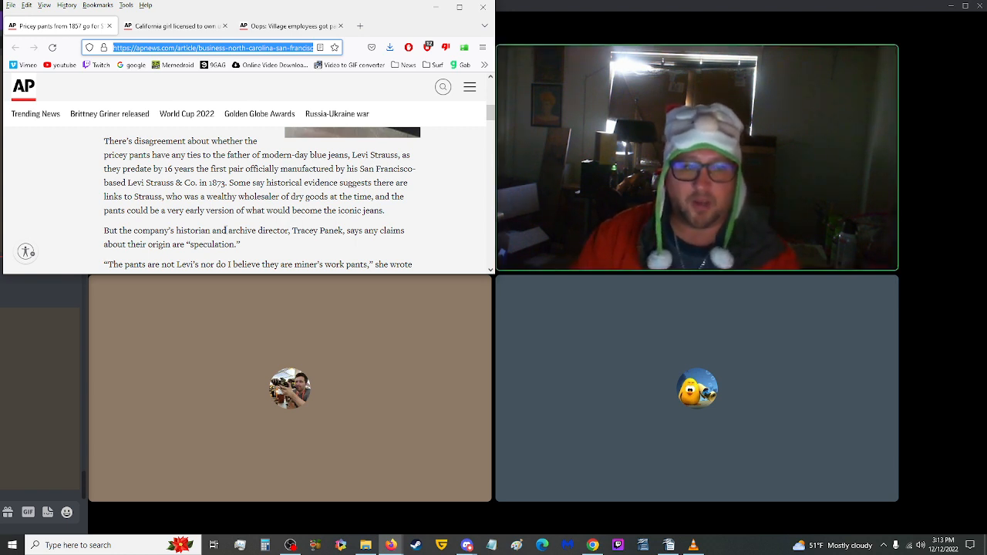
scroll("down", 3)
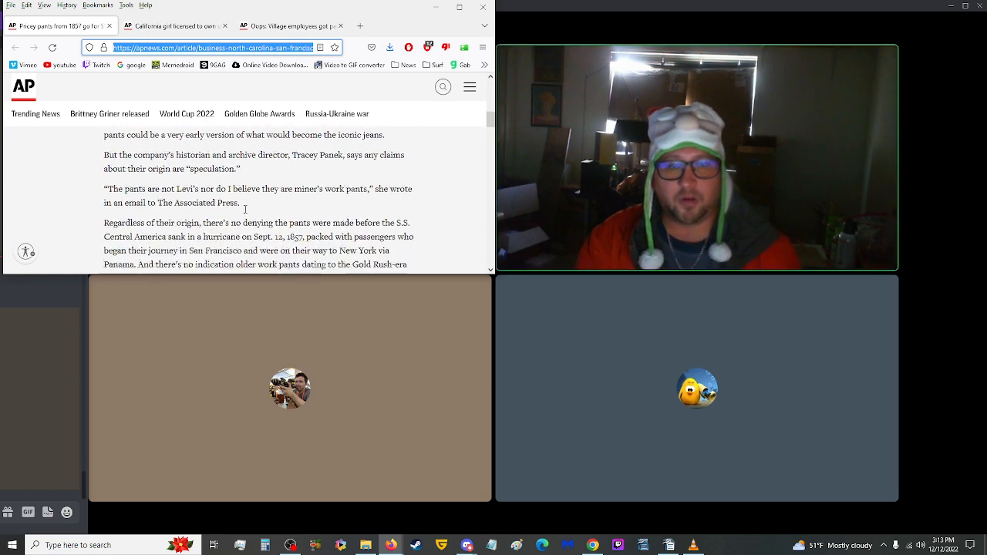
scroll("up", 3)
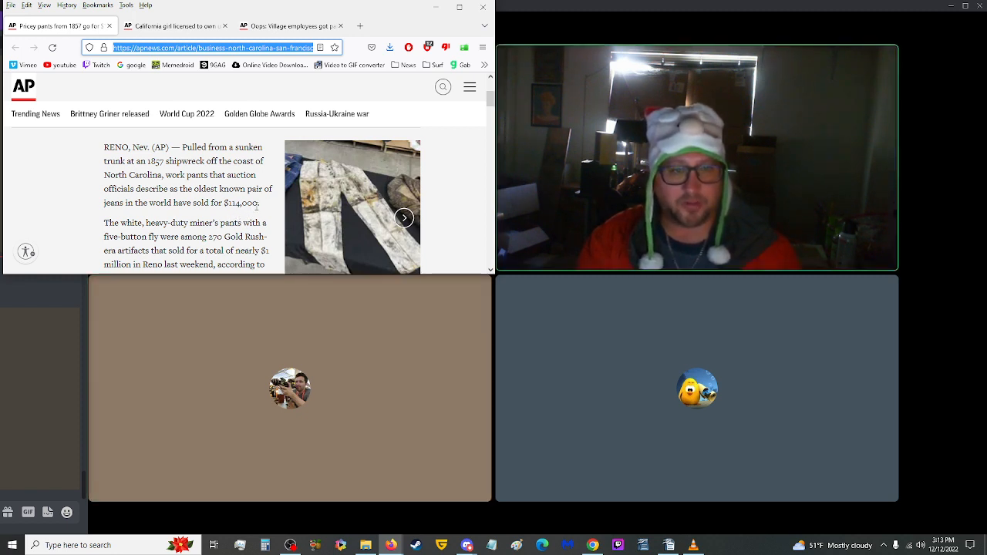
double_click(246, 202)
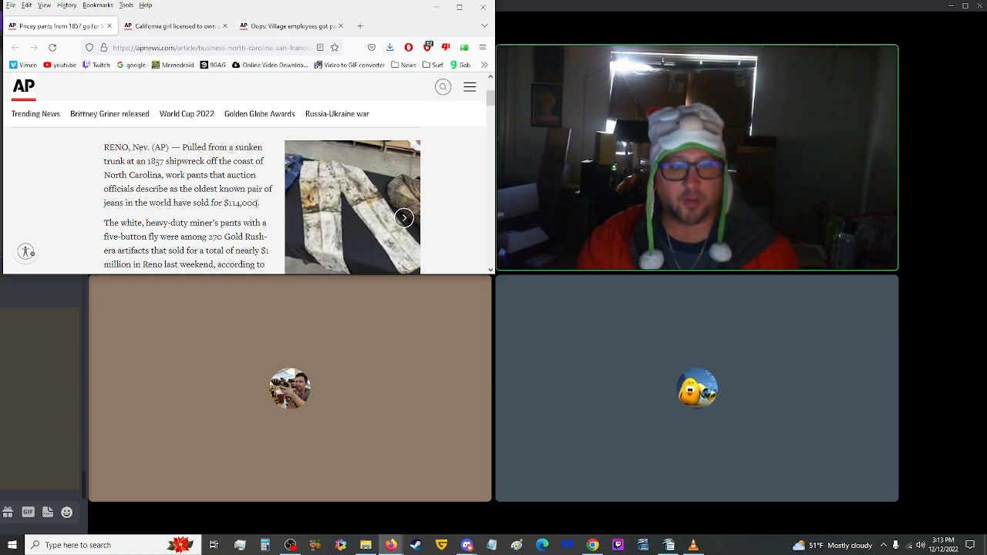
double_click(243, 202)
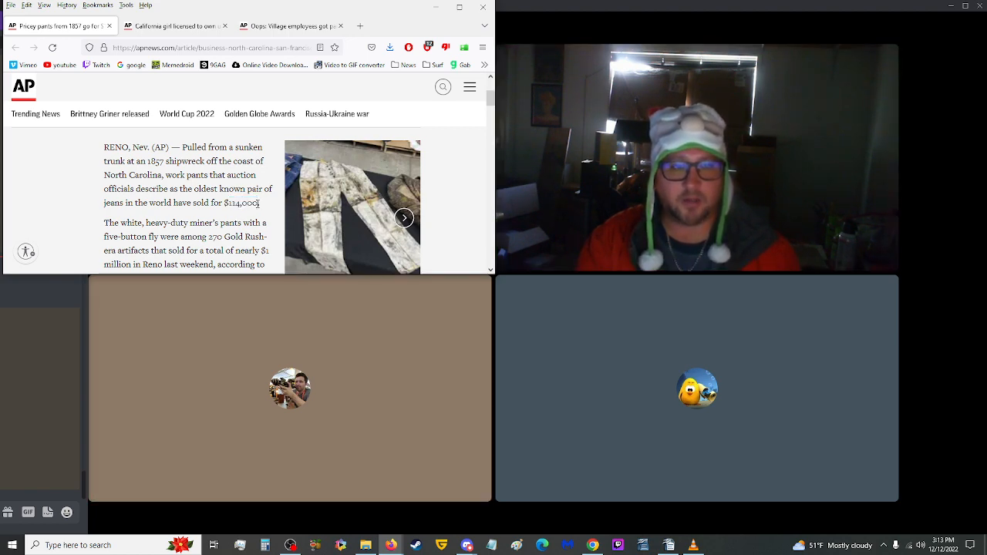
scroll("down", 3)
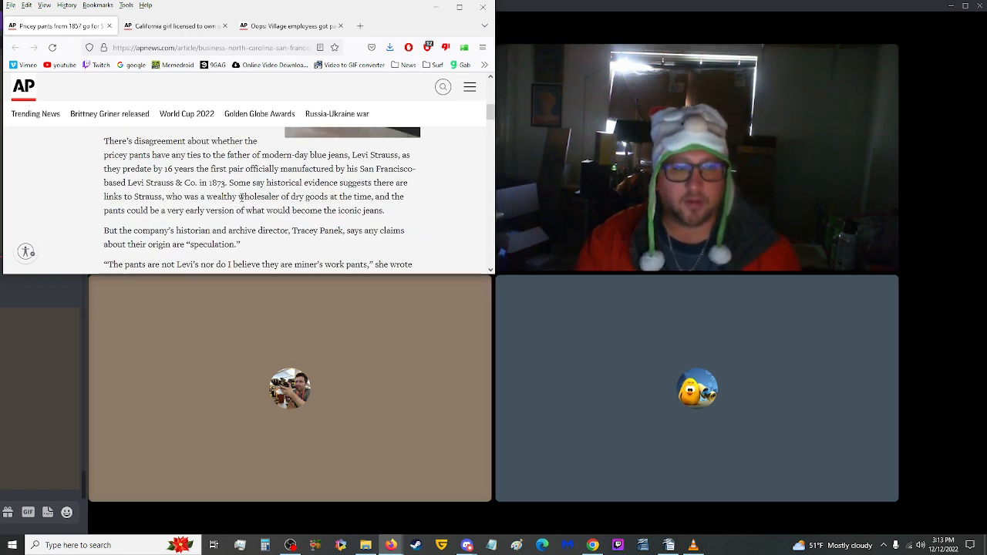
scroll("down", 3)
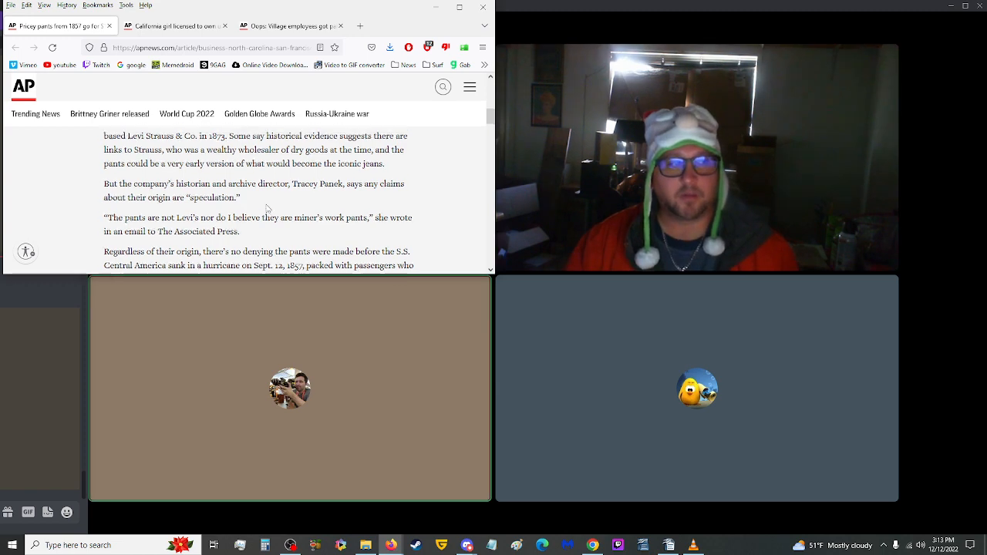
scroll("up", 3)
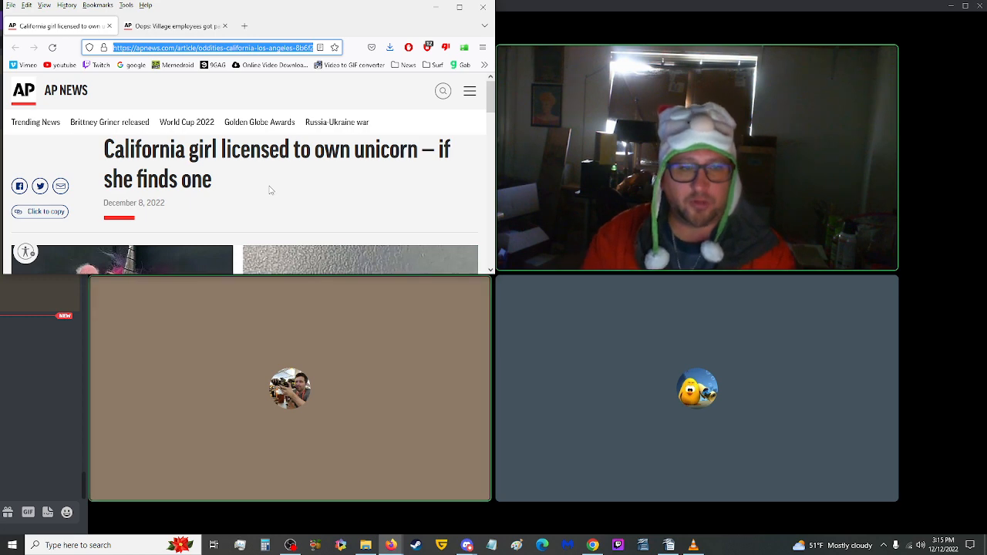
scroll("down", 3)
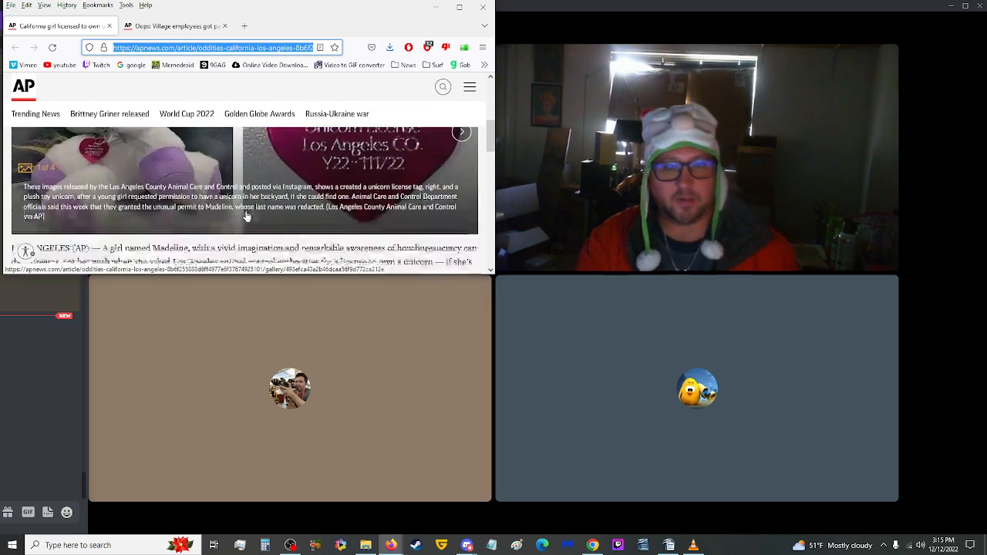
scroll("down", 3)
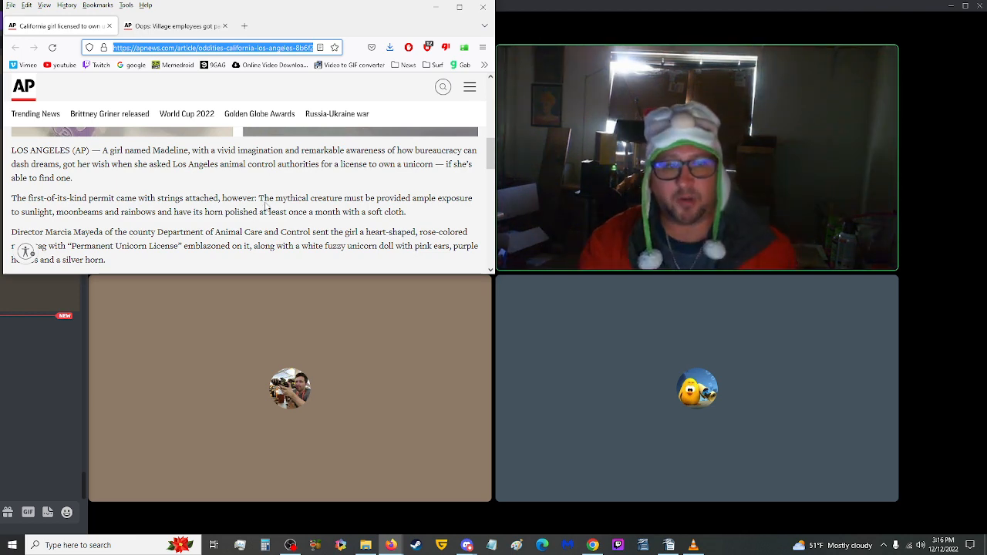
scroll("down", 3)
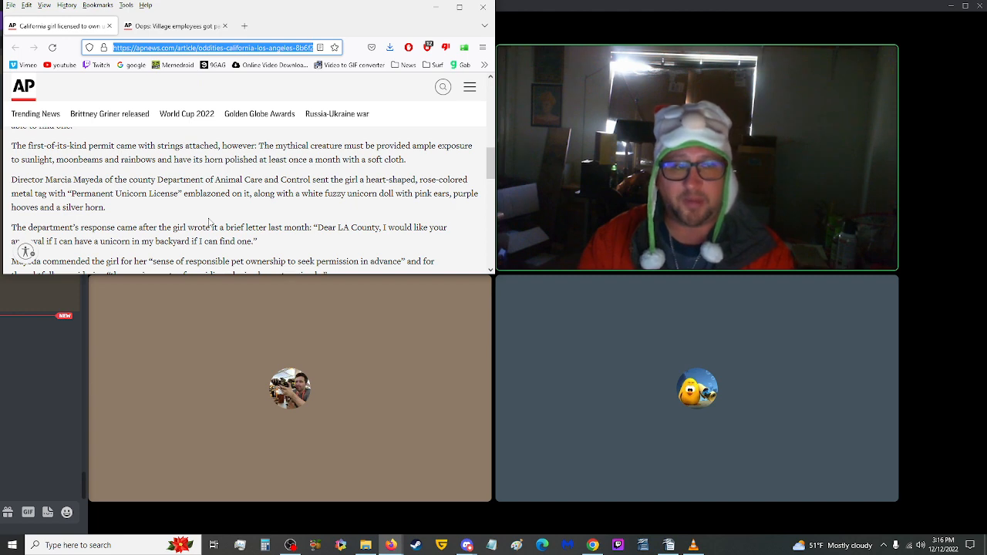
scroll("down", 3)
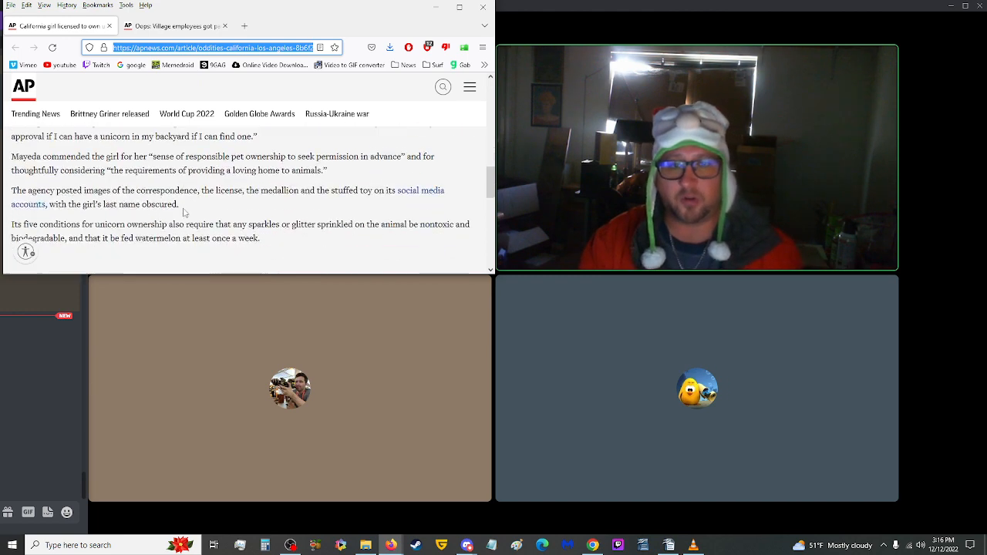
scroll("up", 3)
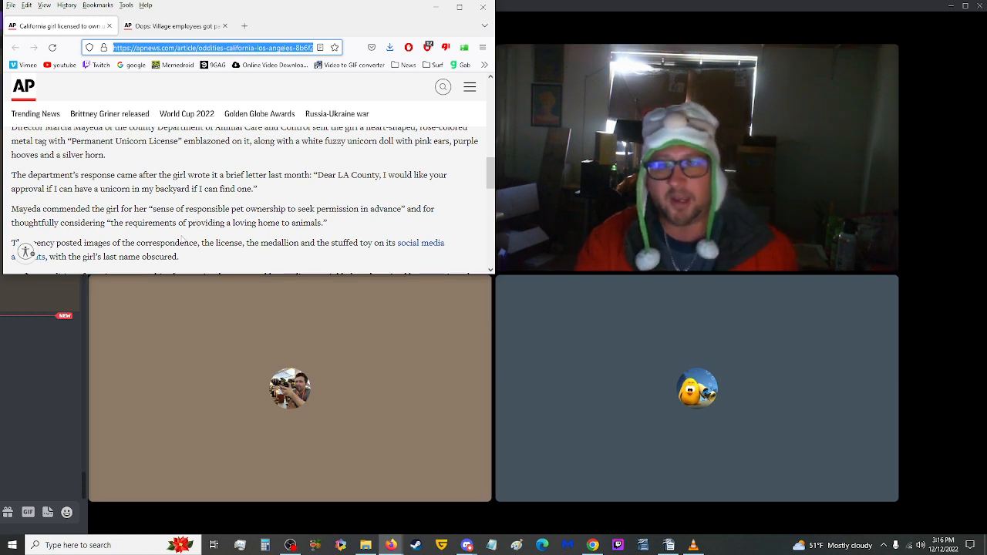
scroll("down", 3)
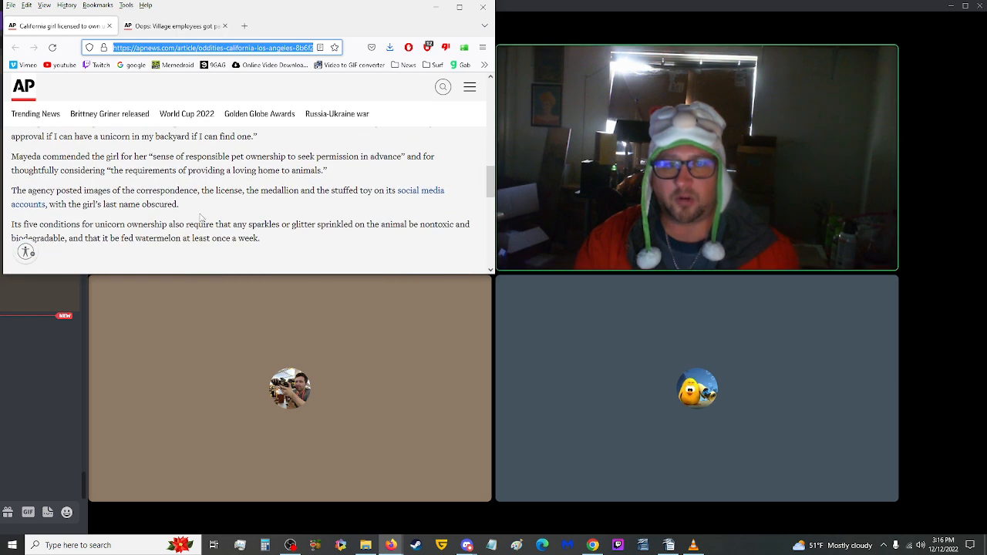
mouse_move(211, 203)
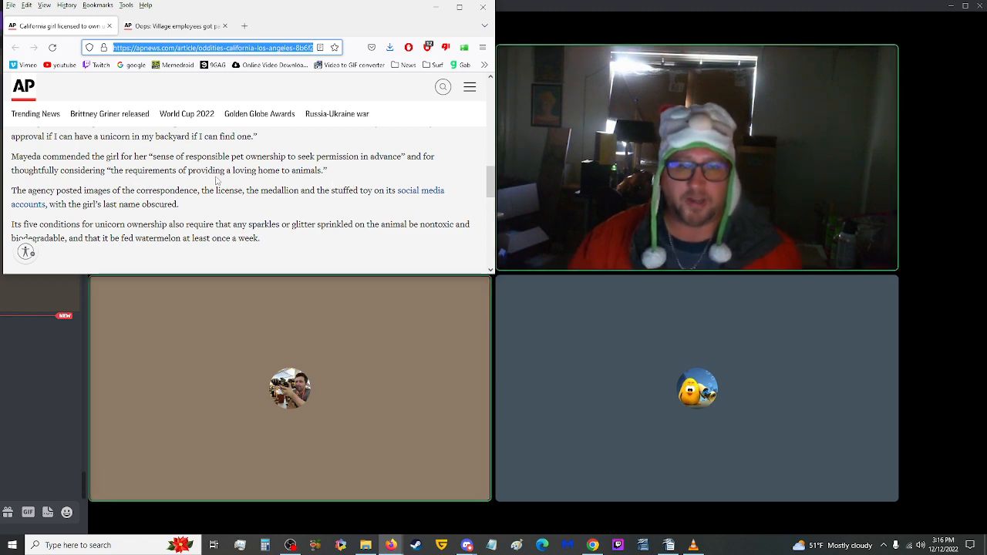
scroll("up", 3)
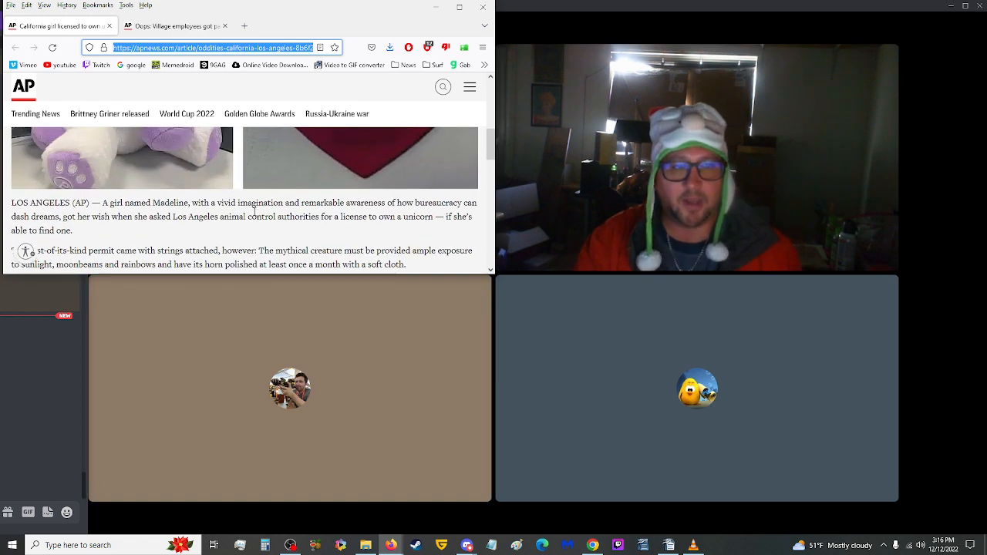
scroll("down", 3)
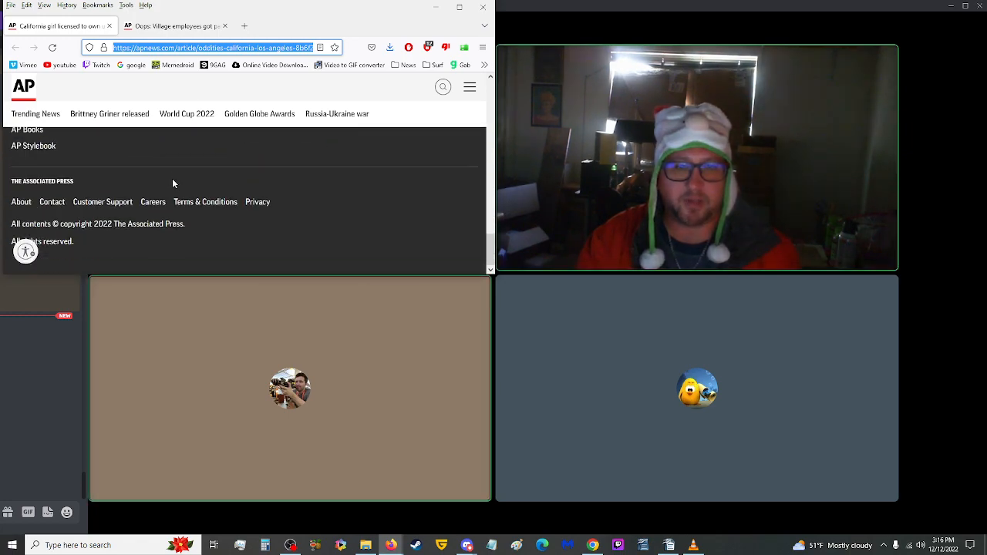
scroll("up", 3)
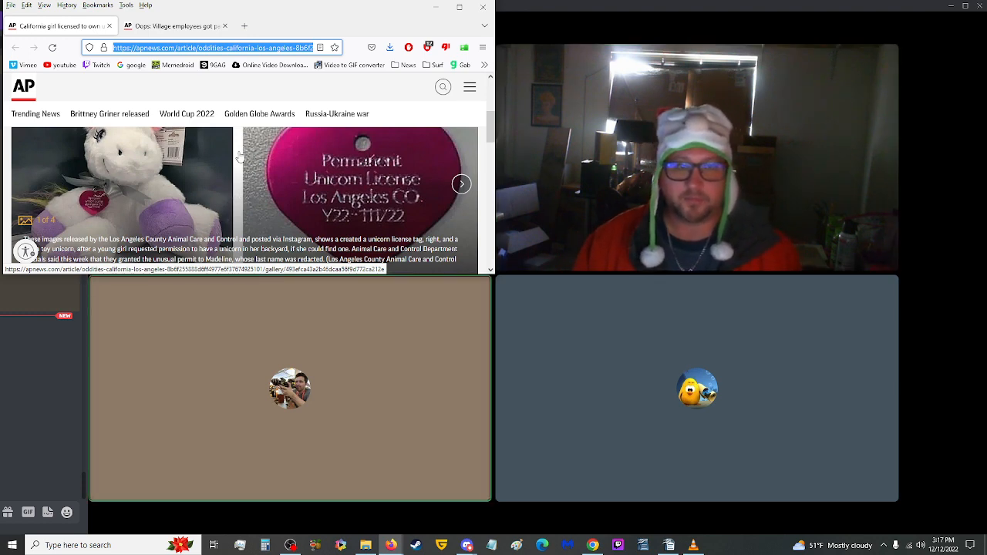
left_click(213, 48)
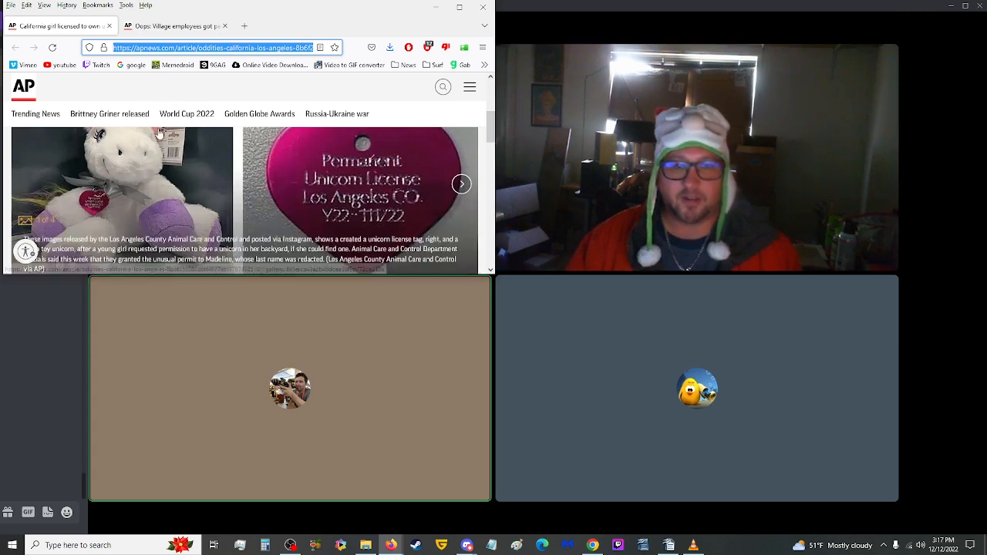
scroll("down", 3)
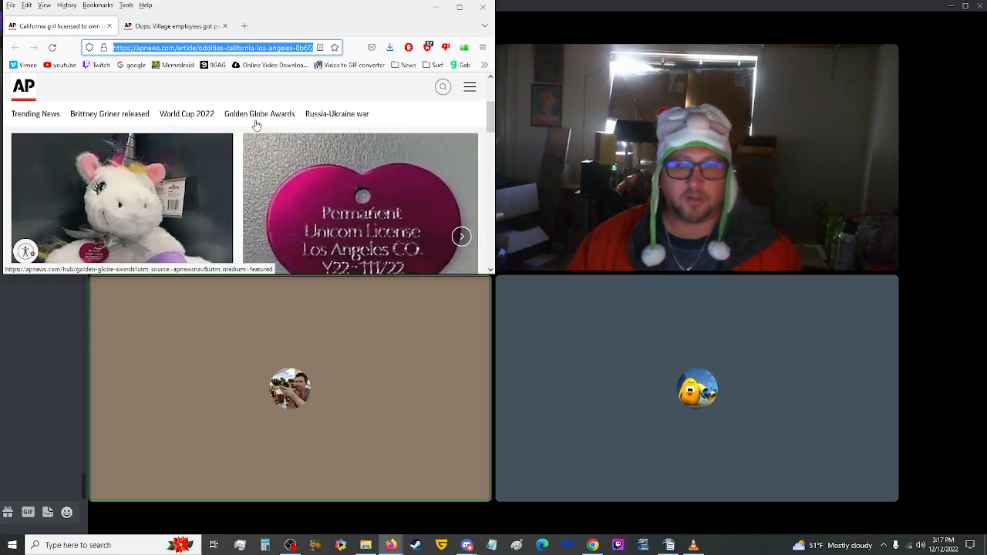
left_click(176, 24)
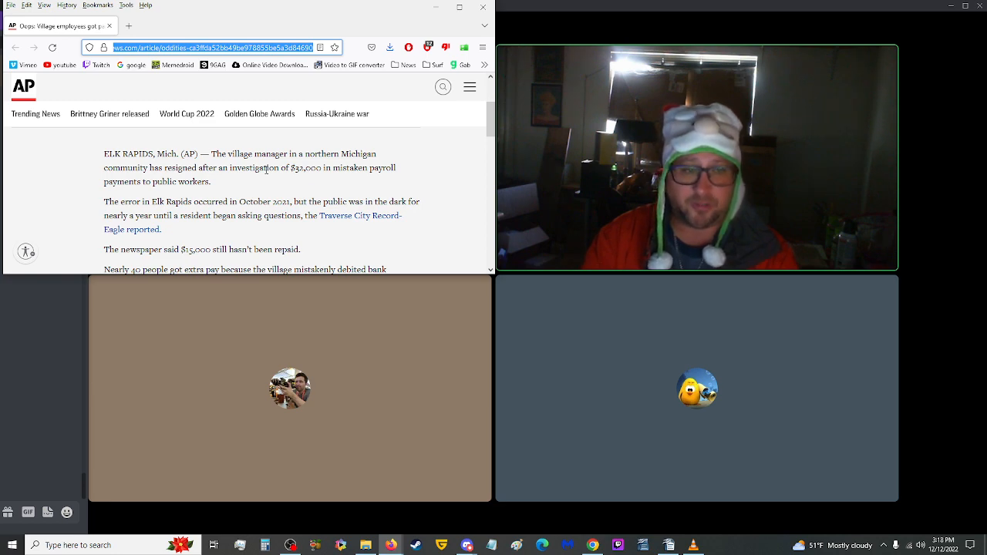
Step: Scroll through the AP 'village employees got paid twice' article to its end
scroll("down", 3)
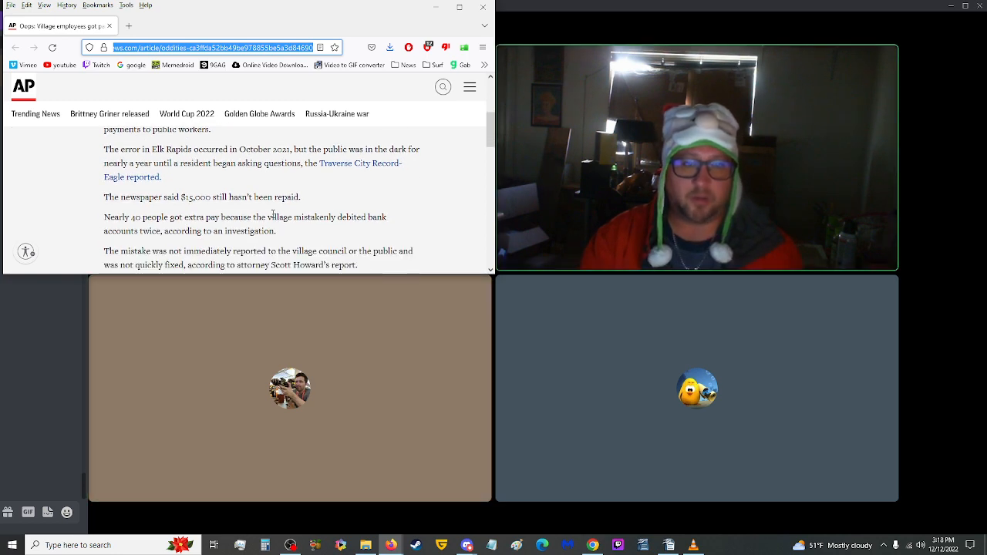
scroll("down", 3)
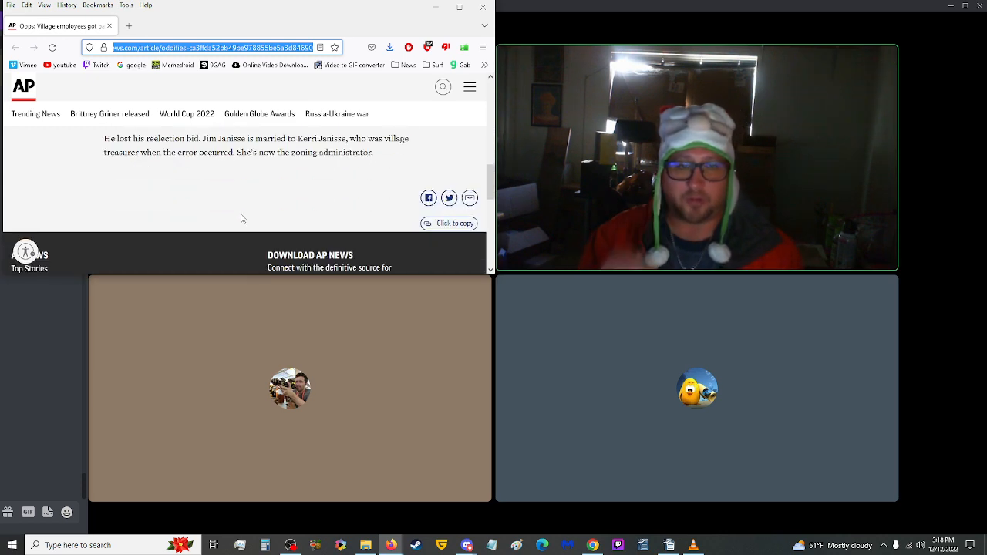
scroll("up", 3)
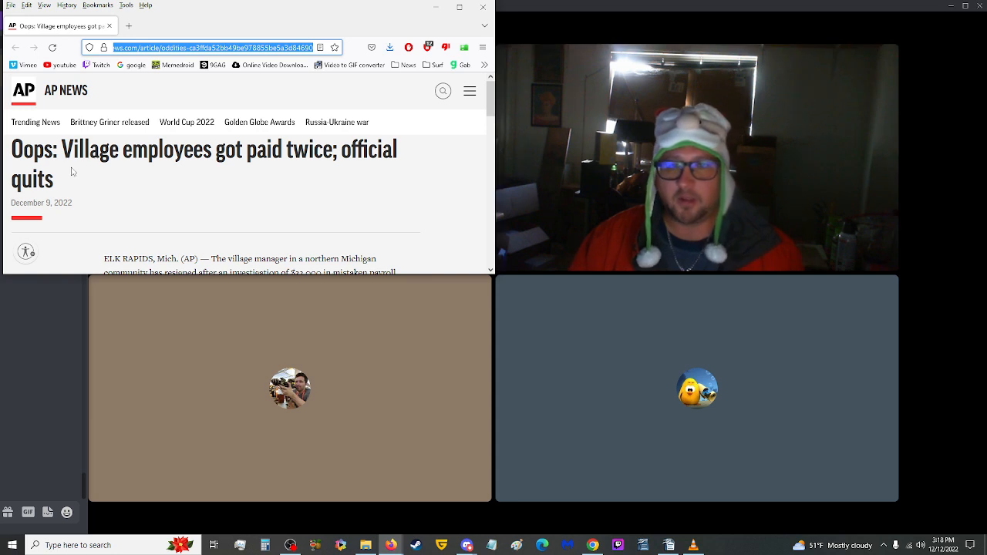
mouse_move(97, 188)
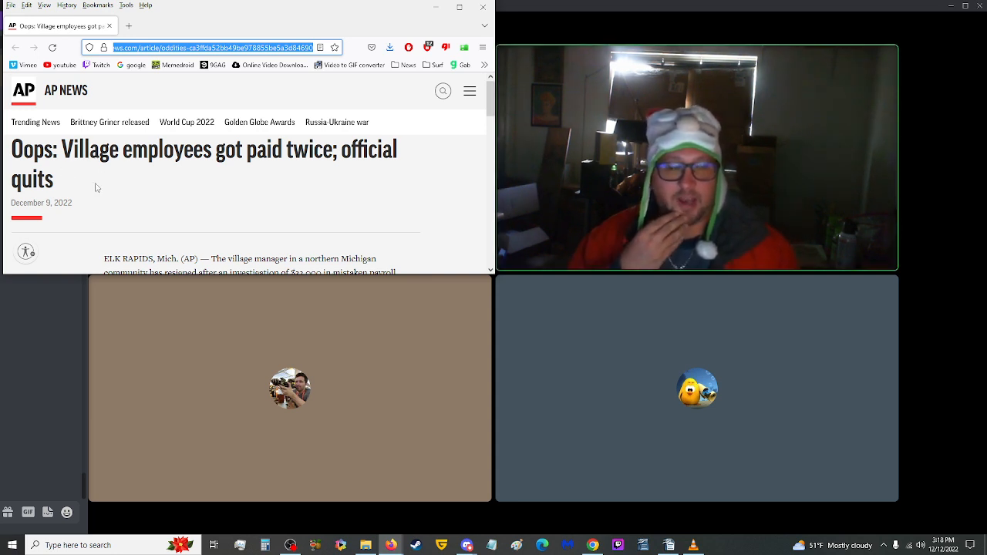
mouse_move(160, 188)
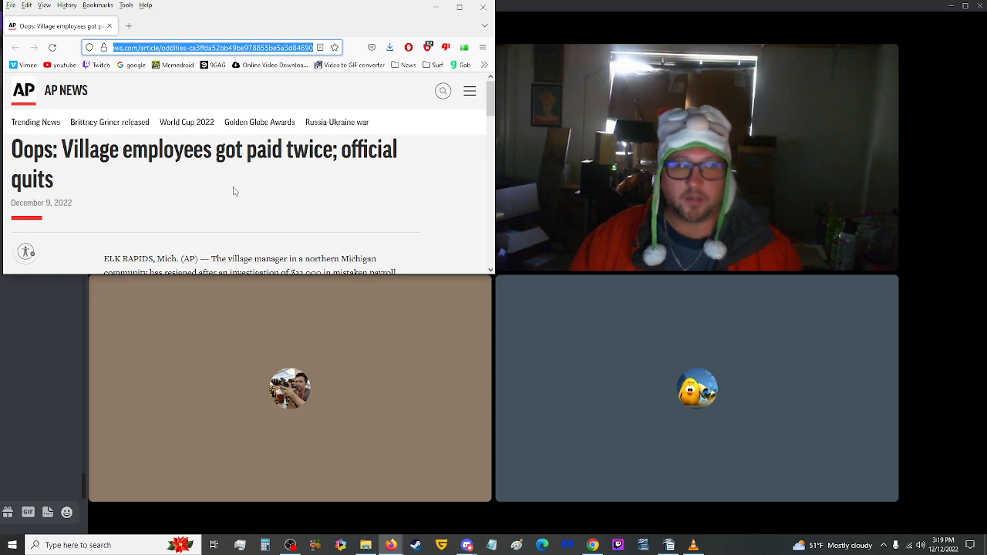
scroll("down", 3)
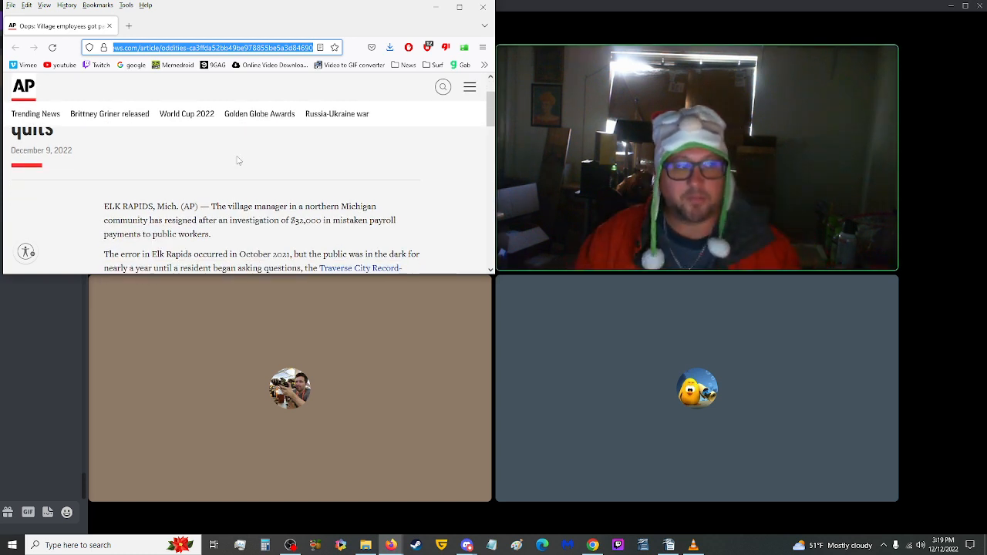
scroll("down", 3)
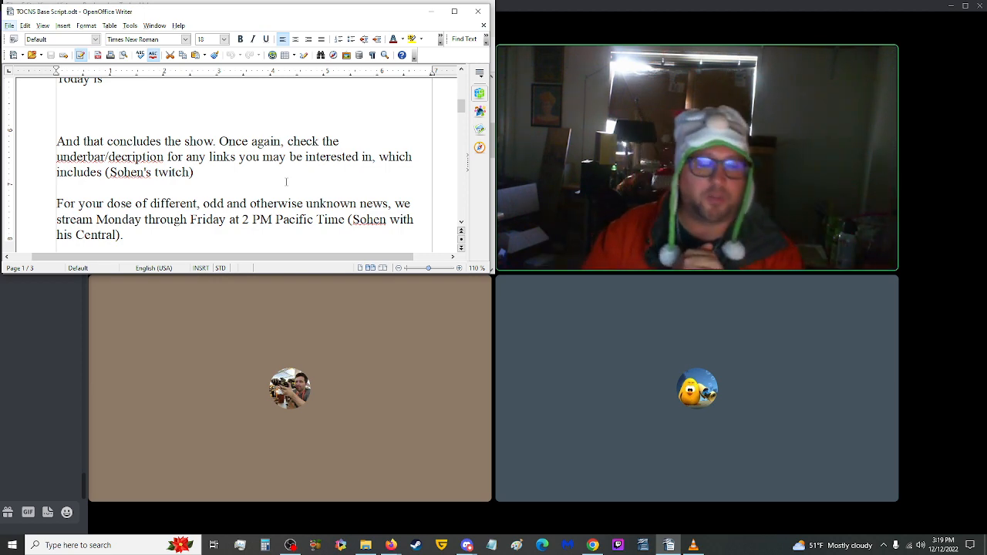
scroll("down", 3)
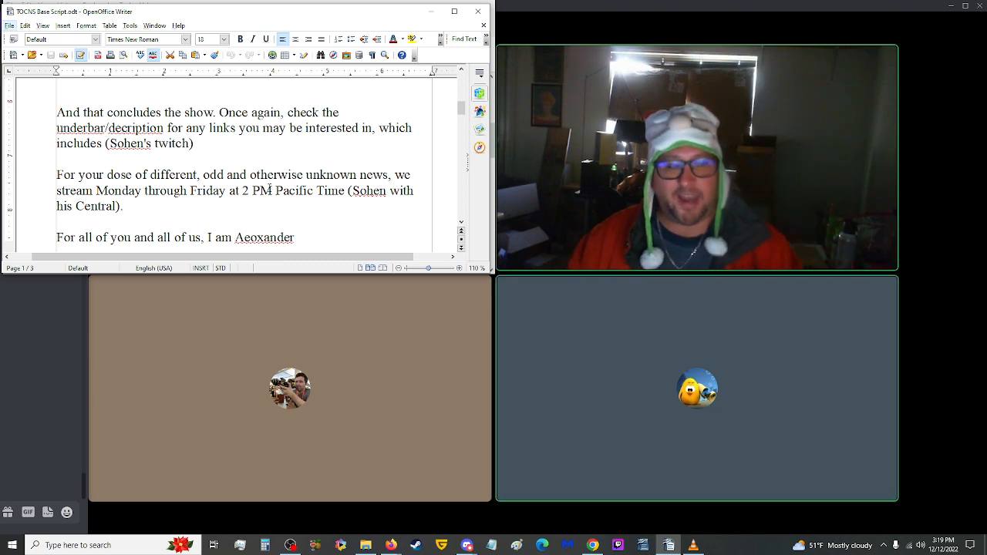
scroll("down", 3)
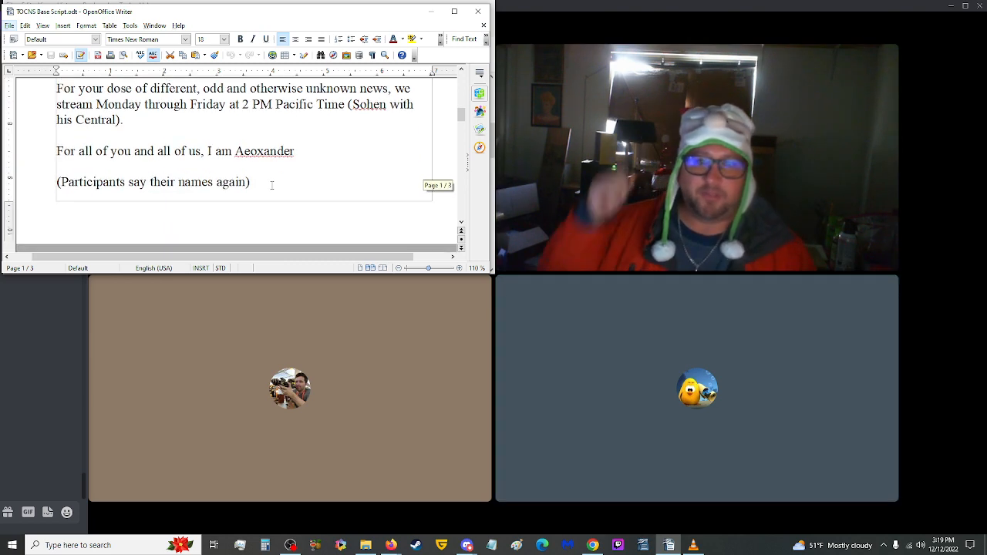